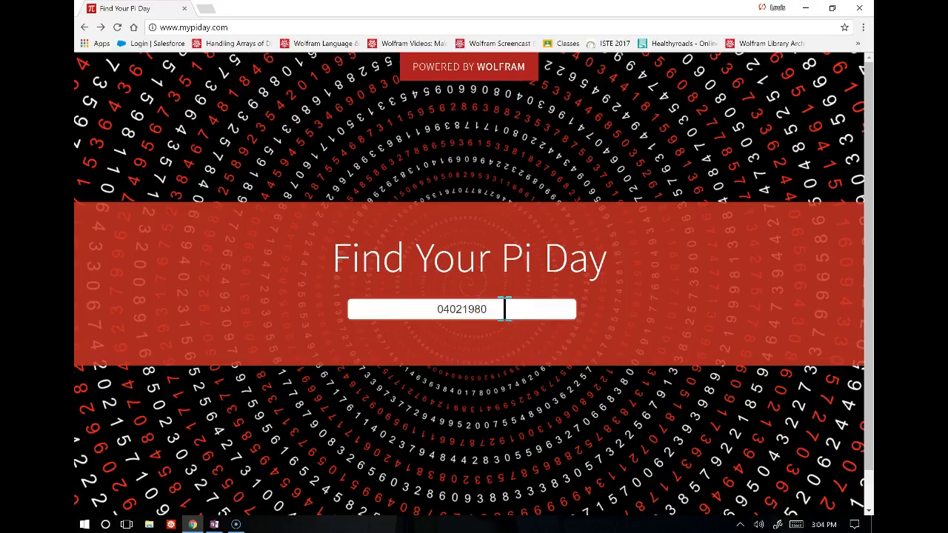
Search the date 04021980, view it at pi digit 338,611, and return to the entry page
{"action": "key", "text": "Return"}
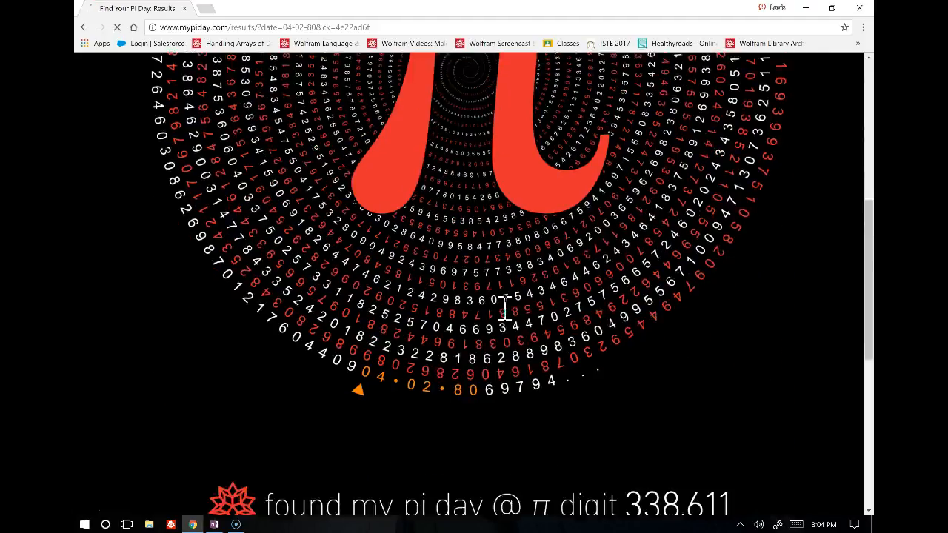
{"action": "scroll", "scroll_direction": "down", "scroll_amount": 3}
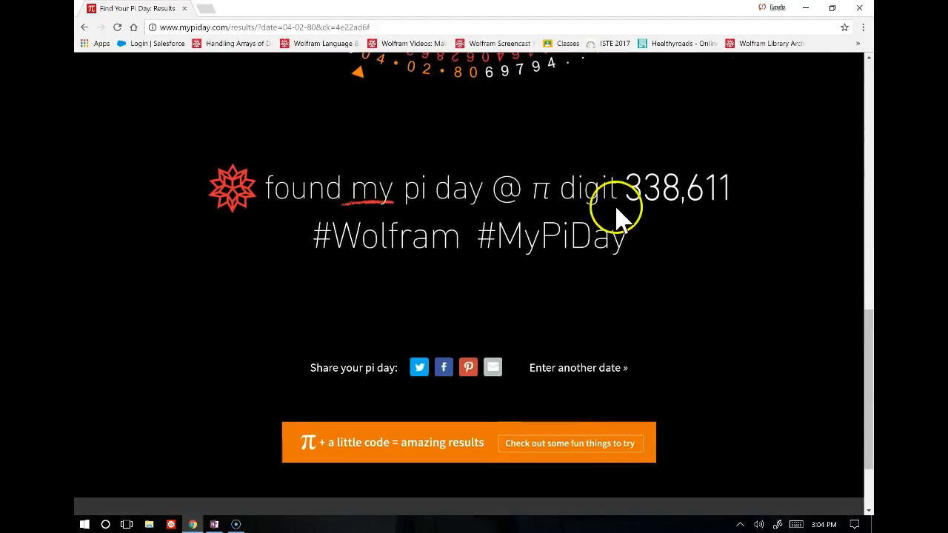
{"action": "mouse_move", "coordinate": [654, 145]}
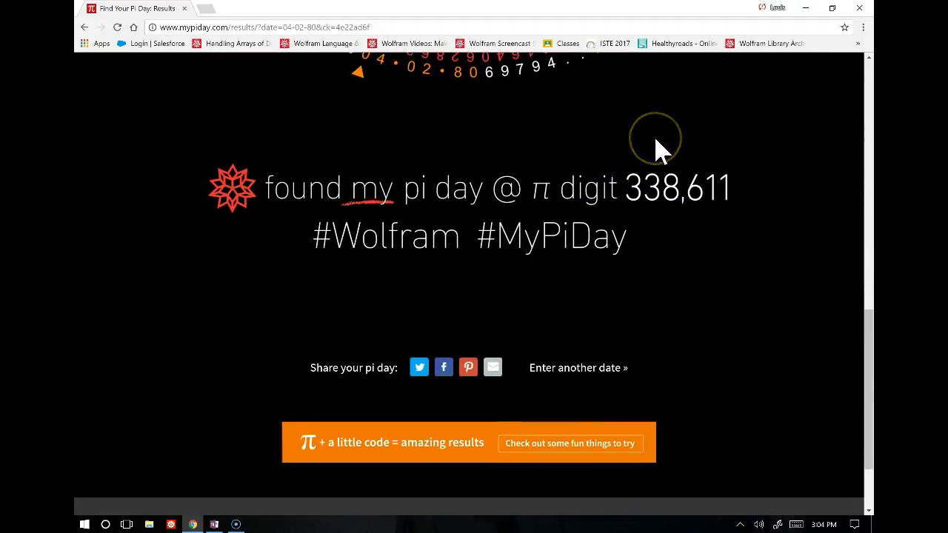
{"action": "mouse_move", "coordinate": [659, 151]}
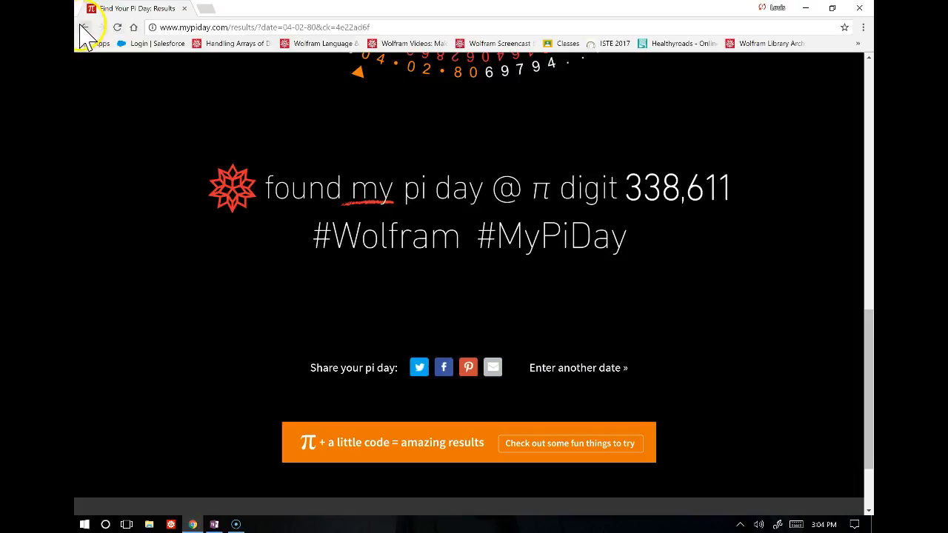
{"action": "left_click", "coordinate": [85, 27]}
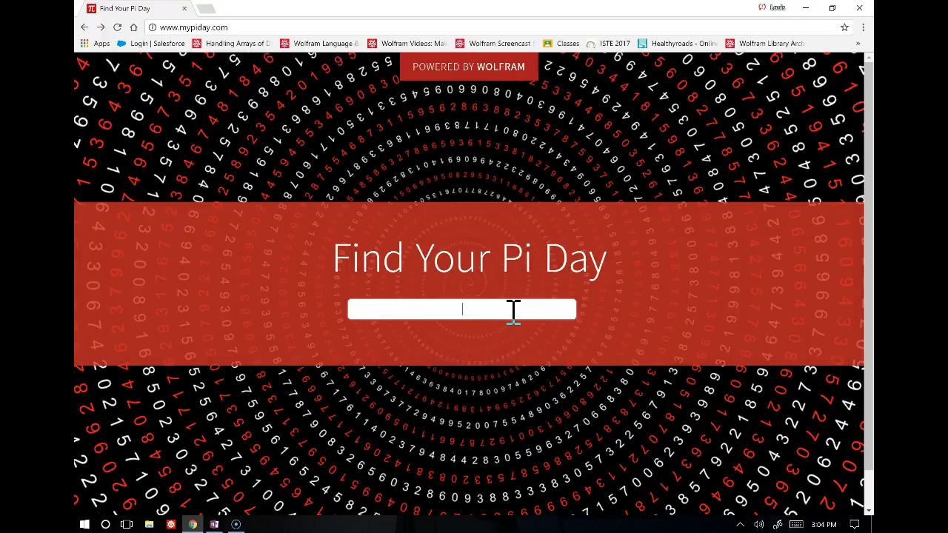
Enter the date 12151963 and review its result at pi digit 1,432,871
{"action": "type", "text": "121"}
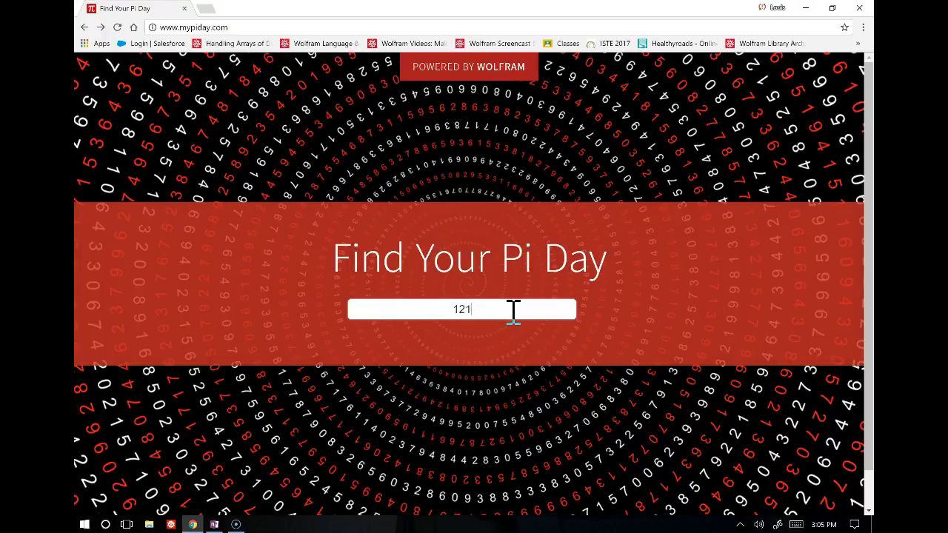
{"action": "type", "text": "519"}
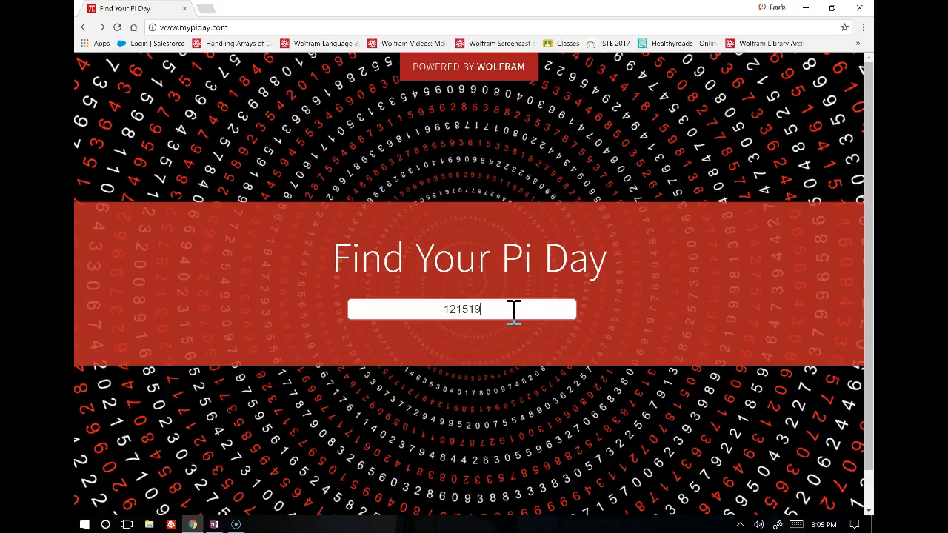
{"action": "type", "text": "63"}
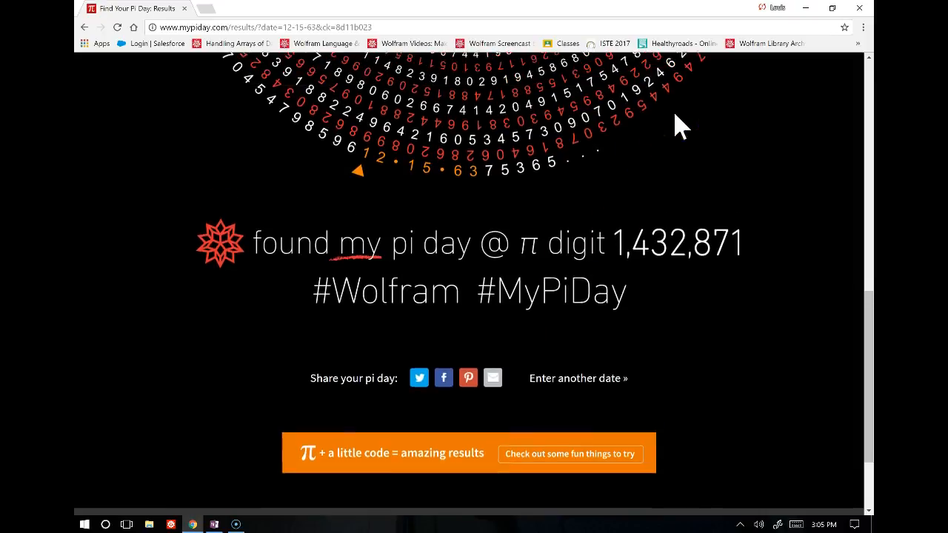
{"action": "scroll", "scroll_direction": "up", "scroll_amount": 3}
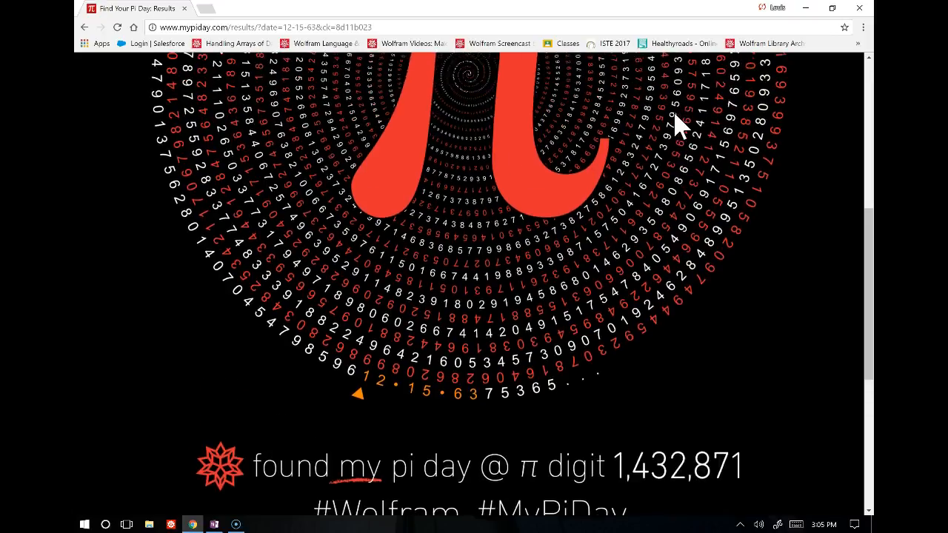
{"action": "scroll", "scroll_direction": "up", "scroll_amount": 3}
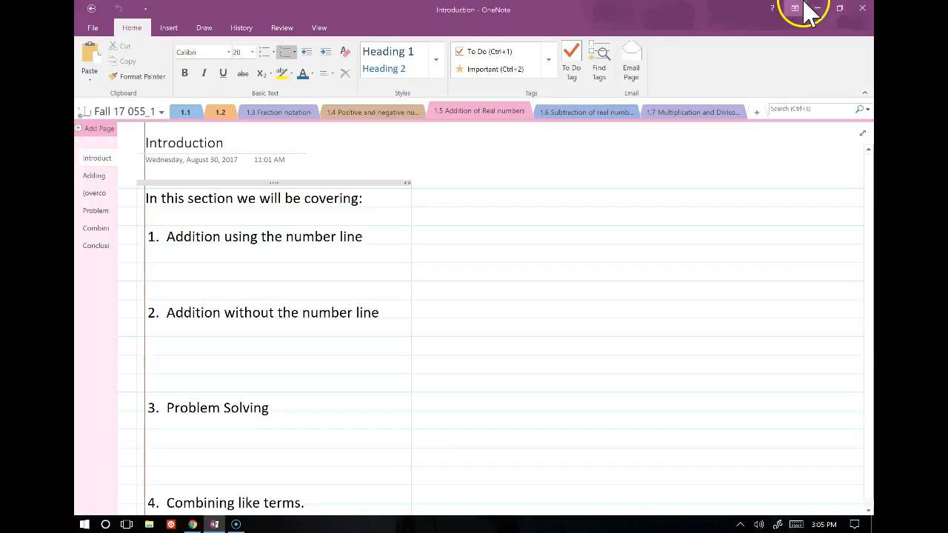
{"action": "mouse_move", "coordinate": [448, 166]}
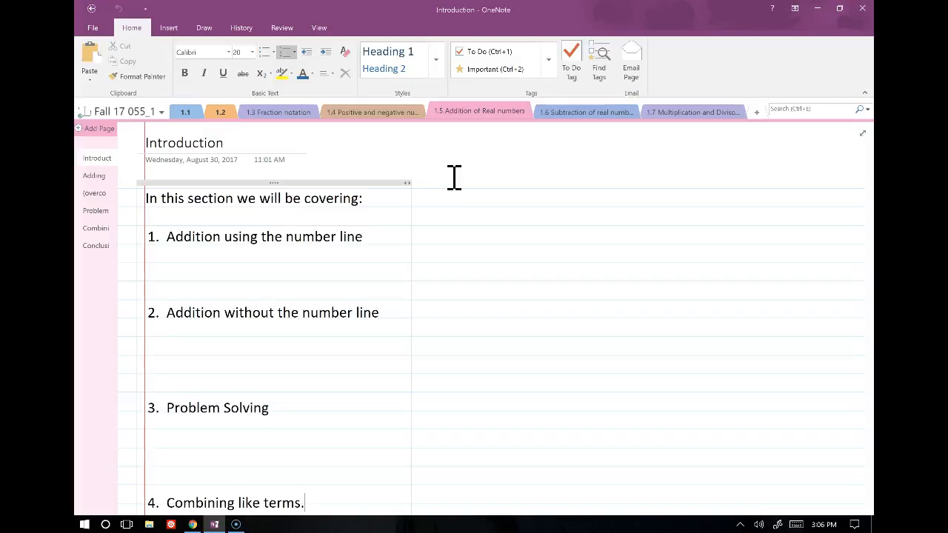
{"action": "mouse_move", "coordinate": [489, 121]}
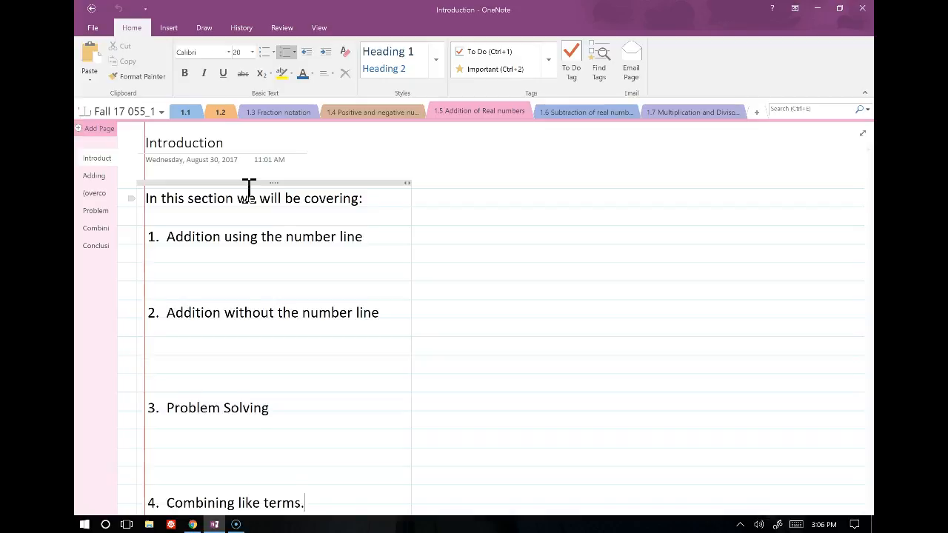
Review the Introduction topics and open the Adding with the number line page
{"action": "scroll", "scroll_direction": "down", "scroll_amount": 3}
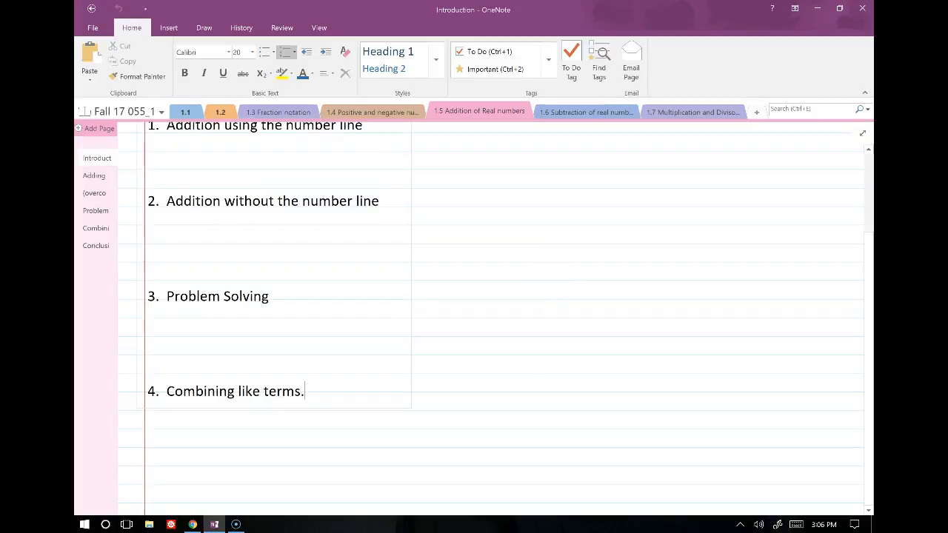
{"action": "left_click", "coordinate": [95, 175]}
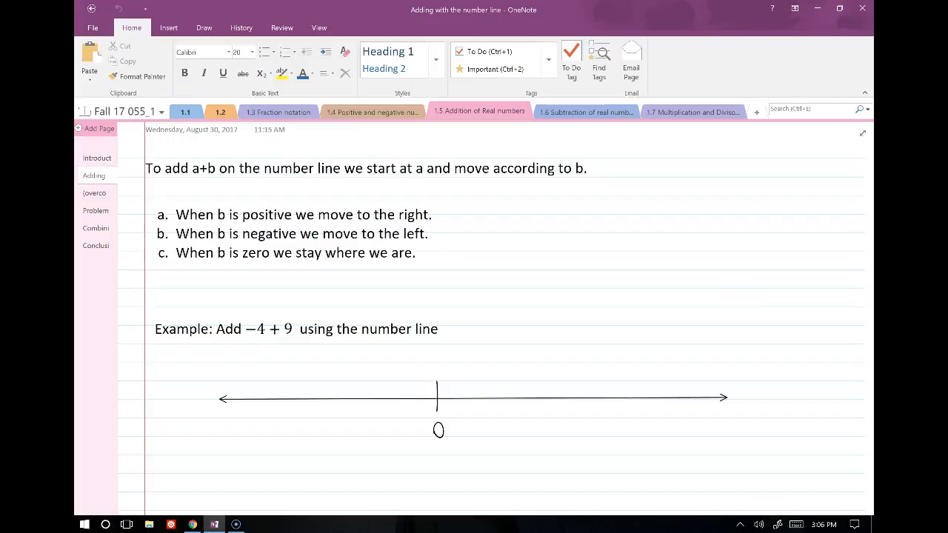
Highlight the expression -4 + 9 in green and switch back to black ink
{"action": "scroll", "scroll_direction": "up", "scroll_amount": 3}
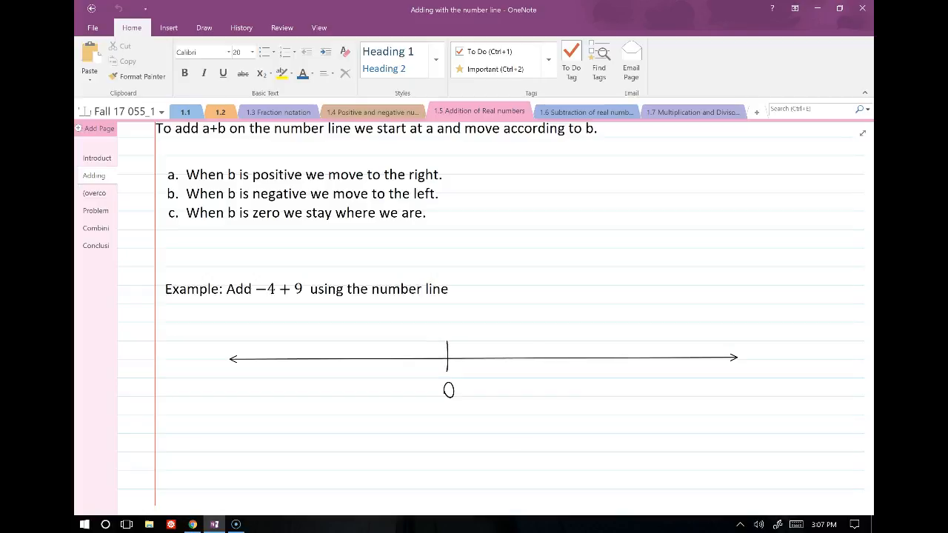
{"action": "scroll", "scroll_direction": "down", "scroll_amount": 3}
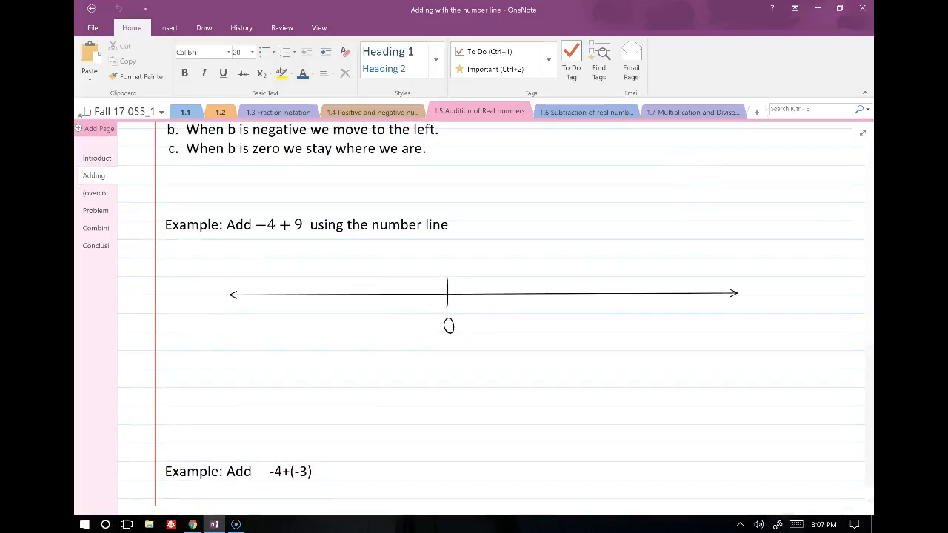
{"action": "left_click", "coordinate": [204, 27]}
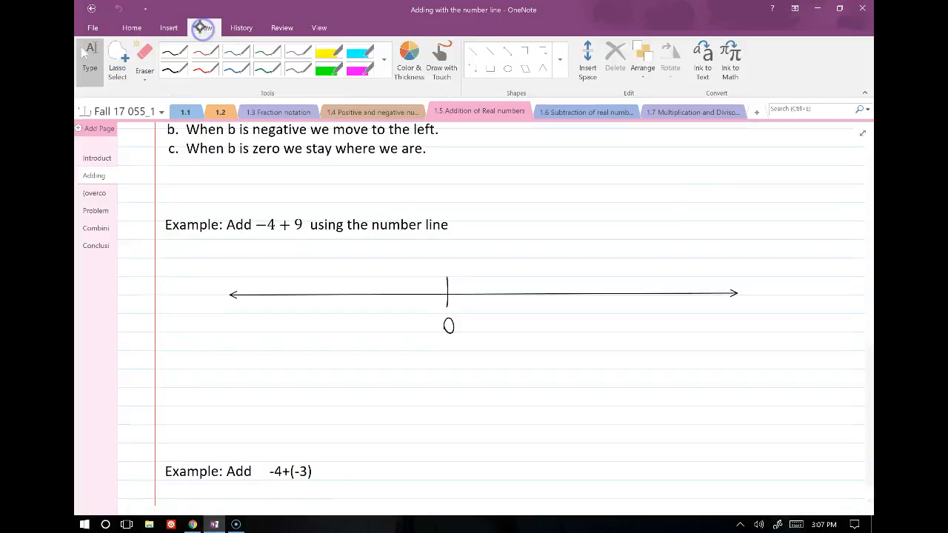
{"action": "left_click_drag", "start_coordinate": [240, 228], "coordinate": [326, 229]}
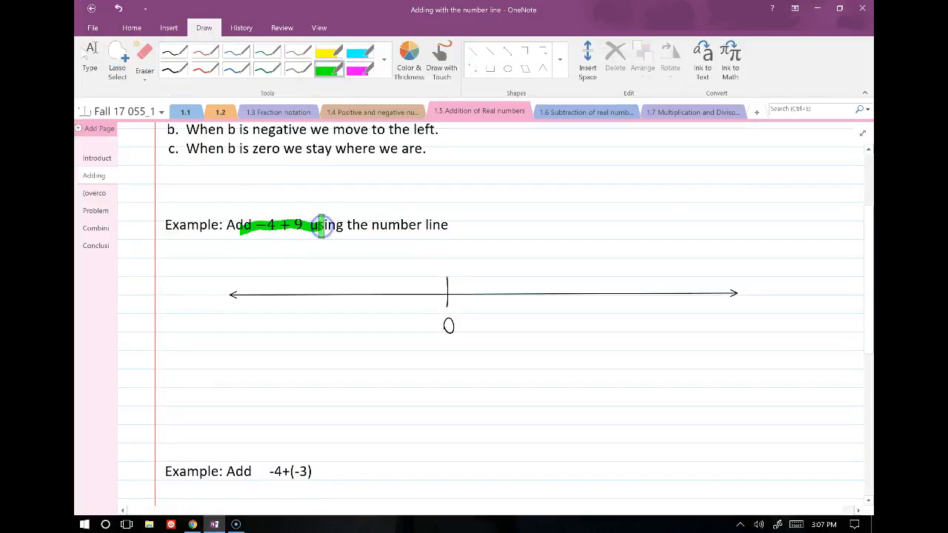
{"action": "left_click", "coordinate": [172, 51]}
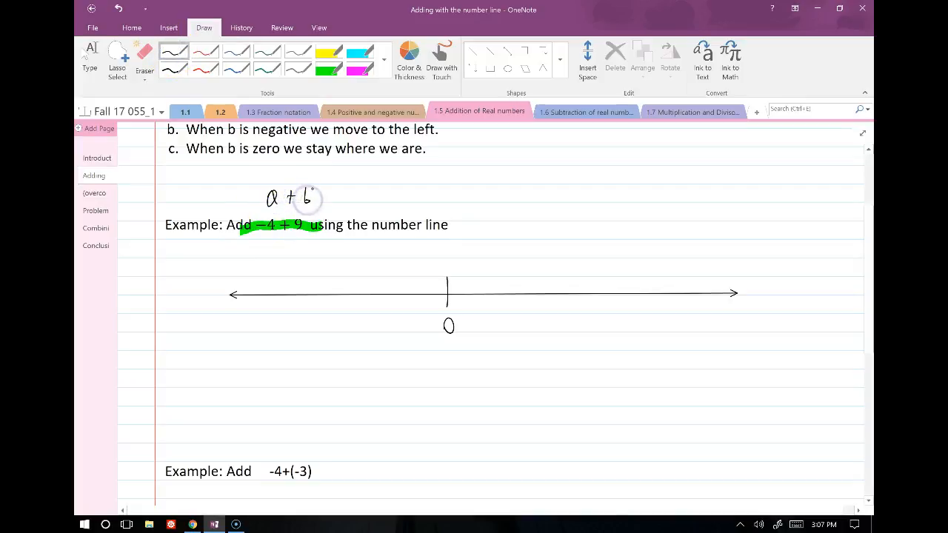
Annotate the number line for -4 + 9, marking ticks from -4 through 5
{"action": "left_click", "coordinate": [331, 307]}
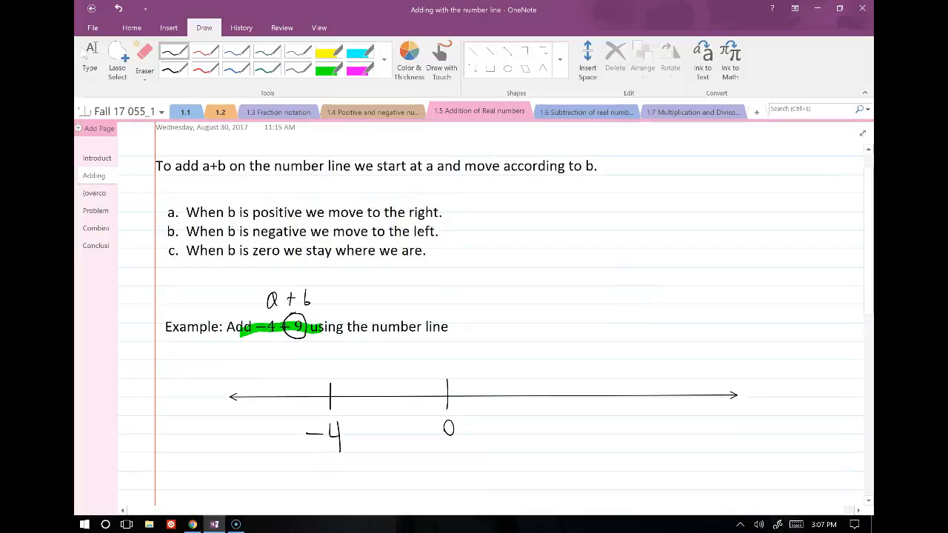
{"action": "scroll", "scroll_direction": "down", "scroll_amount": 3}
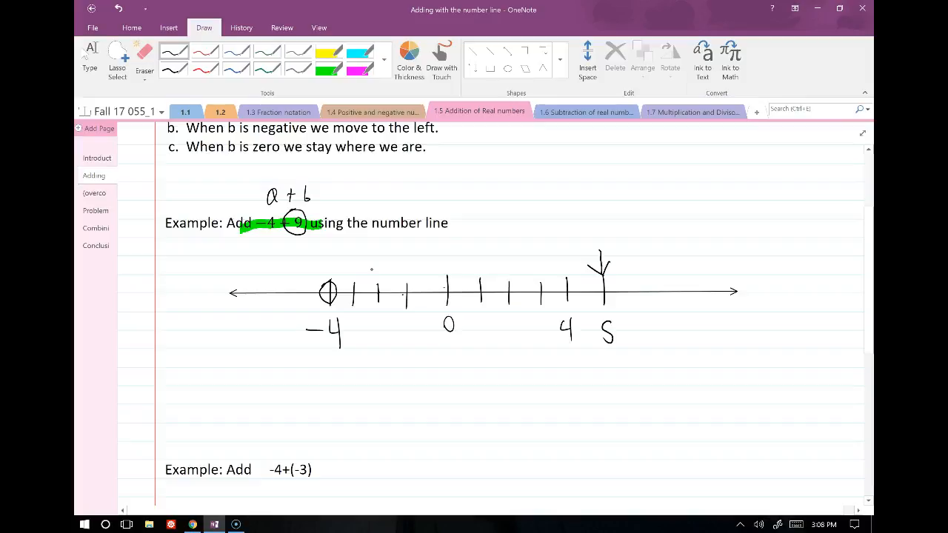
{"action": "scroll", "scroll_direction": "down", "scroll_amount": 3}
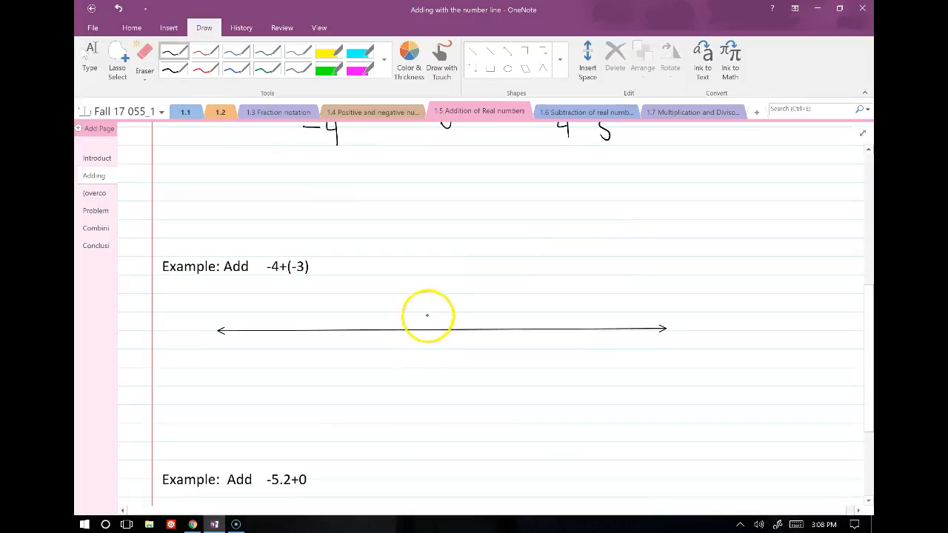
Mark 0 and -4 on the number line and draw three hops left to -7
{"action": "left_click_drag", "start_coordinate": [432, 302], "coordinate": [433, 356]}
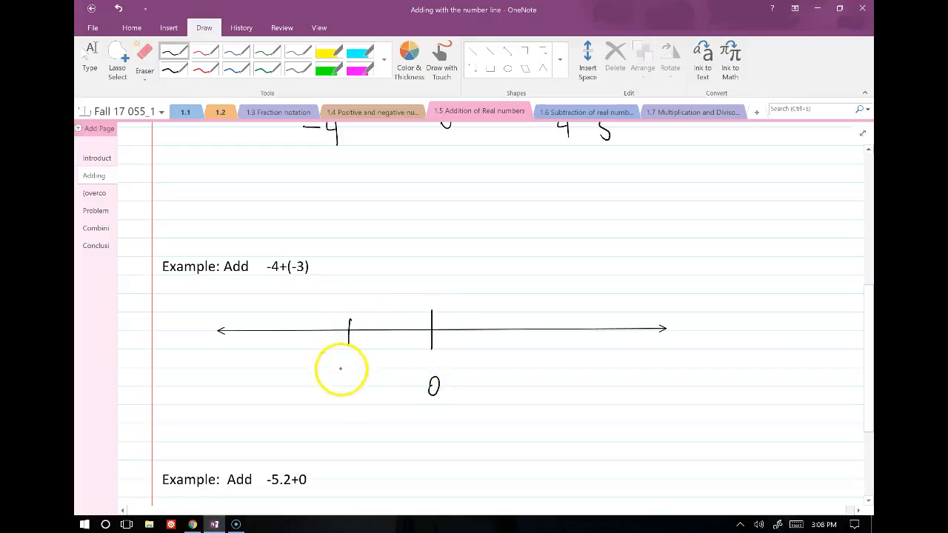
{"action": "left_click_drag", "start_coordinate": [333, 370], "coordinate": [358, 397]}
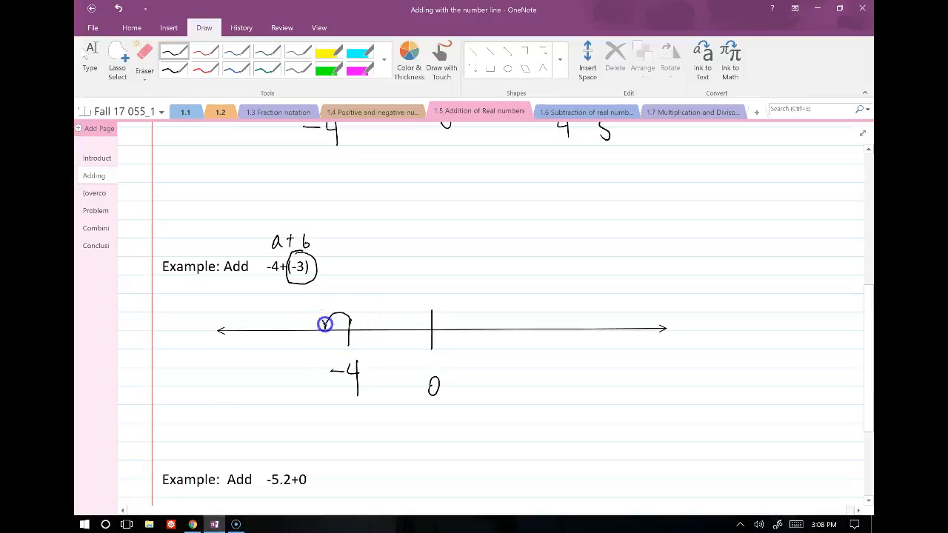
{"action": "left_click_drag", "start_coordinate": [340, 326], "coordinate": [267, 363]}
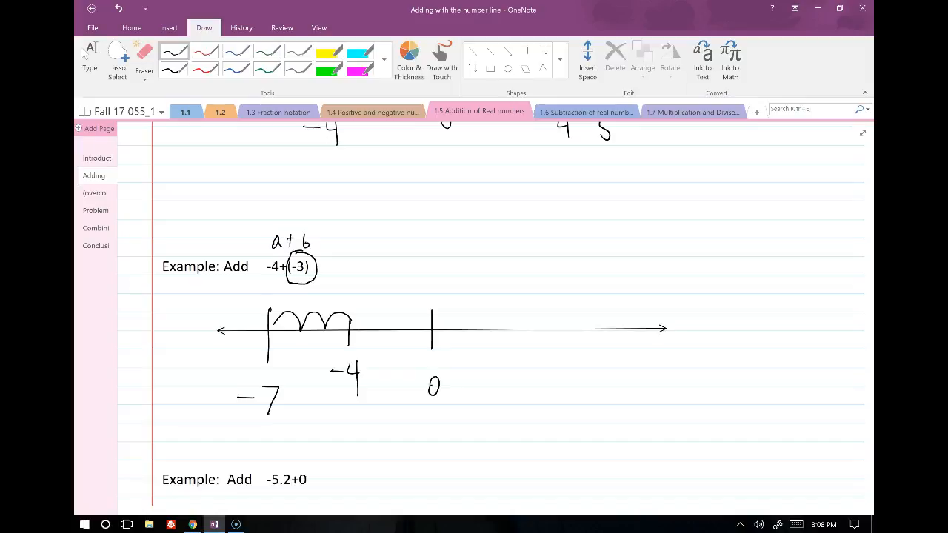
{"action": "scroll", "scroll_direction": "down", "scroll_amount": 3}
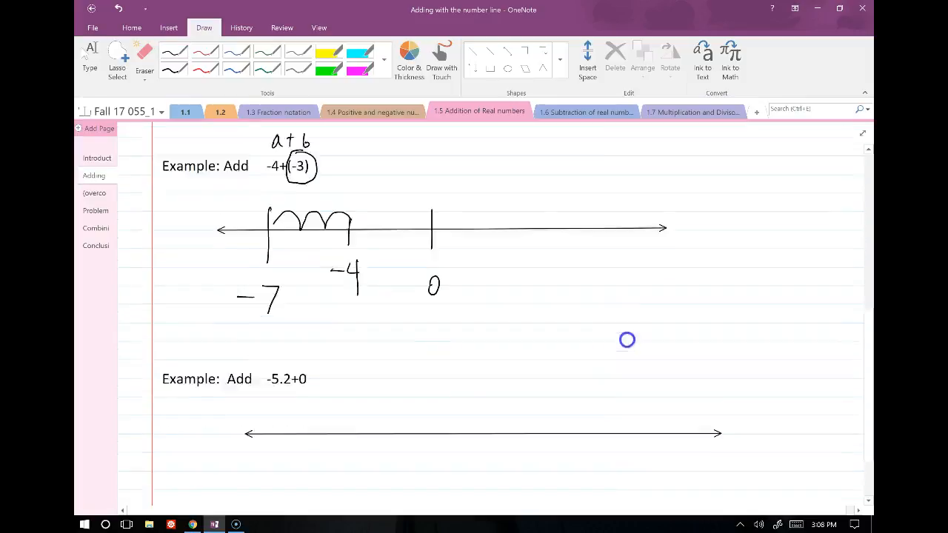
Mark the -5.2 + 0 example, then go to the (overcomplicated) Rules for adding numbers page
{"action": "scroll", "scroll_direction": "down", "scroll_amount": 3}
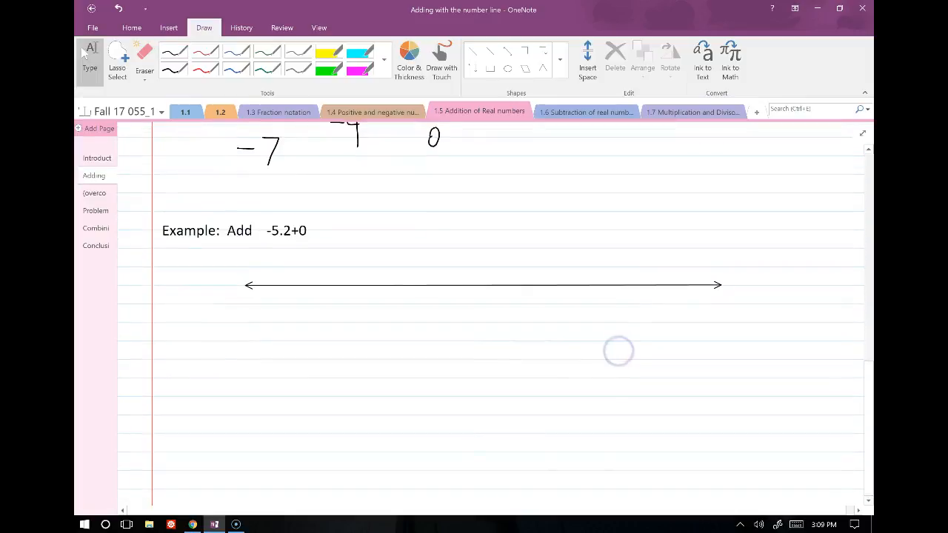
{"action": "left_click_drag", "start_coordinate": [465, 269], "coordinate": [465, 320]}
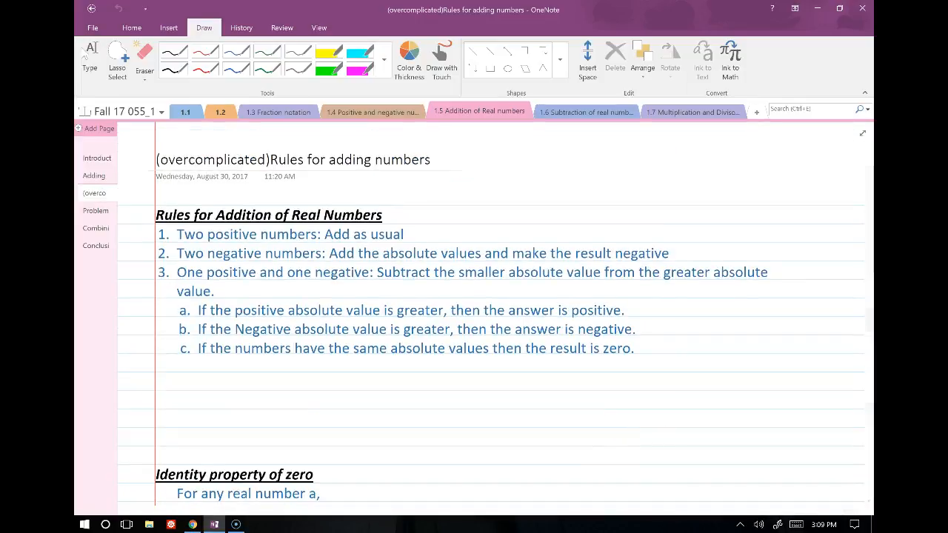
Highlight in yellow the key phrases of rules 1, 2, 3a and 3b, starting with 'Add as usual'
{"action": "left_click", "coordinate": [89, 56]}
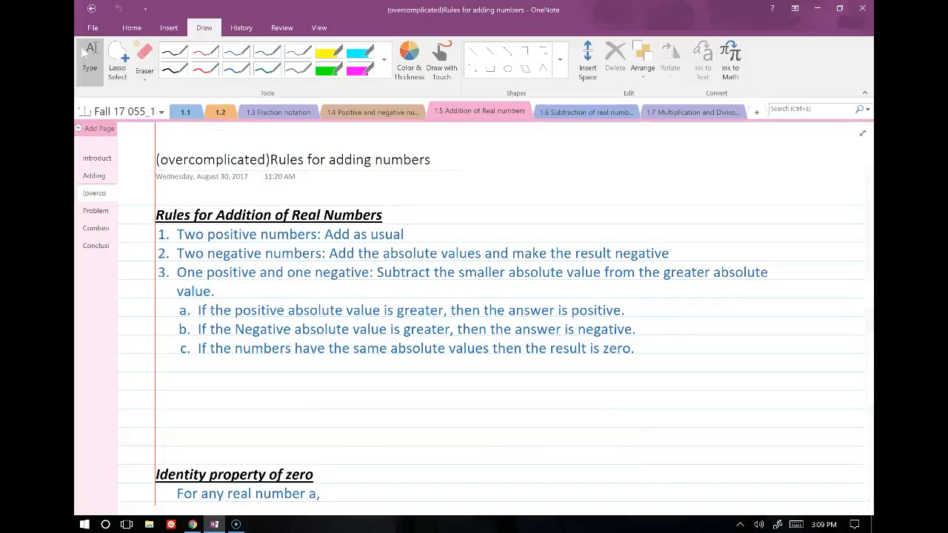
{"action": "scroll", "scroll_direction": "down", "scroll_amount": 3}
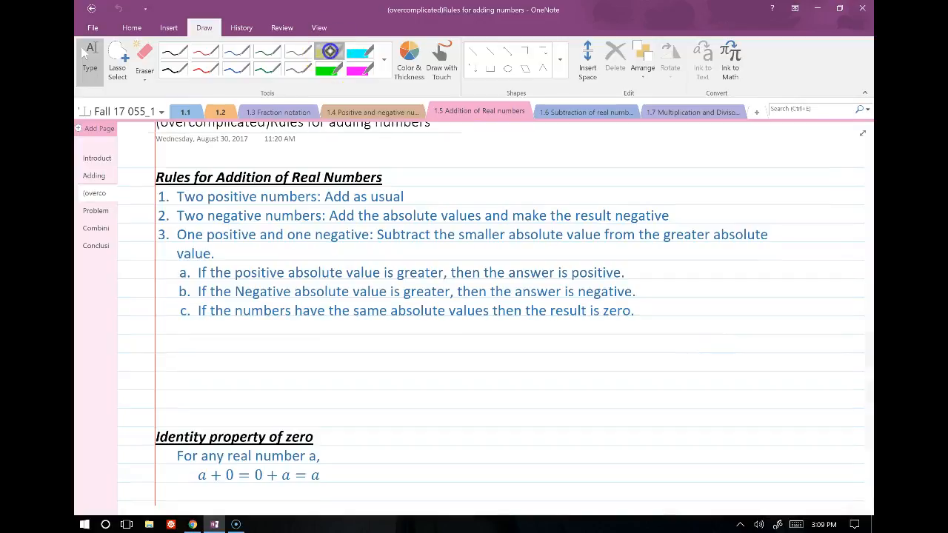
{"action": "left_click_drag", "start_coordinate": [323, 197], "coordinate": [400, 197]}
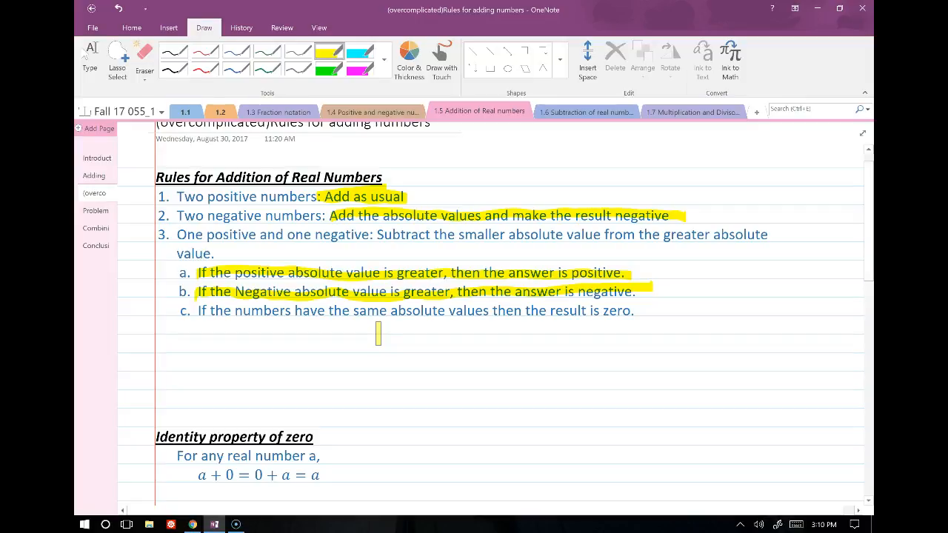
Highlight the identity equation a + 0 = 0 + a = a in yellow
{"action": "scroll", "scroll_direction": "down", "scroll_amount": 3}
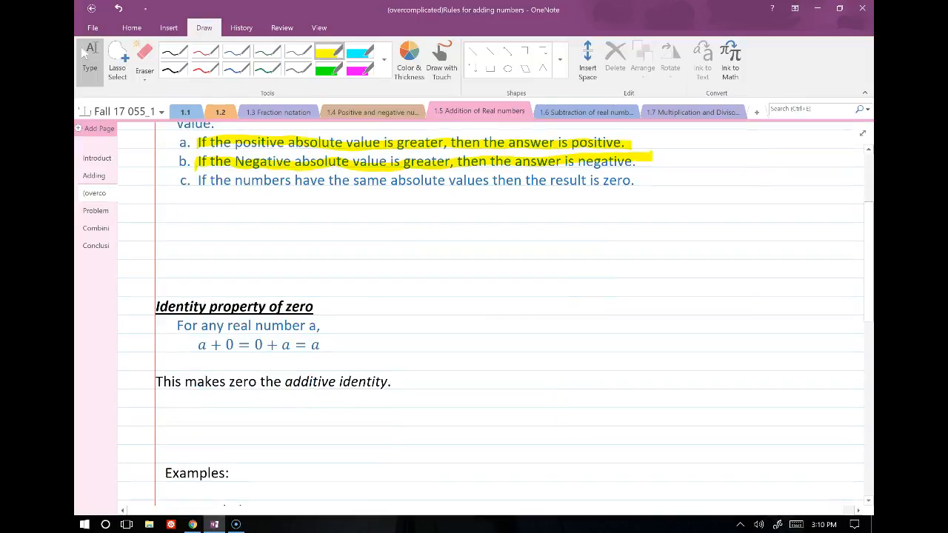
{"action": "scroll", "scroll_direction": "down", "scroll_amount": 3}
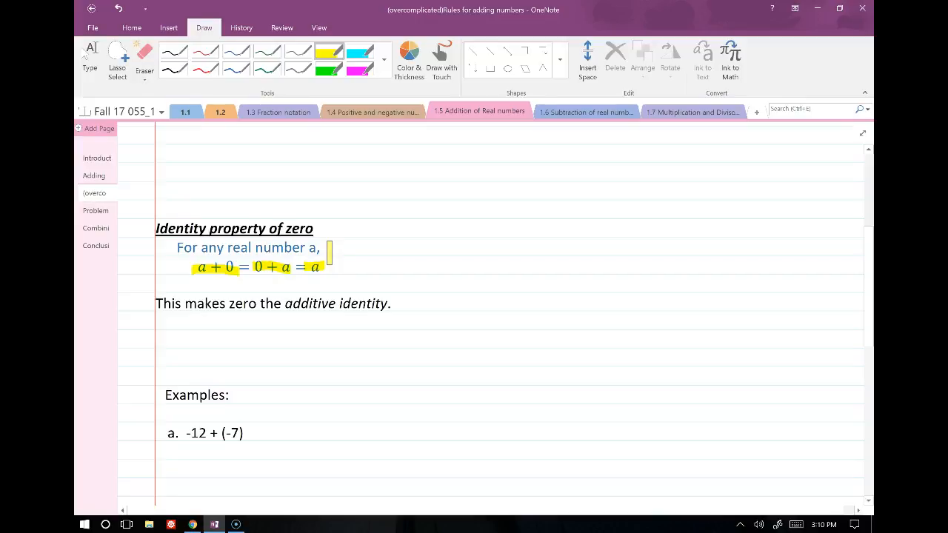
Write 1a = a·1 = a in black ink beside the identity heading and underline additive identity
{"action": "left_click", "coordinate": [173, 50]}
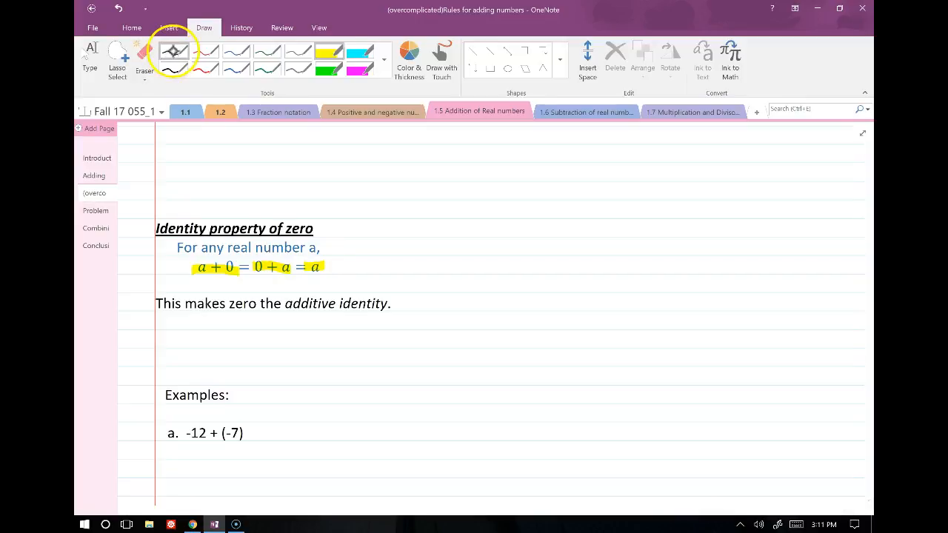
{"action": "left_click", "coordinate": [175, 50]}
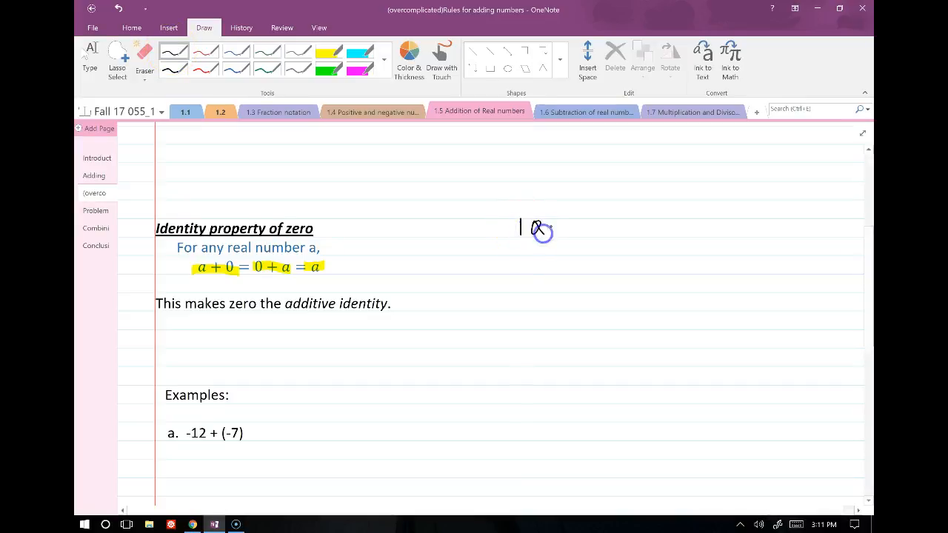
{"action": "left_click_drag", "start_coordinate": [537, 228], "coordinate": [596, 228]}
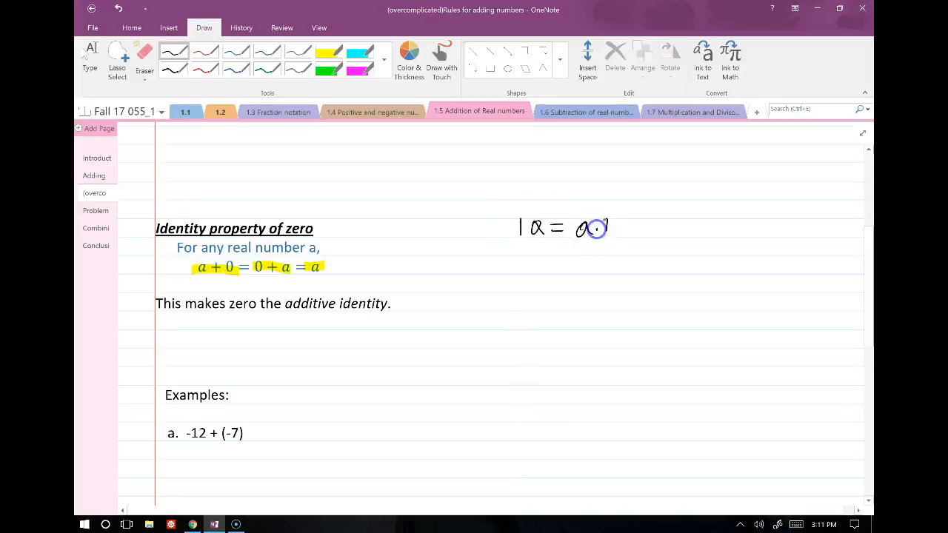
{"action": "left_click_drag", "start_coordinate": [607, 228], "coordinate": [666, 230]}
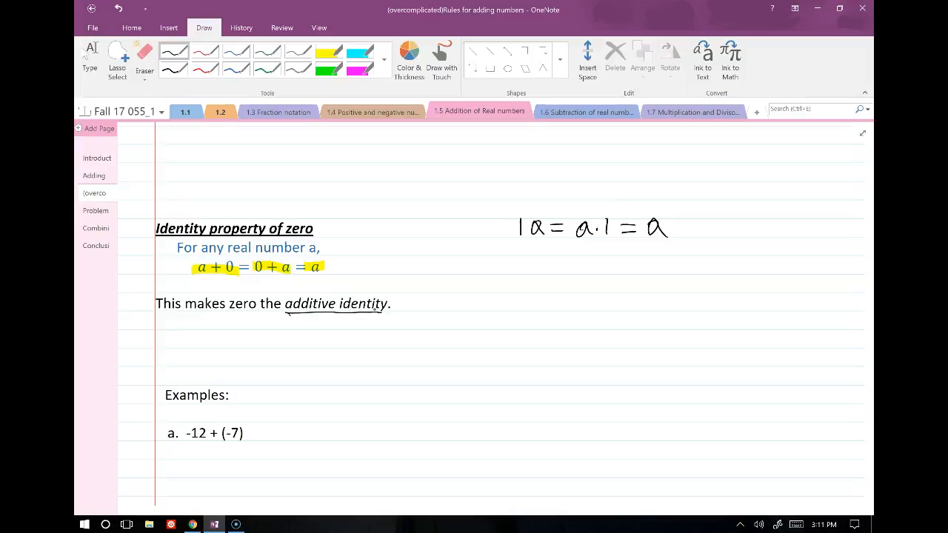
Write the work for example a: |−12| + |−7| = 12 + 7 = 19
{"action": "scroll", "scroll_direction": "down", "scroll_amount": 3}
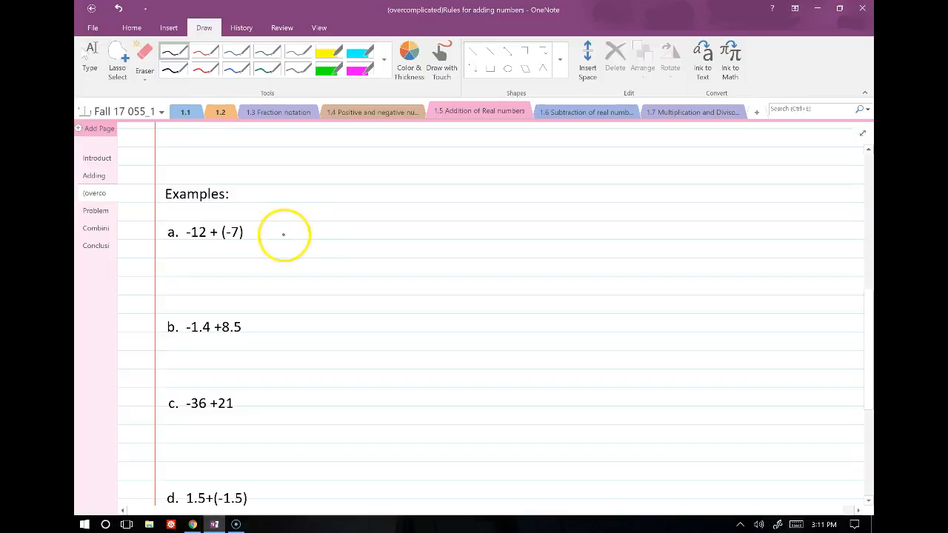
{"action": "left_click_drag", "start_coordinate": [255, 248], "coordinate": [311, 229]}
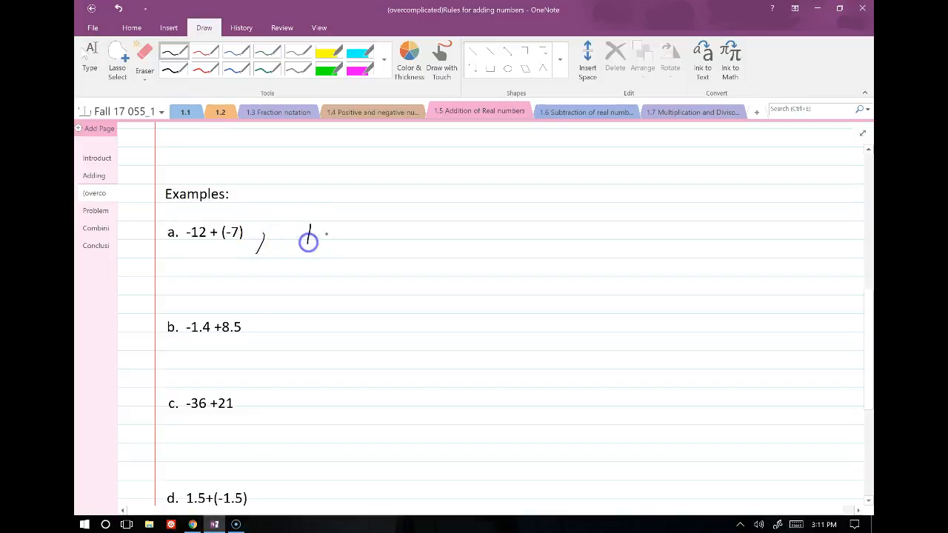
{"action": "left_click_drag", "start_coordinate": [308, 240], "coordinate": [334, 237]}
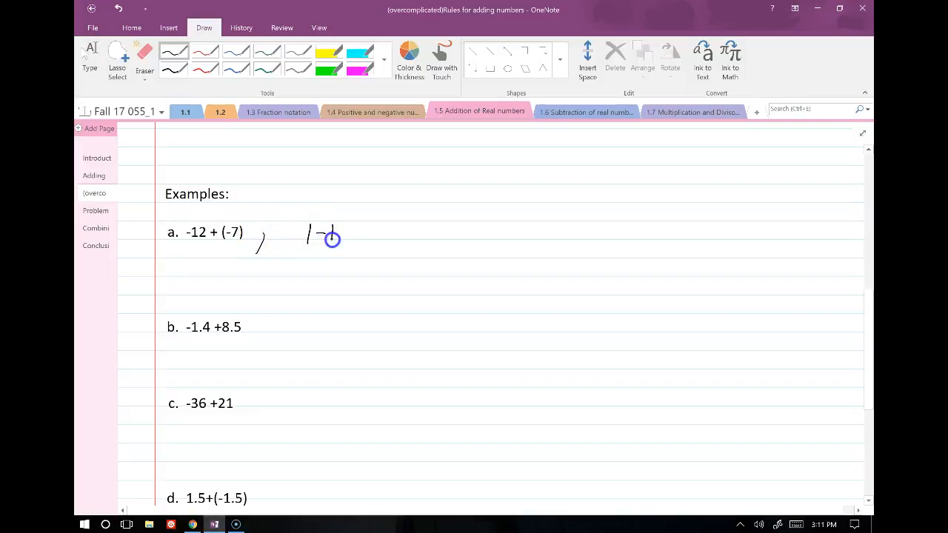
{"action": "left_click_drag", "start_coordinate": [314, 235], "coordinate": [356, 237]}
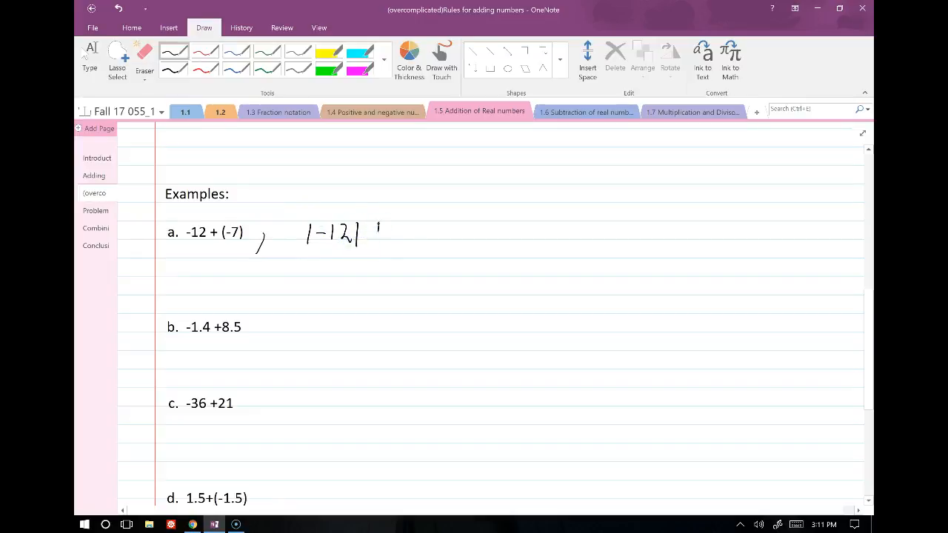
{"action": "left_click_drag", "start_coordinate": [370, 232], "coordinate": [407, 231]}
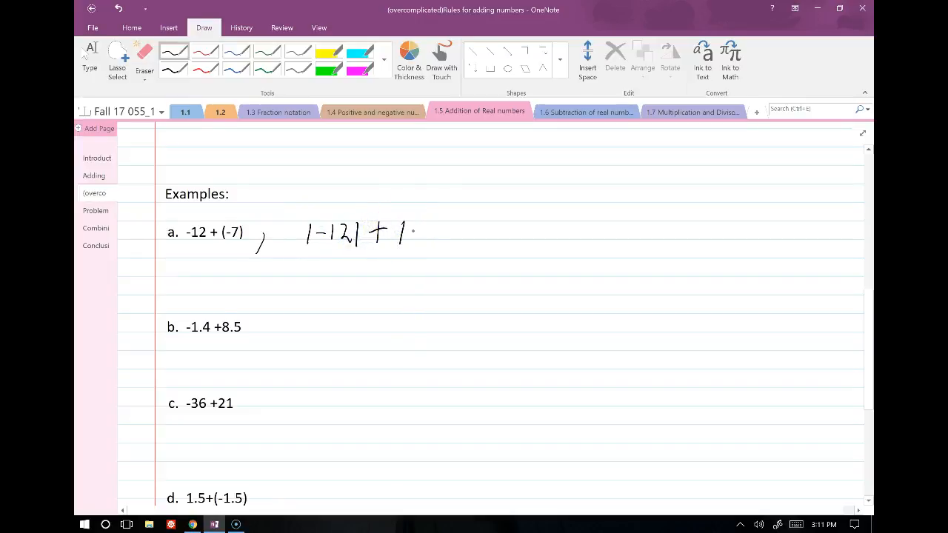
{"action": "left_click_drag", "start_coordinate": [415, 234], "coordinate": [444, 230]}
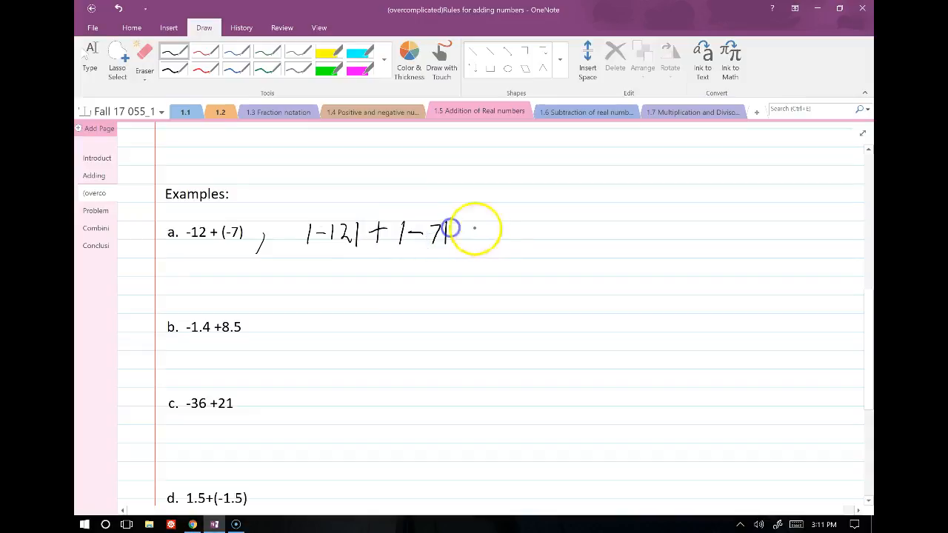
{"action": "left_click_drag", "start_coordinate": [466, 229], "coordinate": [531, 230]}
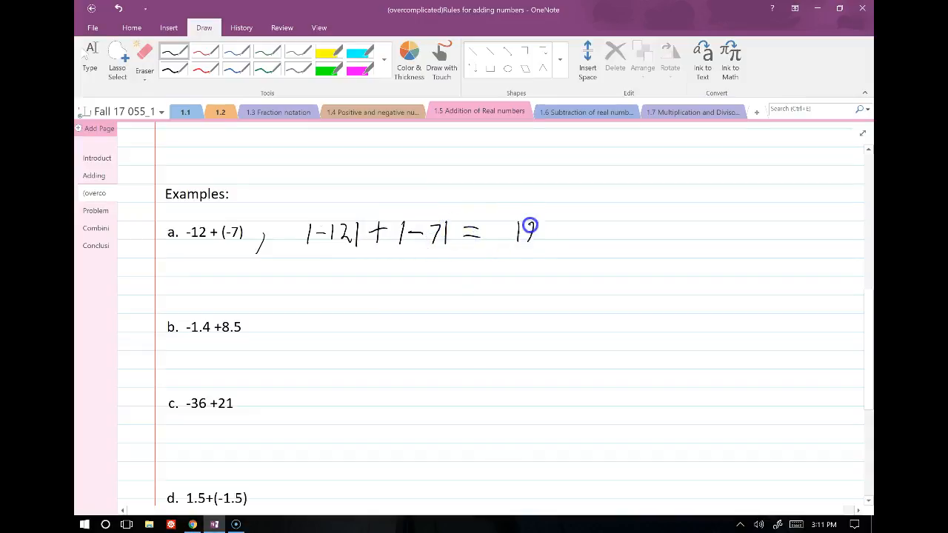
{"action": "left_click_drag", "start_coordinate": [519, 237], "coordinate": [585, 245]}
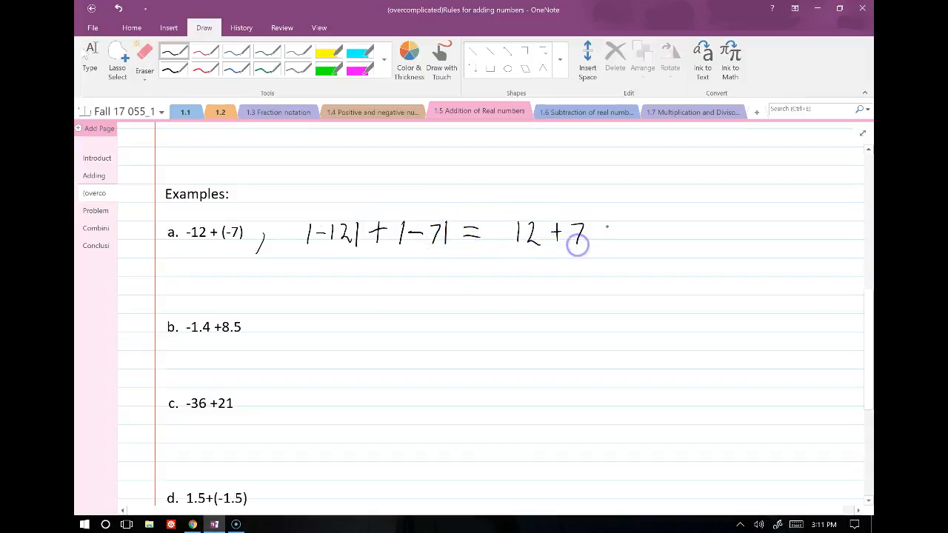
{"action": "left_click_drag", "start_coordinate": [585, 237], "coordinate": [645, 237]}
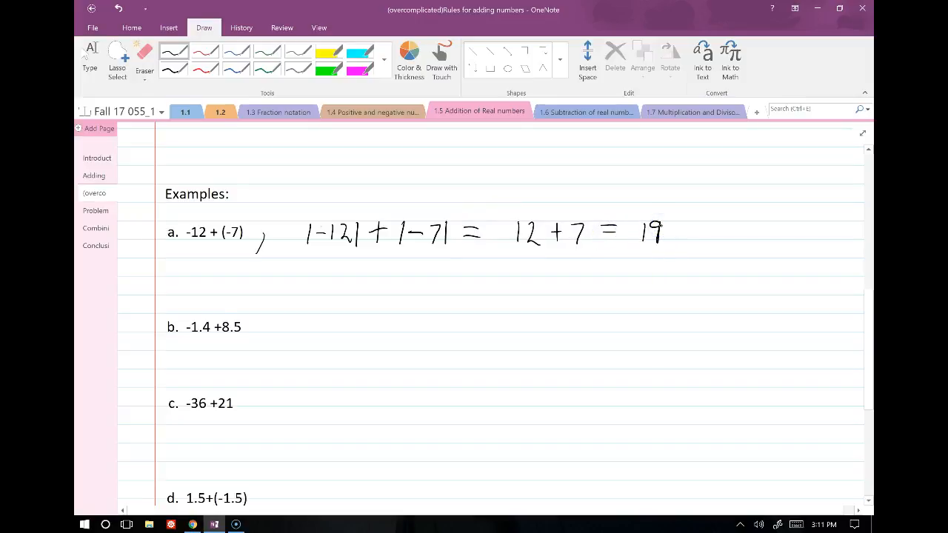
{"action": "left_click_drag", "start_coordinate": [174, 252], "coordinate": [252, 249]}
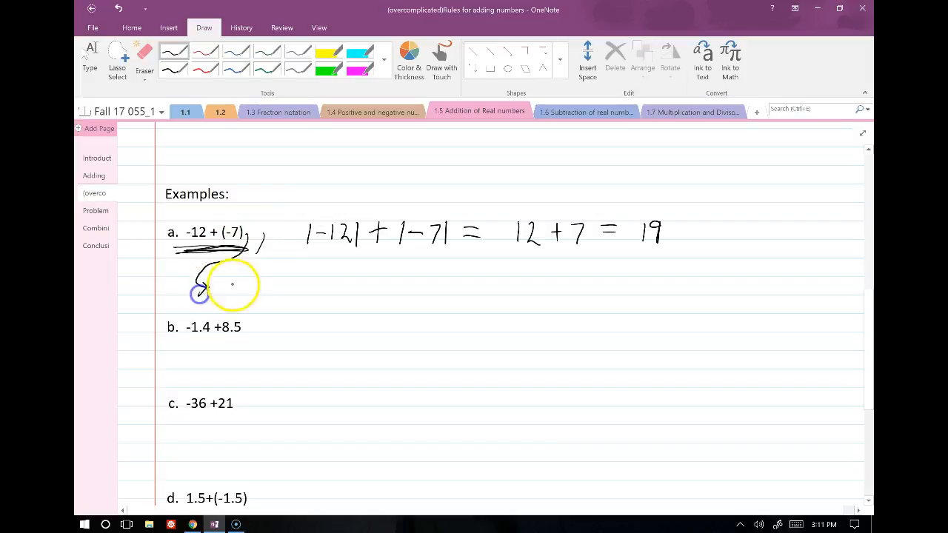
Draw an arrow below example a and write the final answer −19
{"action": "left_click_drag", "start_coordinate": [207, 285], "coordinate": [278, 284]}
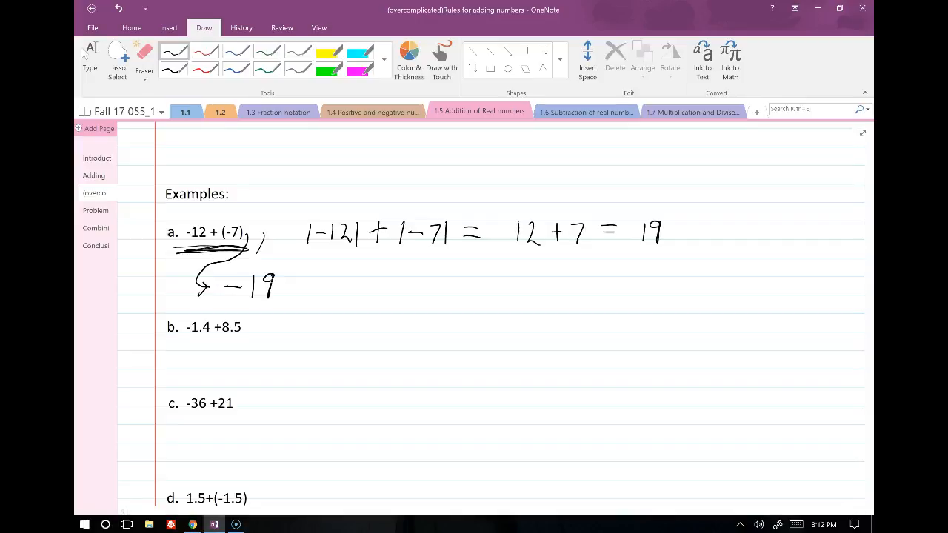
{"action": "left_click_drag", "start_coordinate": [296, 258], "coordinate": [465, 265]}
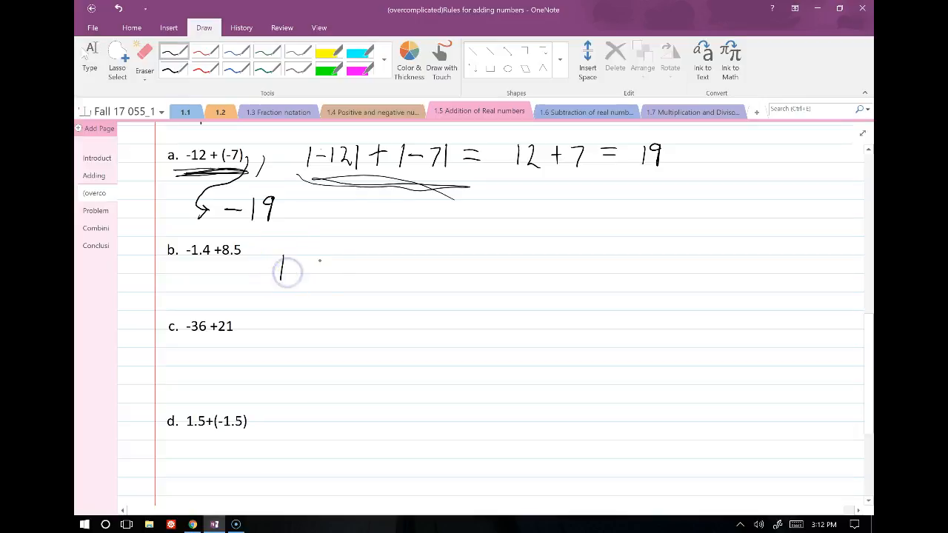
{"action": "mouse_move", "coordinate": [311, 261]}
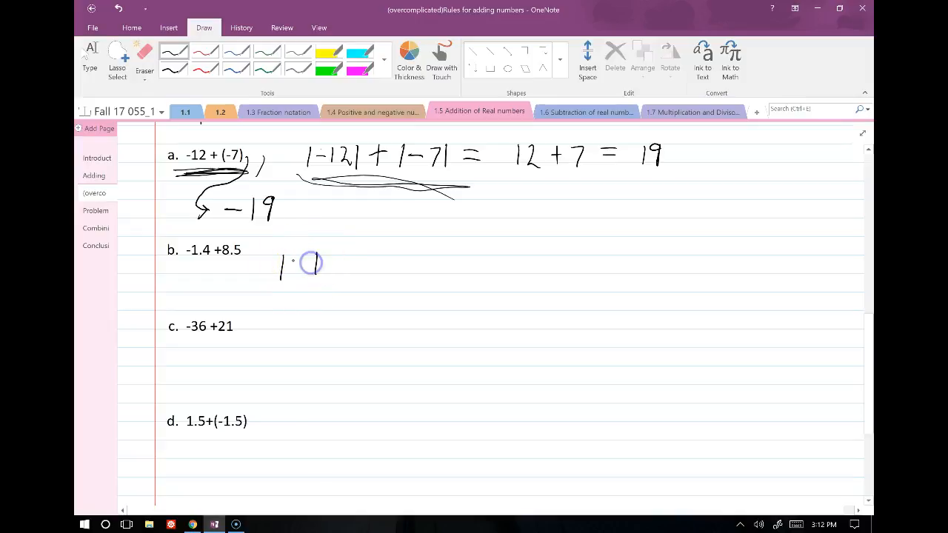
Write |8.5| − |−1.4| = 8.5 − 1.4 = beside example b in ink
{"action": "left_click_drag", "start_coordinate": [293, 267], "coordinate": [311, 270]}
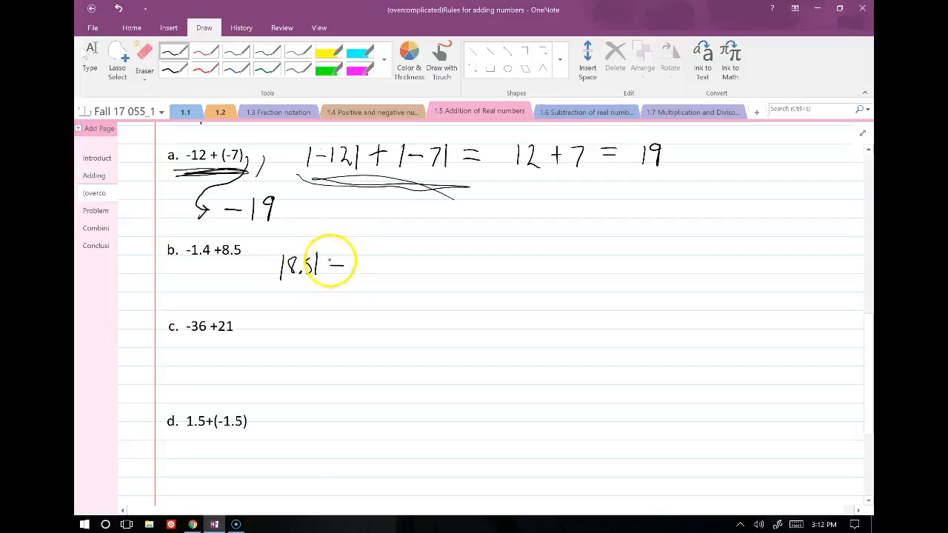
{"action": "mouse_move", "coordinate": [353, 258]}
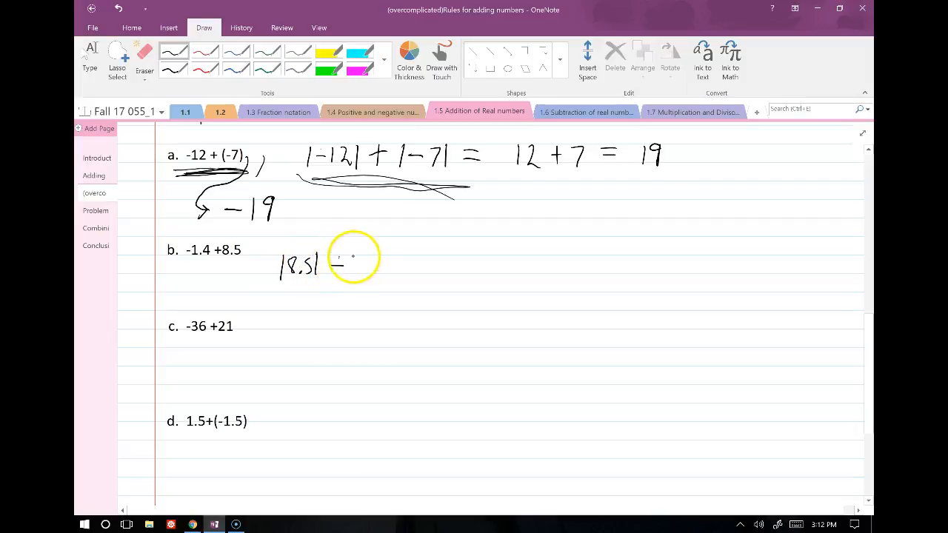
{"action": "left_click_drag", "start_coordinate": [338, 266], "coordinate": [382, 266]}
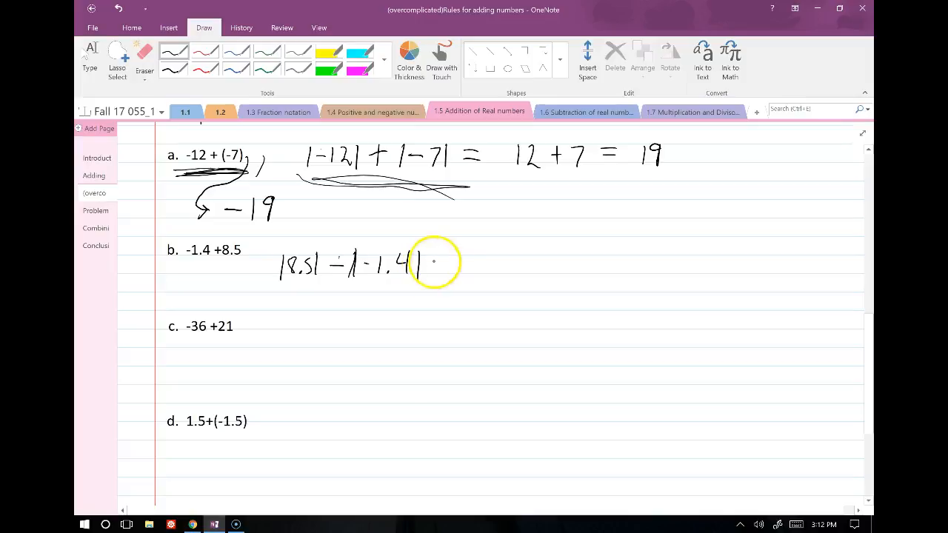
{"action": "left_click_drag", "start_coordinate": [444, 267], "coordinate": [489, 267]}
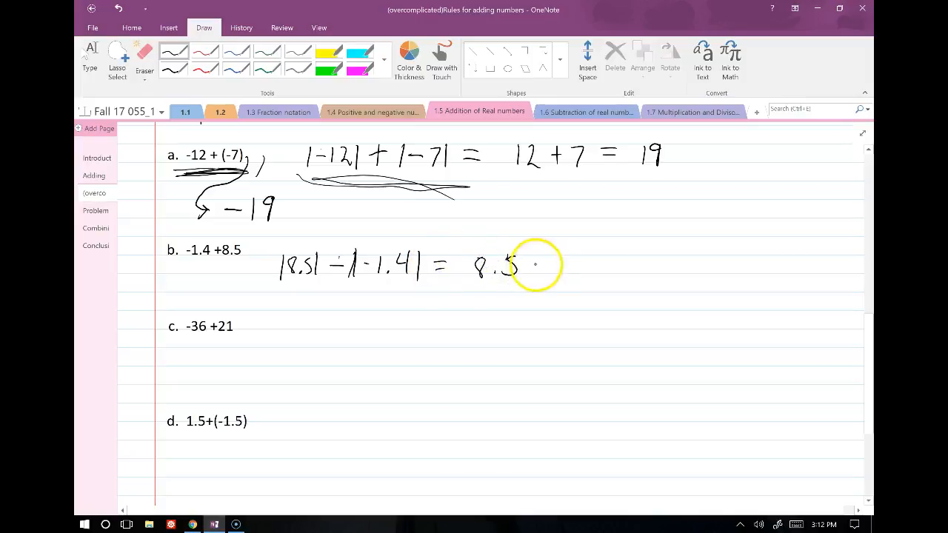
{"action": "left_click_drag", "start_coordinate": [531, 266], "coordinate": [575, 267]}
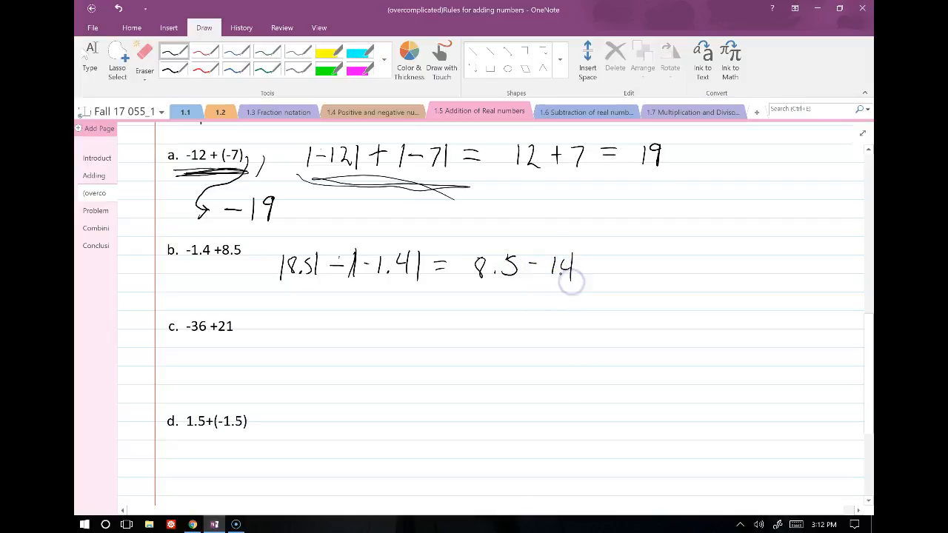
{"action": "left_click_drag", "start_coordinate": [574, 284], "coordinate": [593, 267]}
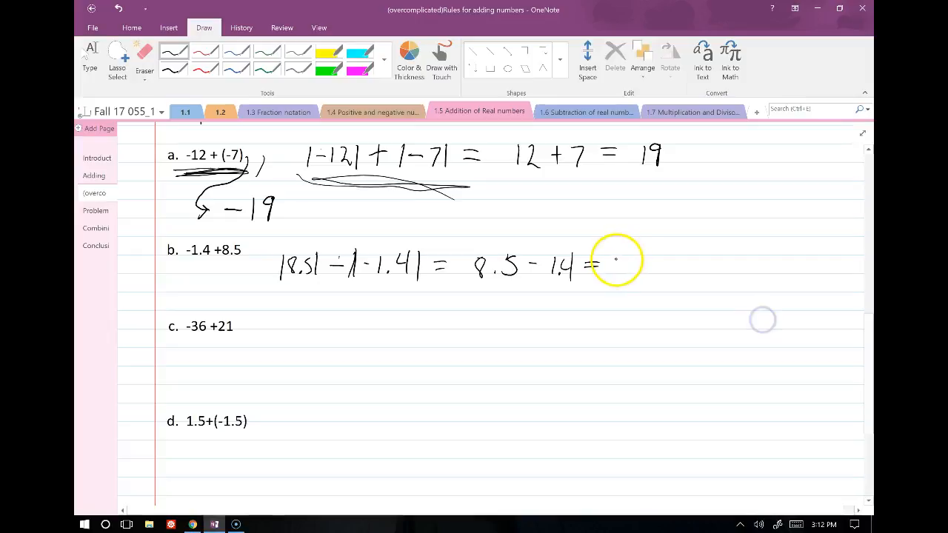
{"action": "left_click_drag", "start_coordinate": [607, 259], "coordinate": [659, 278]}
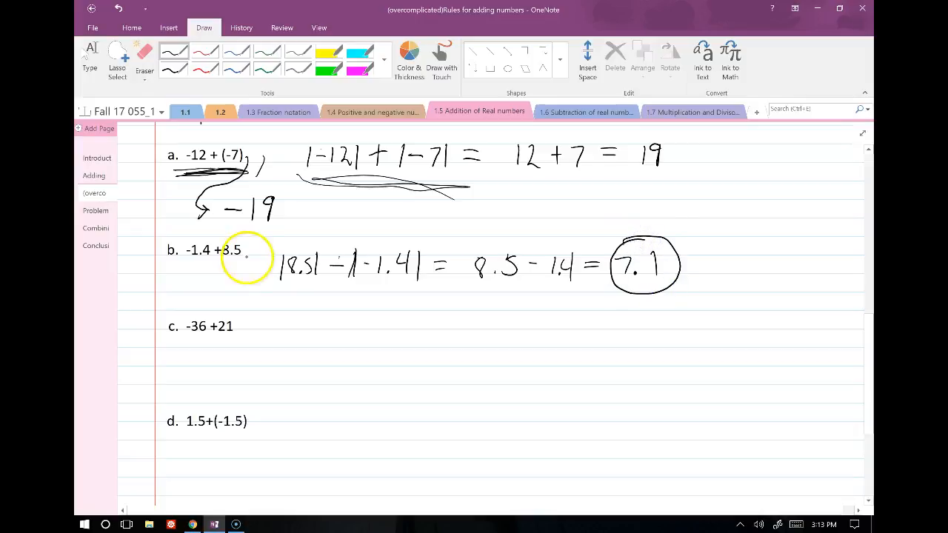
Draw an arrow under example b and write the circled answer 7.1
{"action": "left_click_drag", "start_coordinate": [249, 254], "coordinate": [178, 293]}
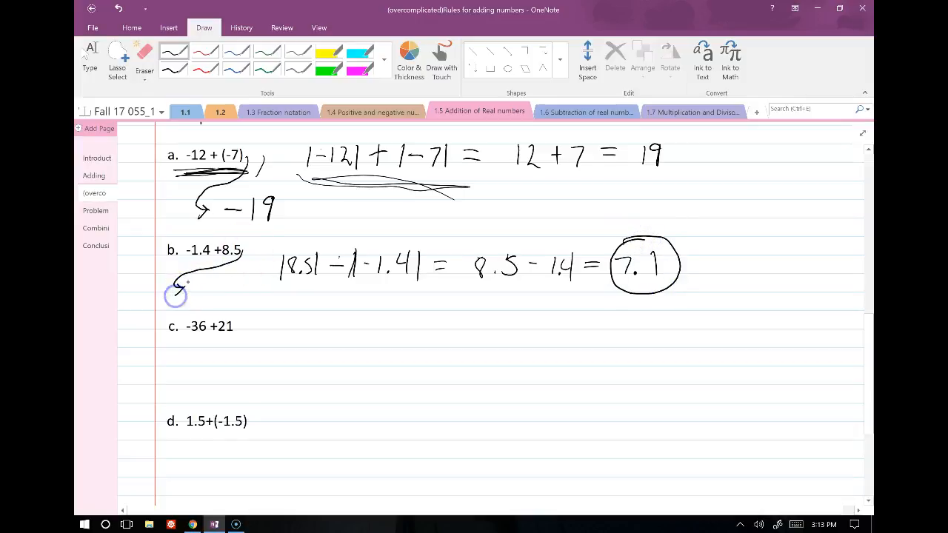
{"action": "left_click_drag", "start_coordinate": [177, 293], "coordinate": [222, 289]}
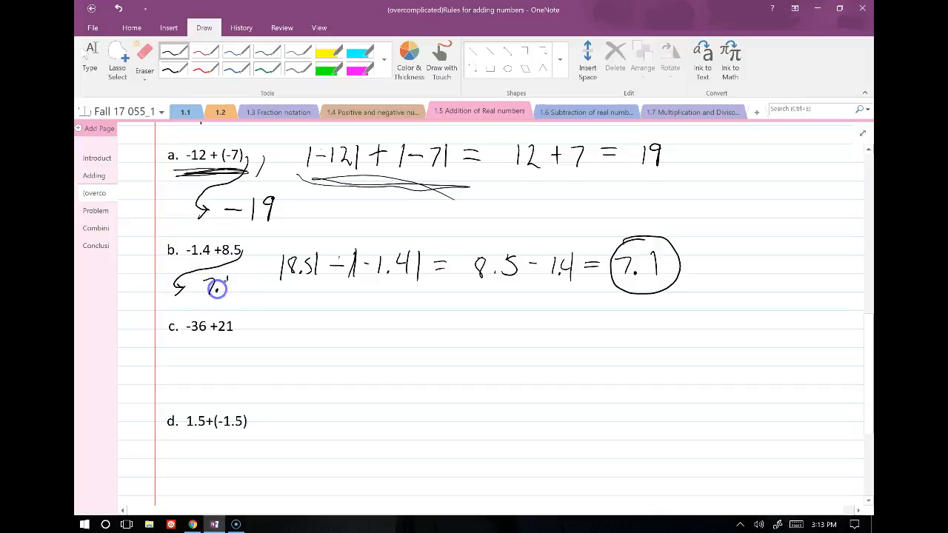
{"action": "left_click_drag", "start_coordinate": [208, 282], "coordinate": [237, 296]}
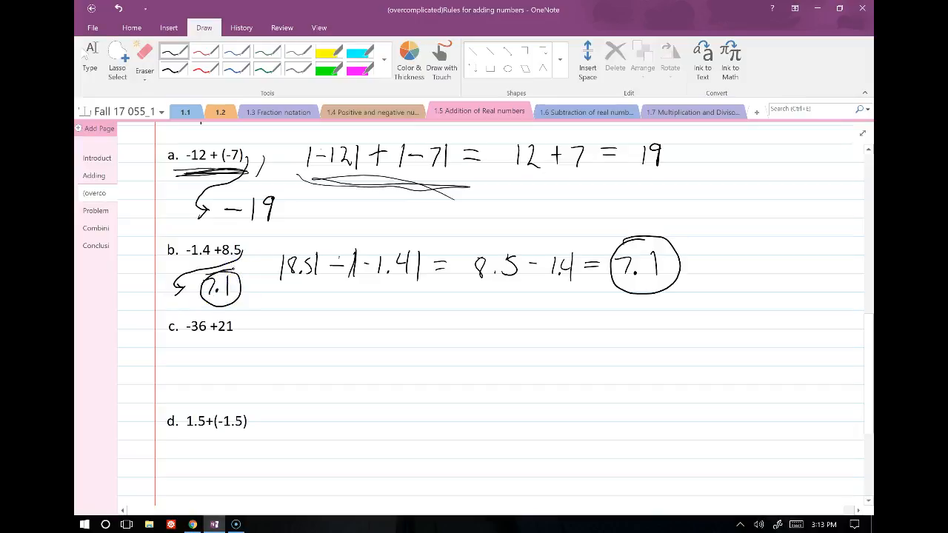
Write 36 − 21 = 15 for example c and highlight −36 in green
{"action": "scroll", "scroll_direction": "down", "scroll_amount": 3}
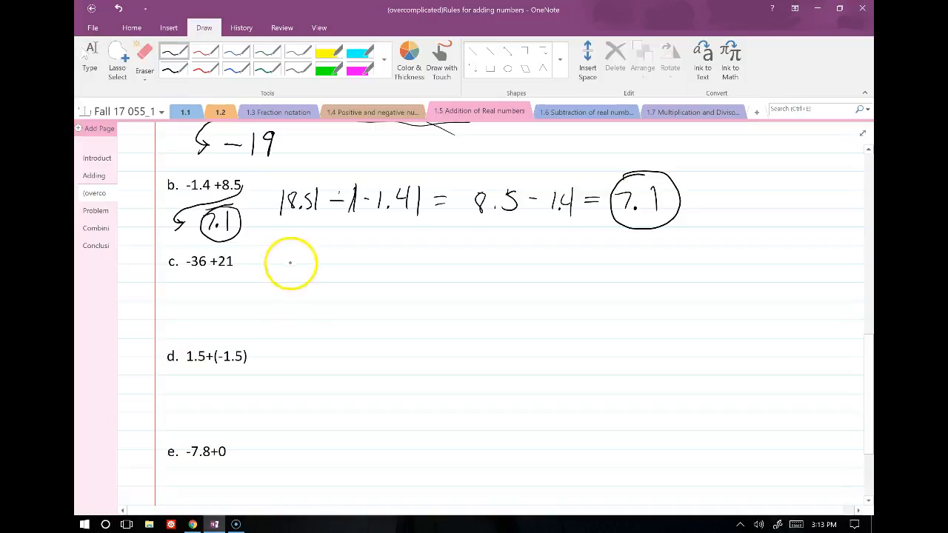
{"action": "mouse_move", "coordinate": [302, 266]}
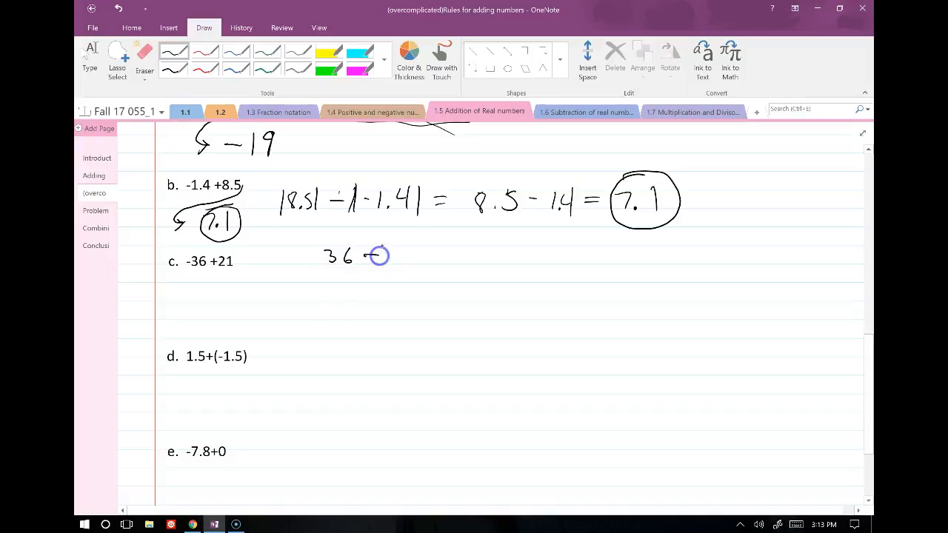
{"action": "left_click_drag", "start_coordinate": [363, 255], "coordinate": [415, 264]}
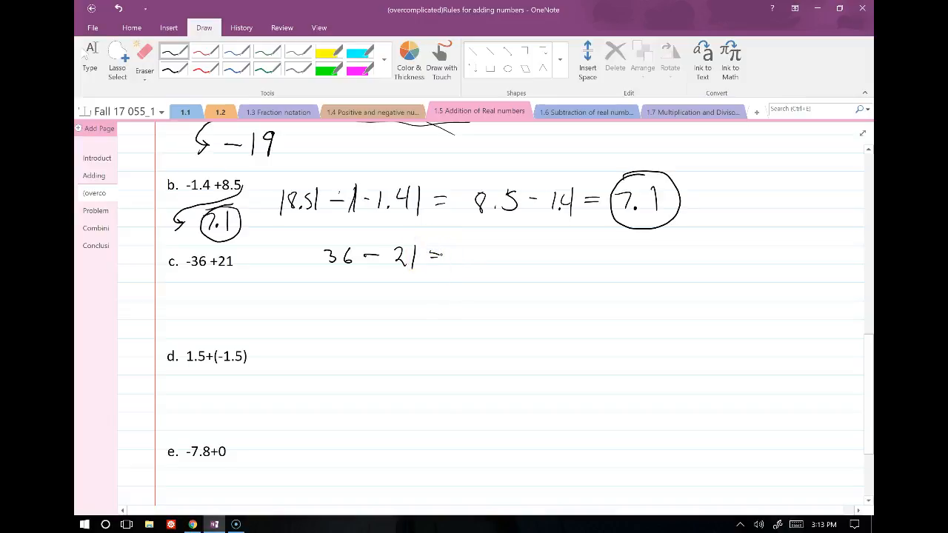
{"action": "left_click_drag", "start_coordinate": [451, 254], "coordinate": [474, 263]}
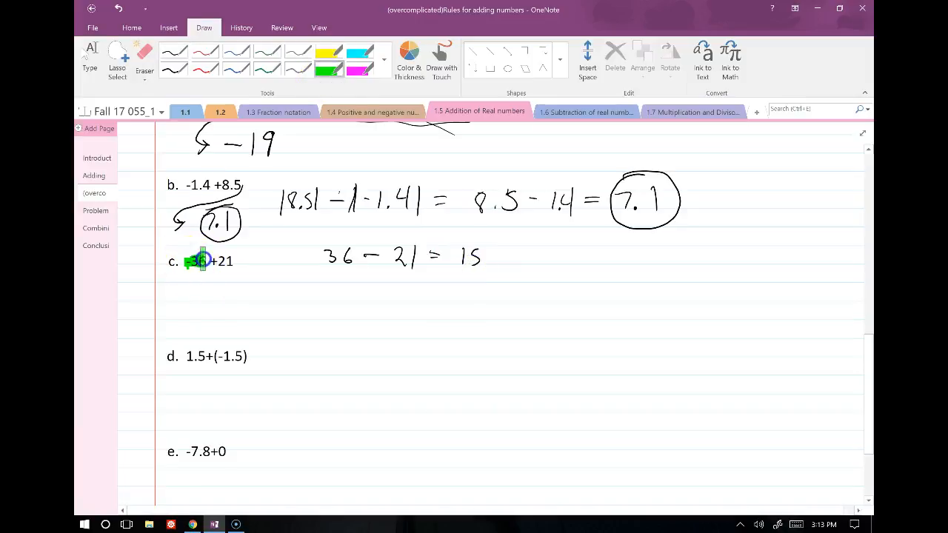
{"action": "left_click", "coordinate": [175, 52]}
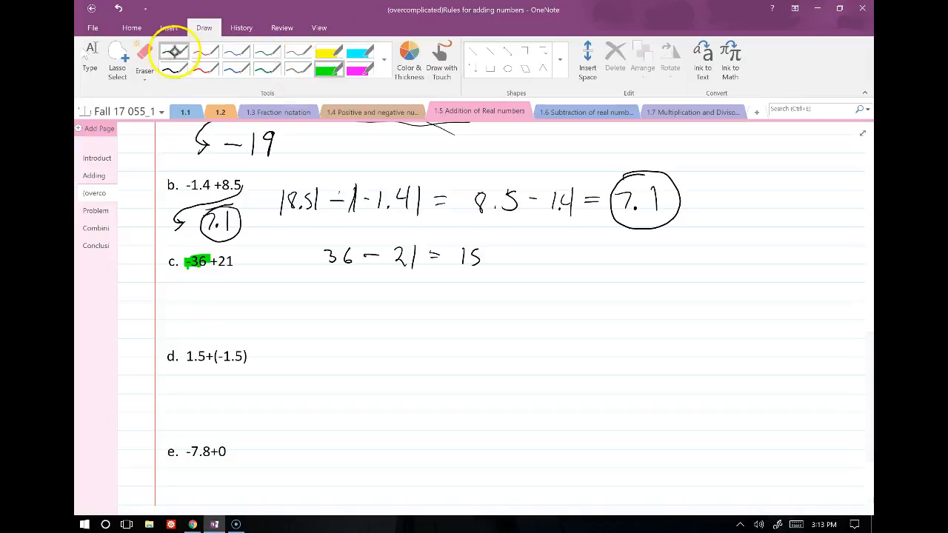
{"action": "left_click", "coordinate": [173, 52]}
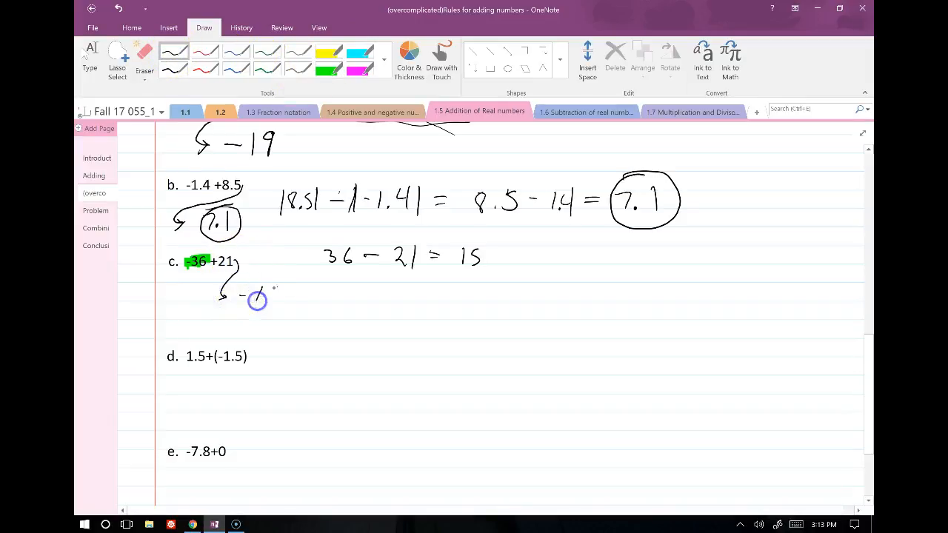
Highlight example d in yellow and write = 0 as its answer
{"action": "scroll", "scroll_direction": "down", "scroll_amount": 3}
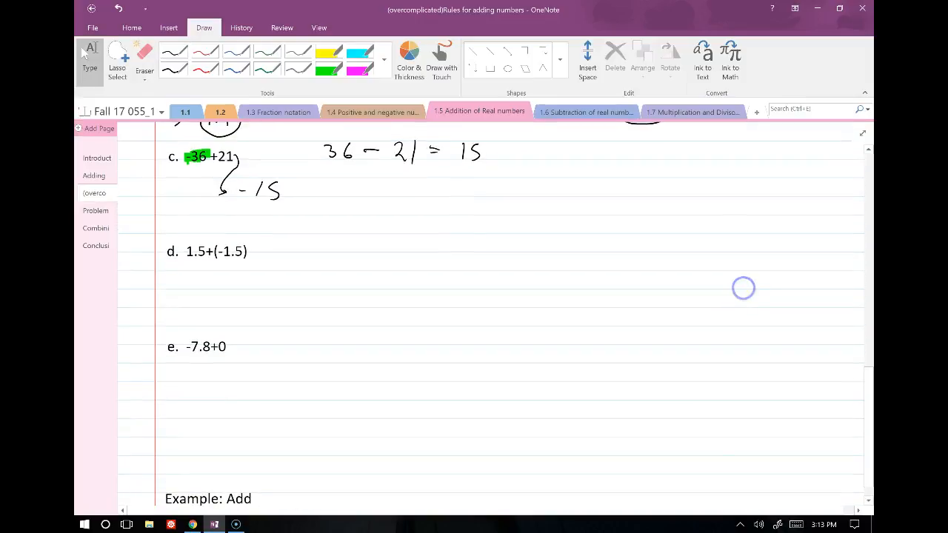
{"action": "left_click", "coordinate": [187, 252]}
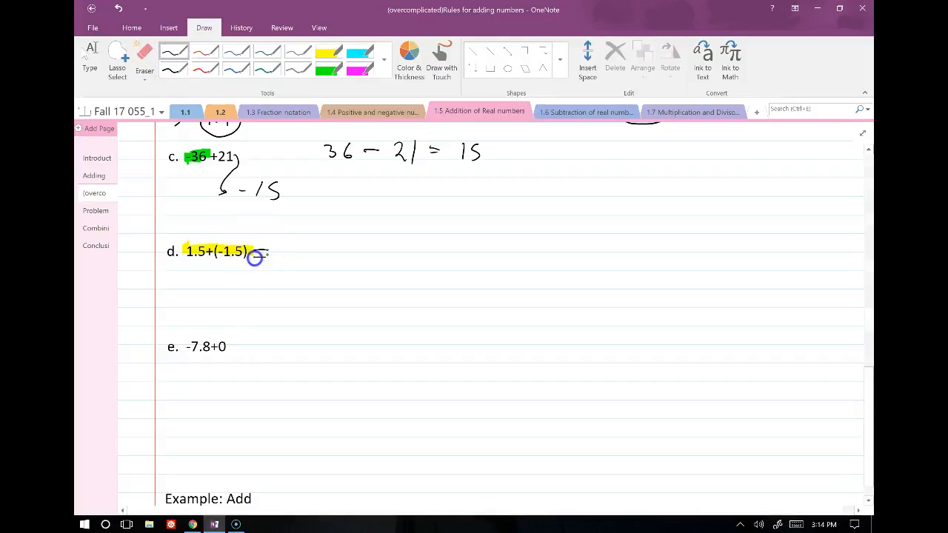
{"action": "left_click_drag", "start_coordinate": [254, 258], "coordinate": [289, 252]}
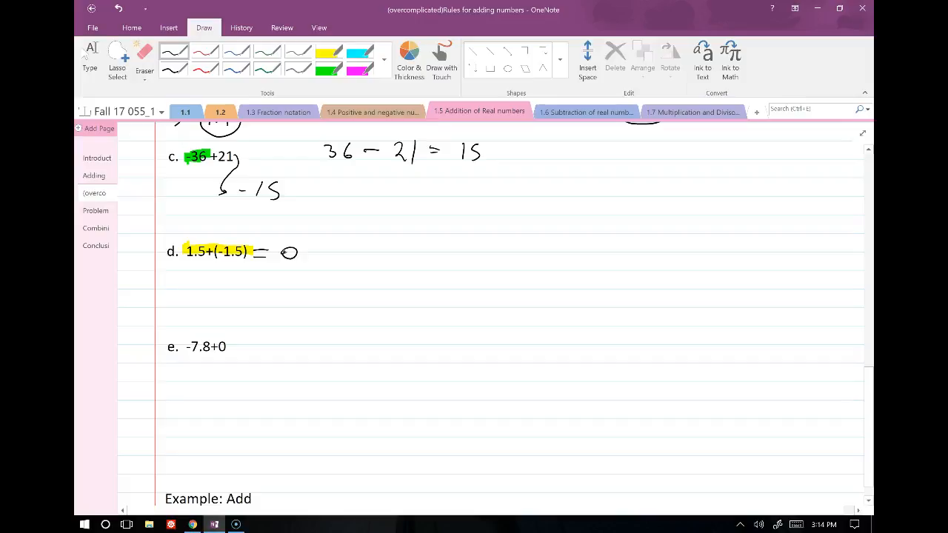
{"action": "scroll", "scroll_direction": "down", "scroll_amount": 3}
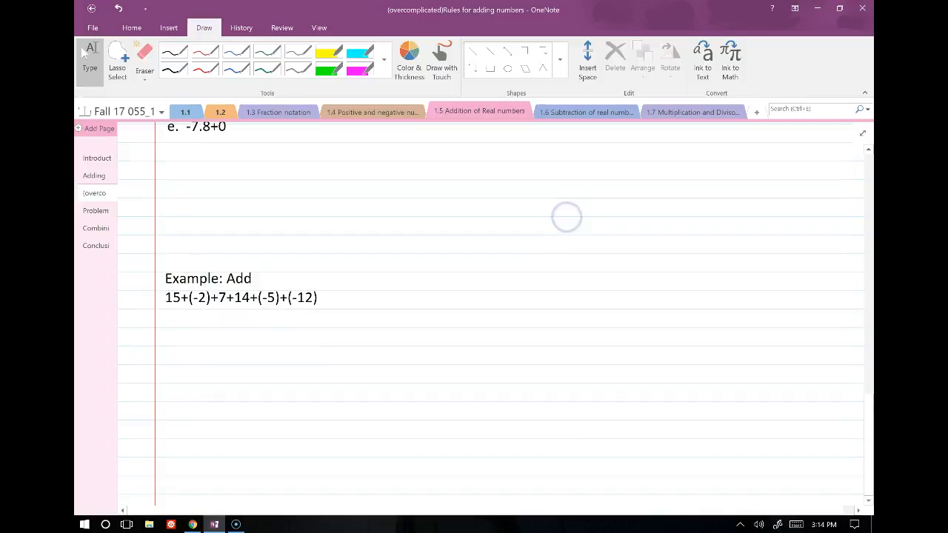
Highlight the positive terms, write − 19 in red beside 36, then go to the Problem solving page
{"action": "left_click", "coordinate": [197, 50]}
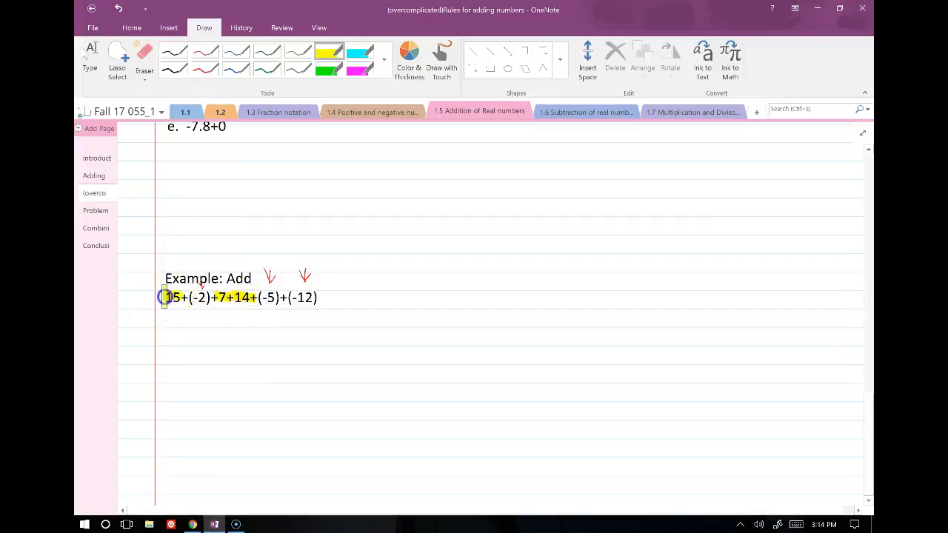
{"action": "left_click", "coordinate": [174, 52]}
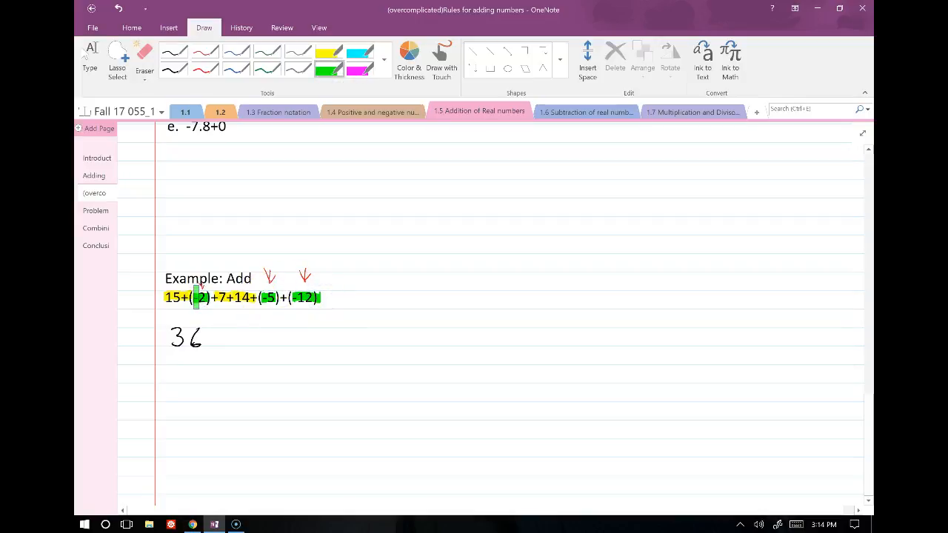
{"action": "left_click", "coordinate": [204, 50]}
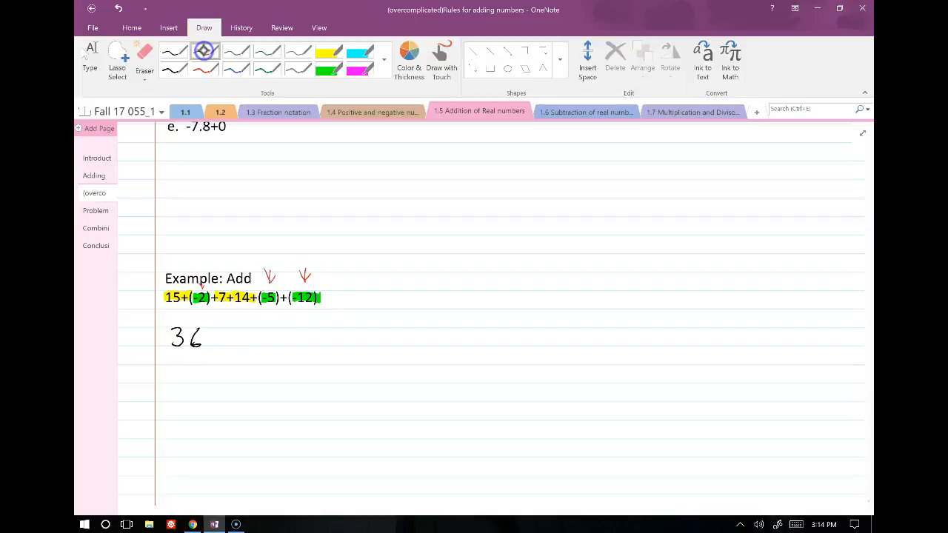
{"action": "left_click_drag", "start_coordinate": [215, 338], "coordinate": [264, 329]}
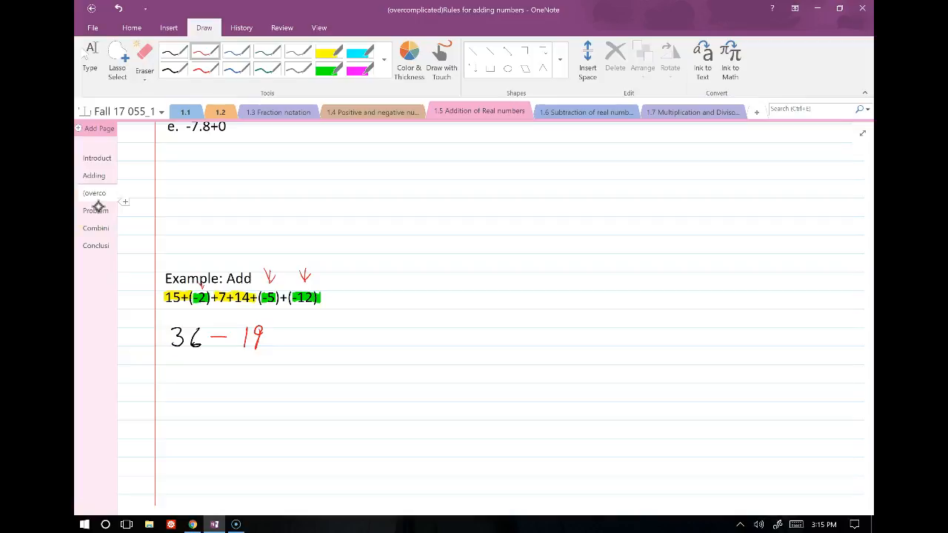
{"action": "left_click", "coordinate": [95, 210]}
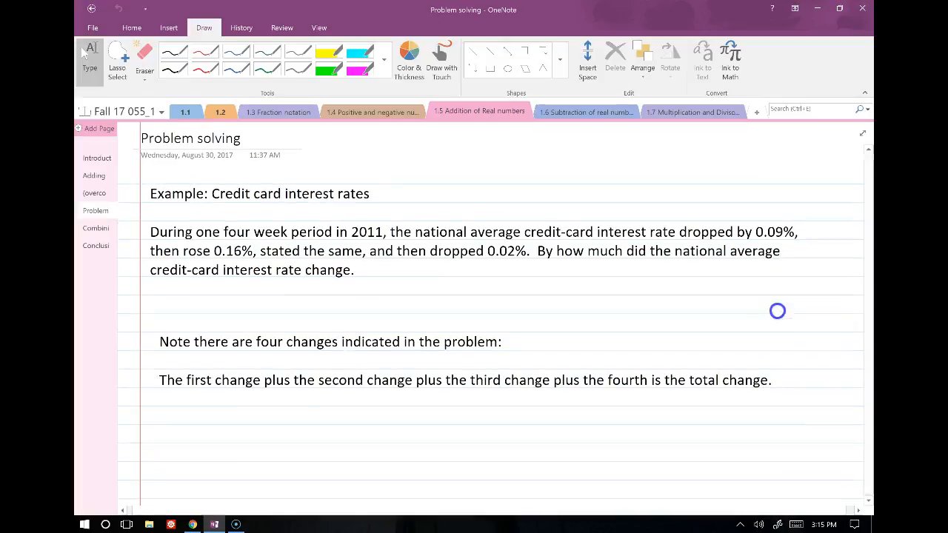
Highlight the rate changes 0.09%, 0.16%, the same and 0.02% in yellow, then return to the black pen
{"action": "left_click", "coordinate": [771, 379]}
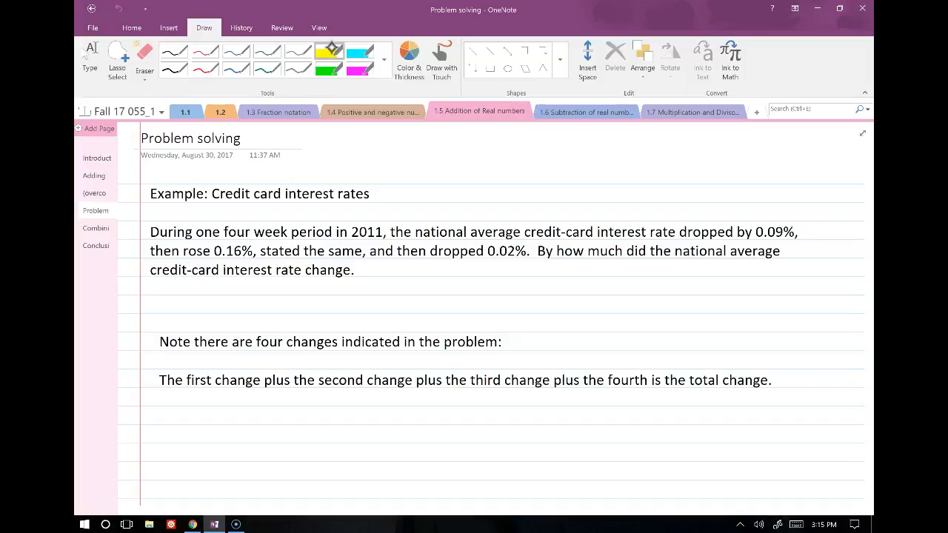
{"action": "left_click_drag", "start_coordinate": [749, 231], "coordinate": [802, 231]}
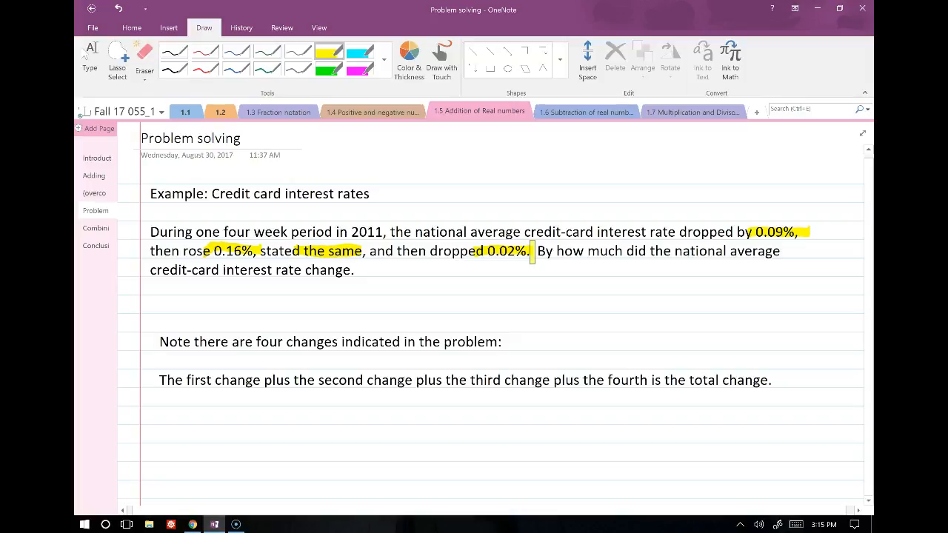
{"action": "left_click", "coordinate": [174, 52]}
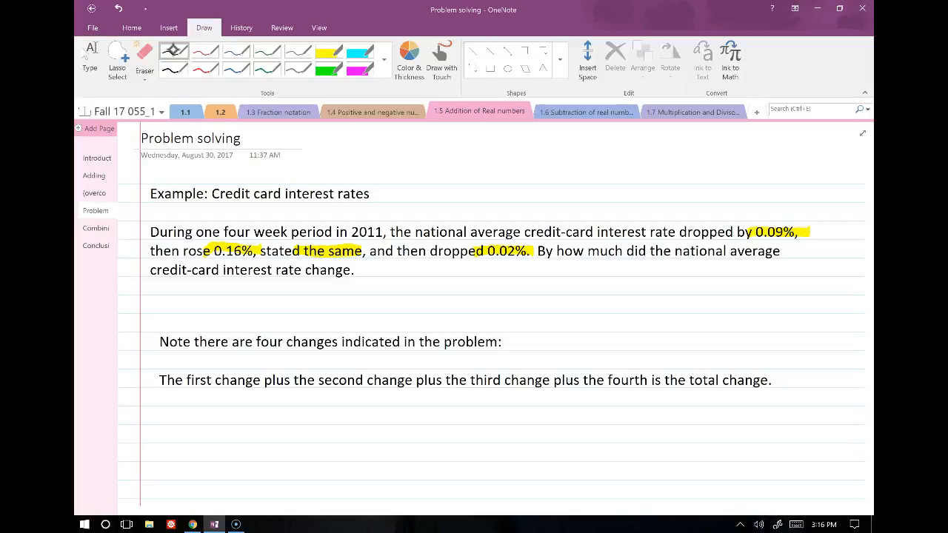
{"action": "scroll", "scroll_direction": "up", "scroll_amount": 3}
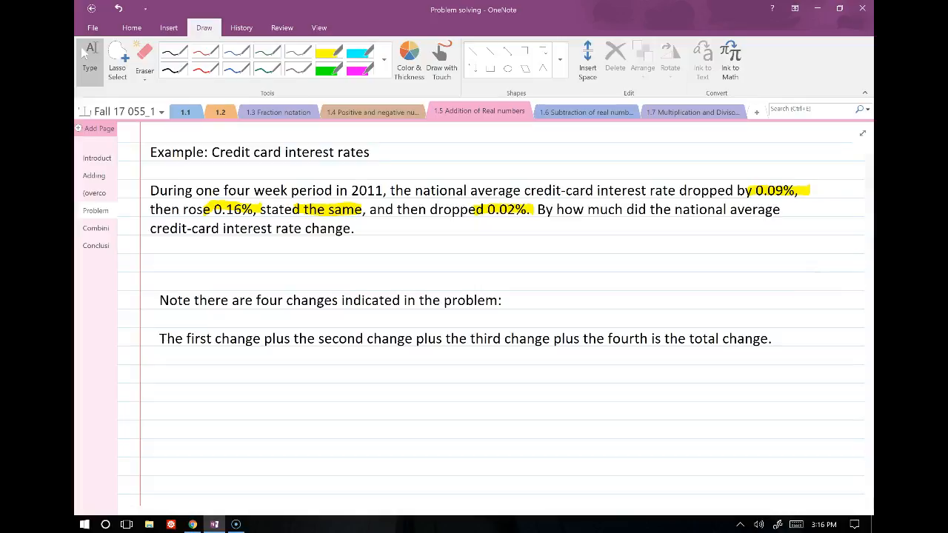
{"action": "scroll", "scroll_direction": "up", "scroll_amount": 3}
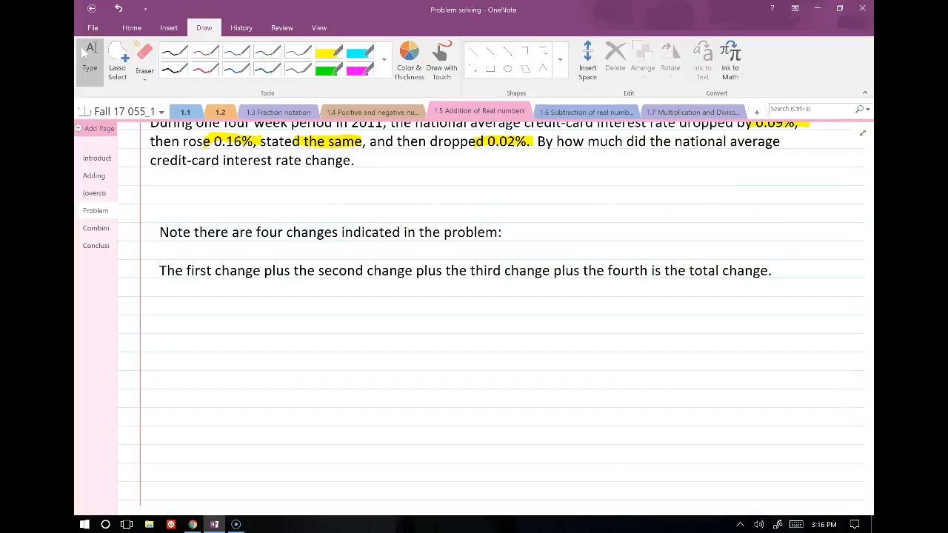
{"action": "scroll", "scroll_direction": "up", "scroll_amount": 3}
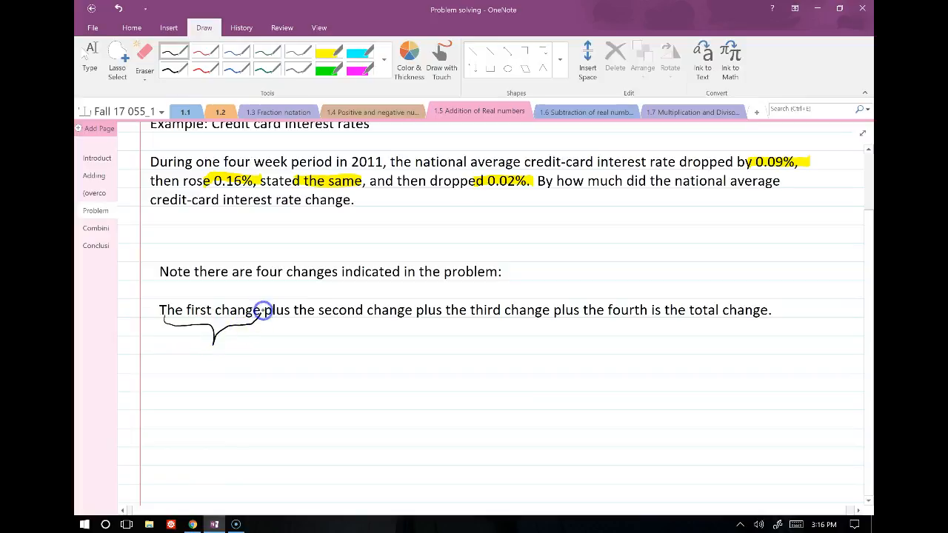
Write −0.09 + 0.16% + 0 under the changes, erasing an extra plus sign
{"action": "left_click_drag", "start_coordinate": [264, 311], "coordinate": [179, 367]}
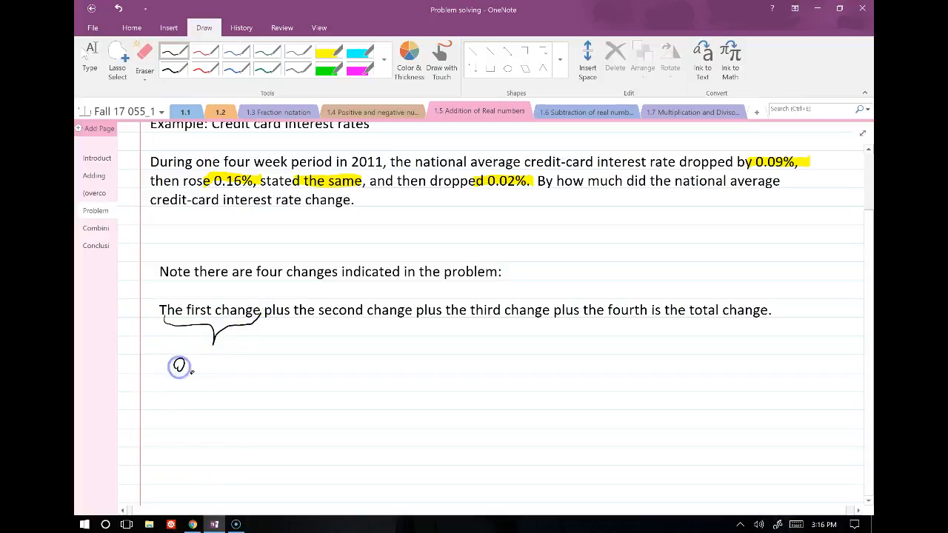
{"action": "left_click_drag", "start_coordinate": [179, 367], "coordinate": [234, 363]}
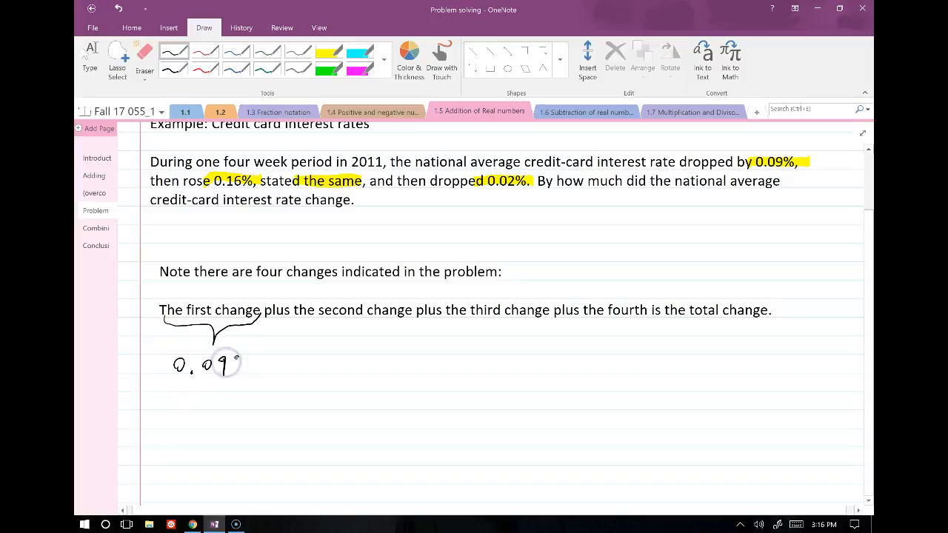
{"action": "left_click_drag", "start_coordinate": [222, 363], "coordinate": [244, 371]}
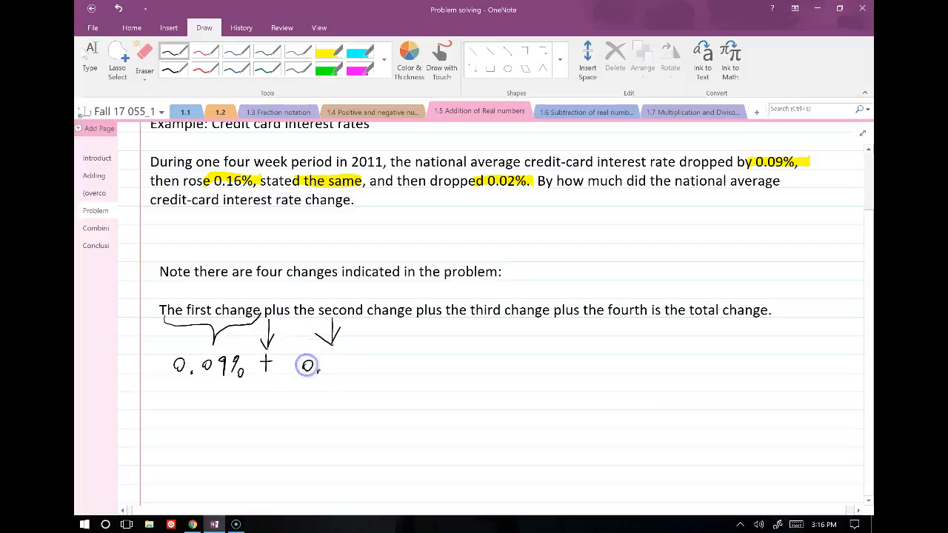
{"action": "left_click_drag", "start_coordinate": [304, 363], "coordinate": [344, 367]}
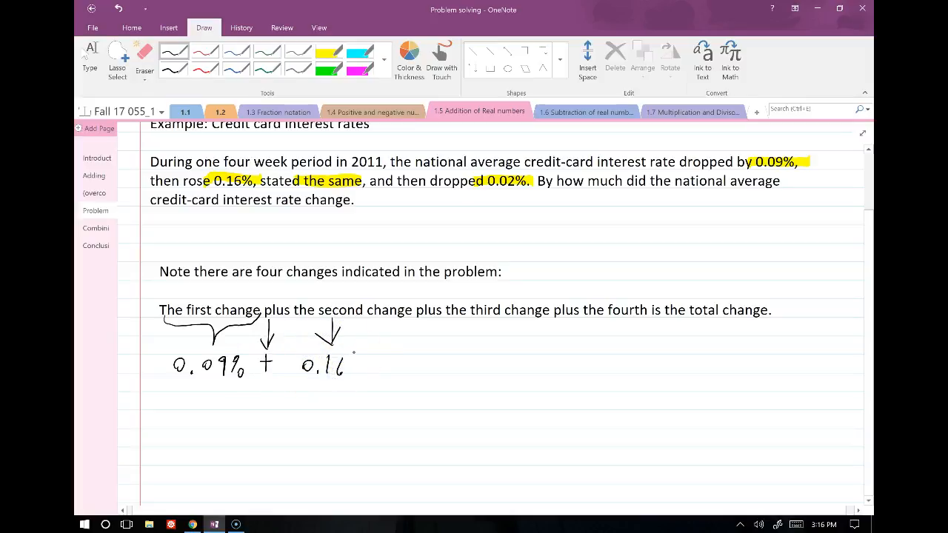
{"action": "left_click_drag", "start_coordinate": [348, 363], "coordinate": [378, 378]}
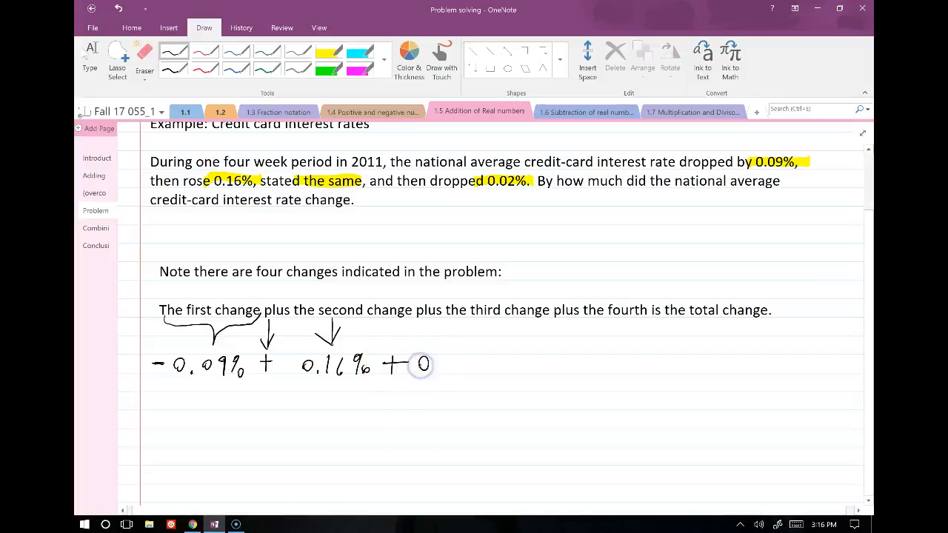
{"action": "left_click_drag", "start_coordinate": [423, 371], "coordinate": [459, 369]}
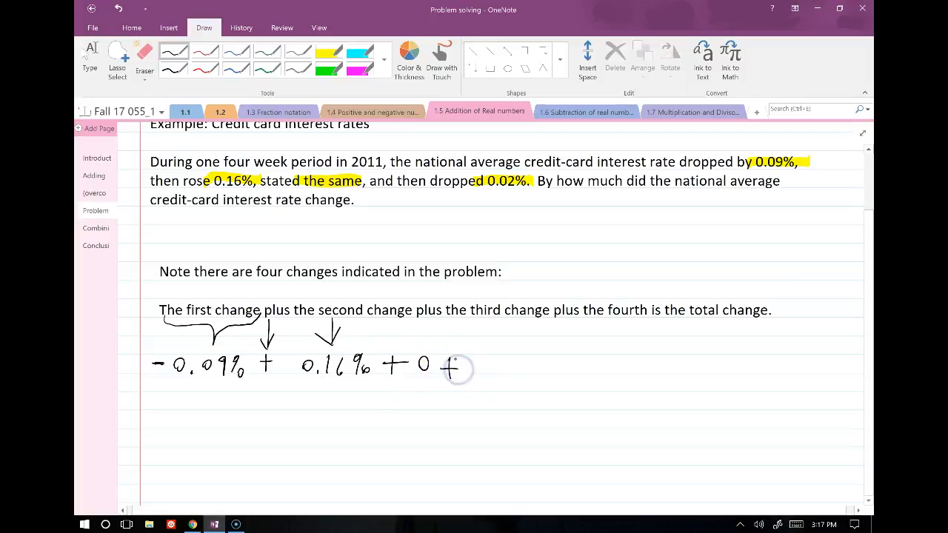
{"action": "left_click", "coordinate": [145, 59]}
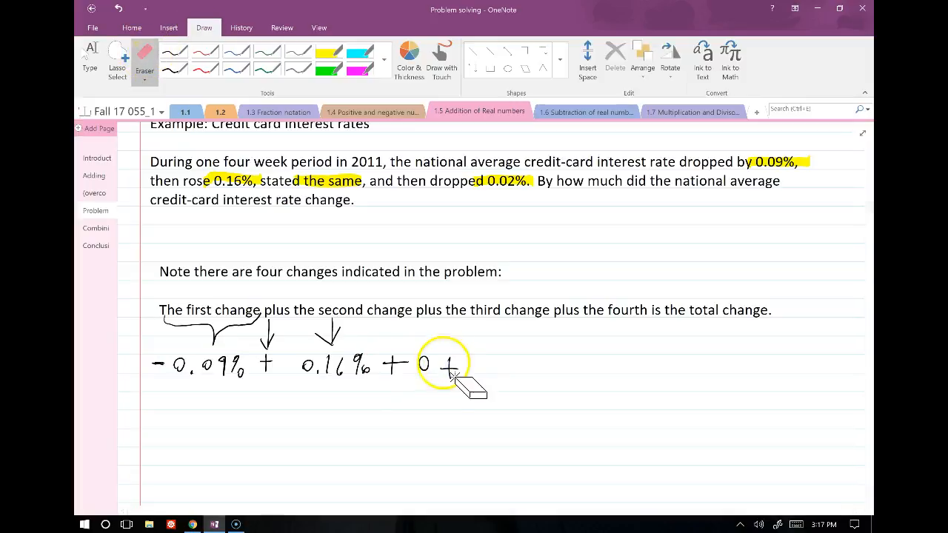
{"action": "left_click", "coordinate": [175, 52]}
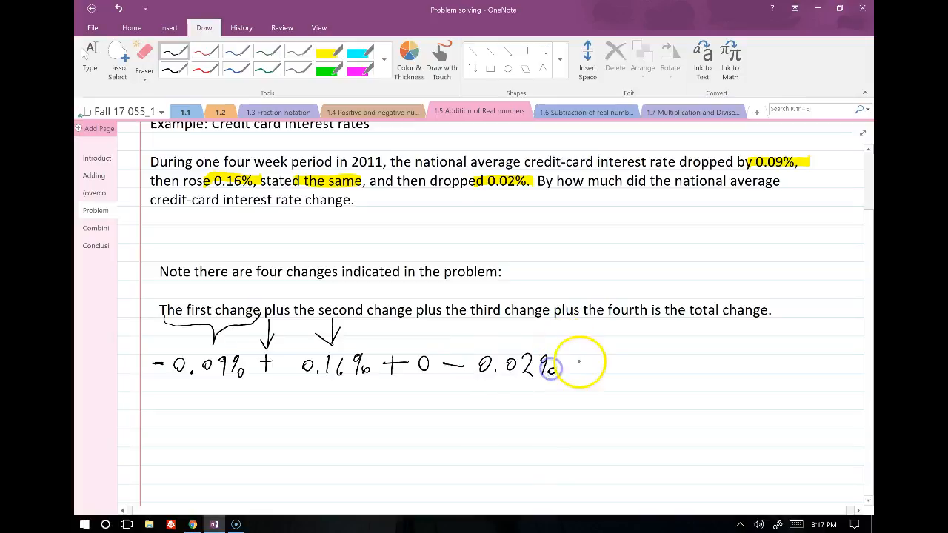
Link the changes with arrows, write total change = .05, then go to the Combining like terms page
{"action": "left_click_drag", "start_coordinate": [575, 363], "coordinate": [592, 368]}
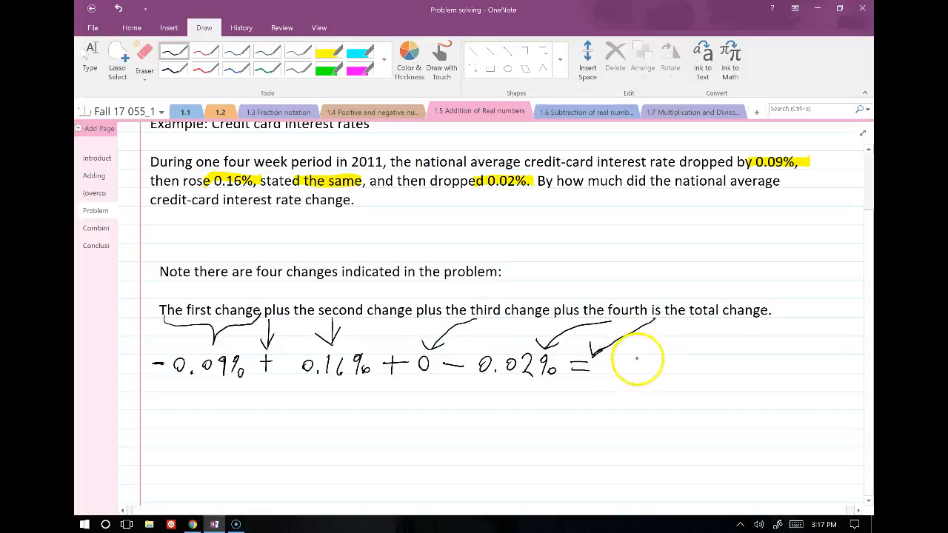
{"action": "left_click_drag", "start_coordinate": [622, 369], "coordinate": [678, 369]}
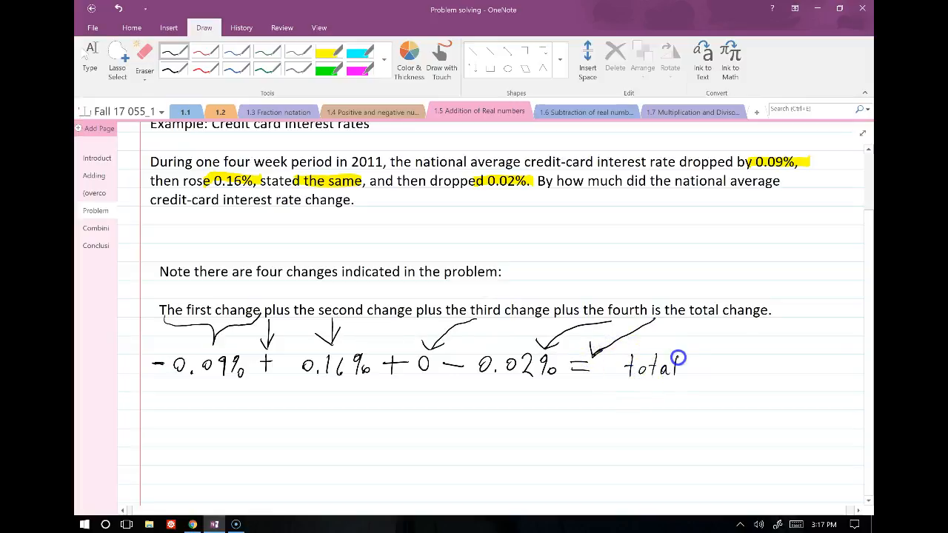
{"action": "left_click_drag", "start_coordinate": [694, 367], "coordinate": [748, 377]}
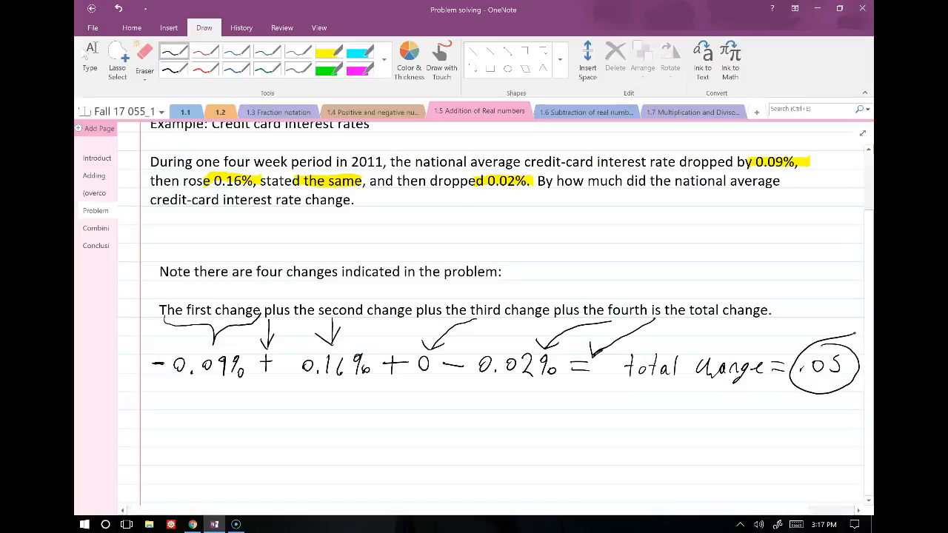
{"action": "left_click", "coordinate": [95, 228]}
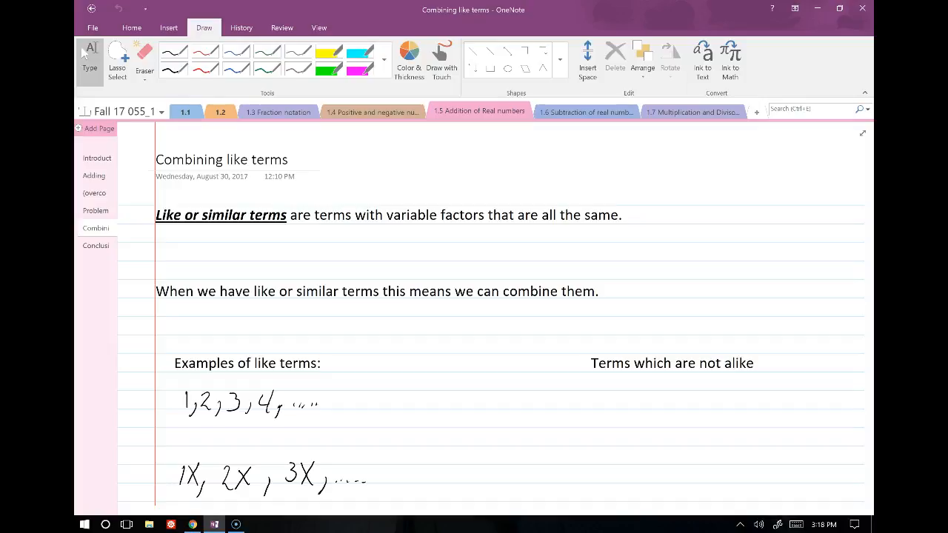
Write like-term examples 3x, 9x and 10y, boxing the x terms, the y terms and a third number-terms box
{"action": "left_click_drag", "start_coordinate": [234, 252], "coordinate": [270, 252]}
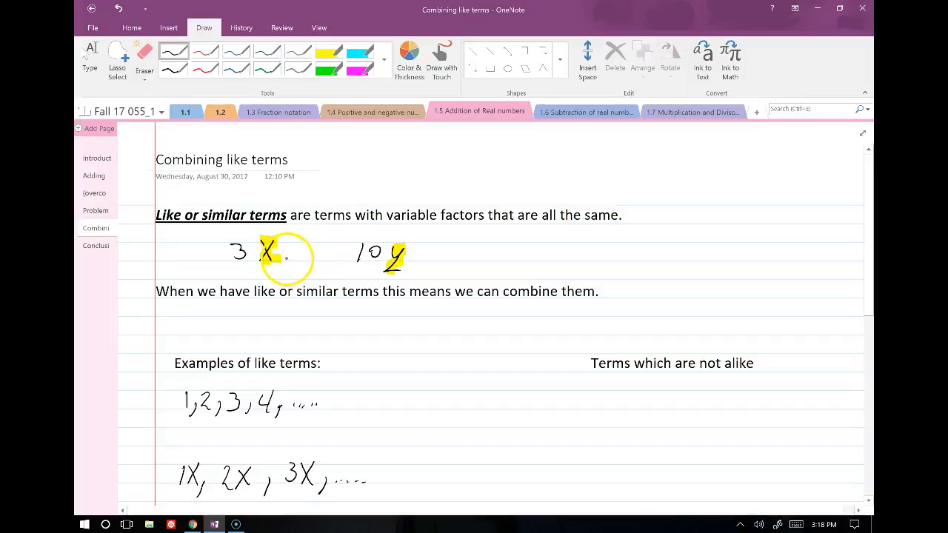
{"action": "left_click_drag", "start_coordinate": [284, 264], "coordinate": [299, 249]}
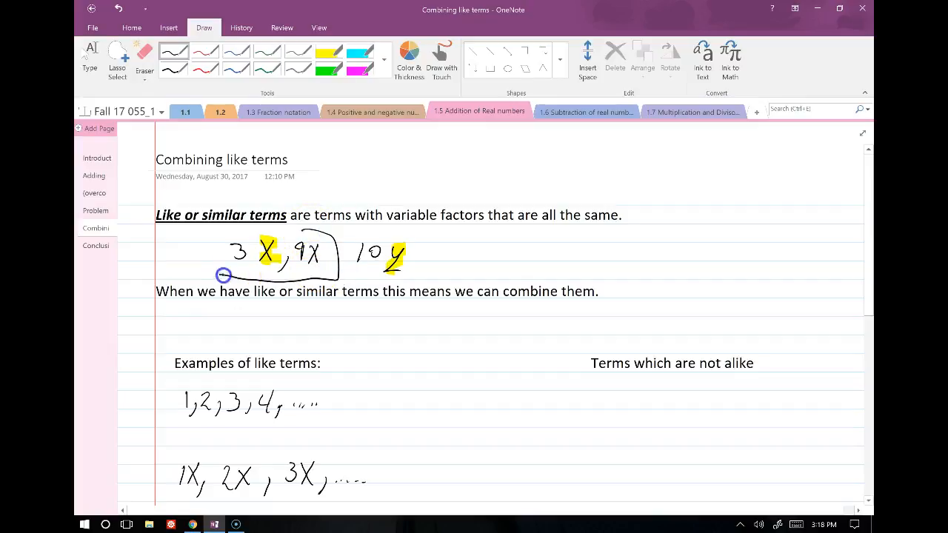
{"action": "left_click_drag", "start_coordinate": [225, 275], "coordinate": [433, 280]}
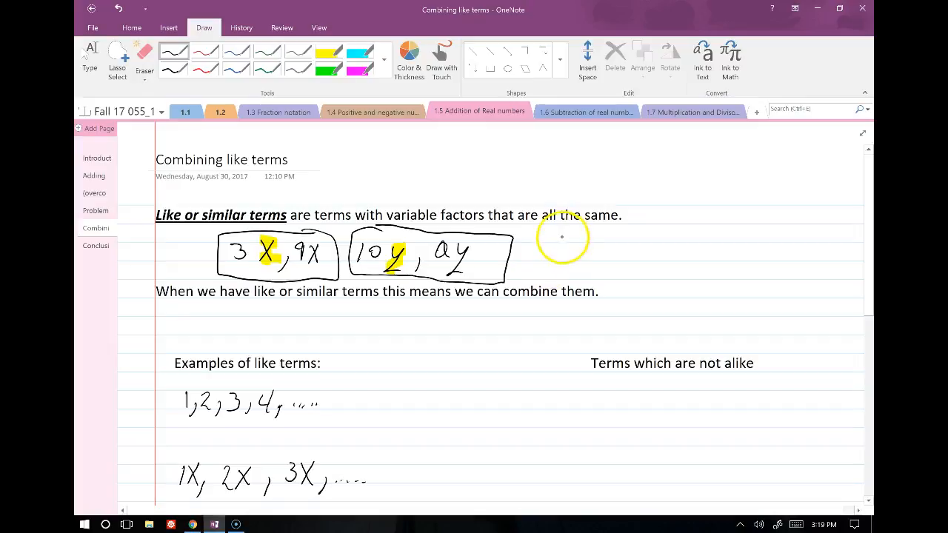
{"action": "left_click_drag", "start_coordinate": [536, 234], "coordinate": [768, 282]}
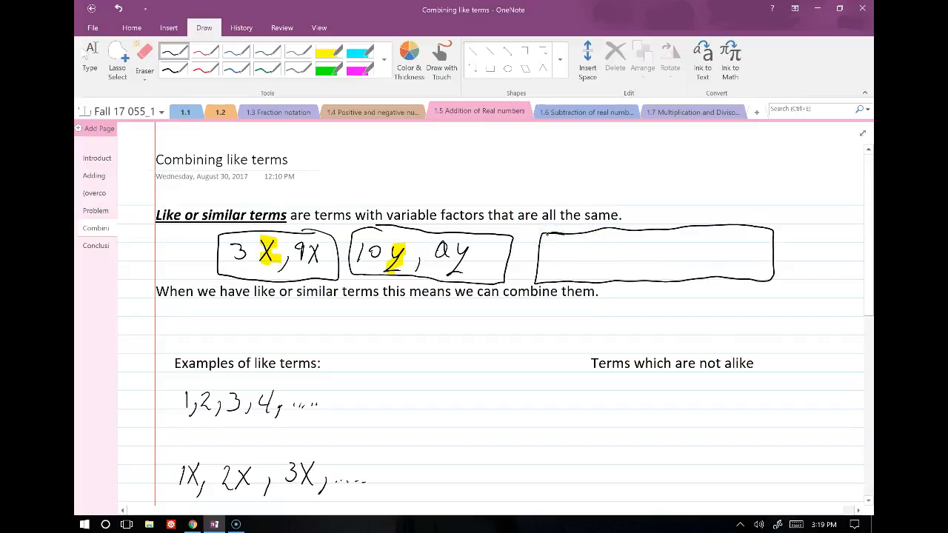
{"action": "left_click_drag", "start_coordinate": [563, 260], "coordinate": [615, 255]}
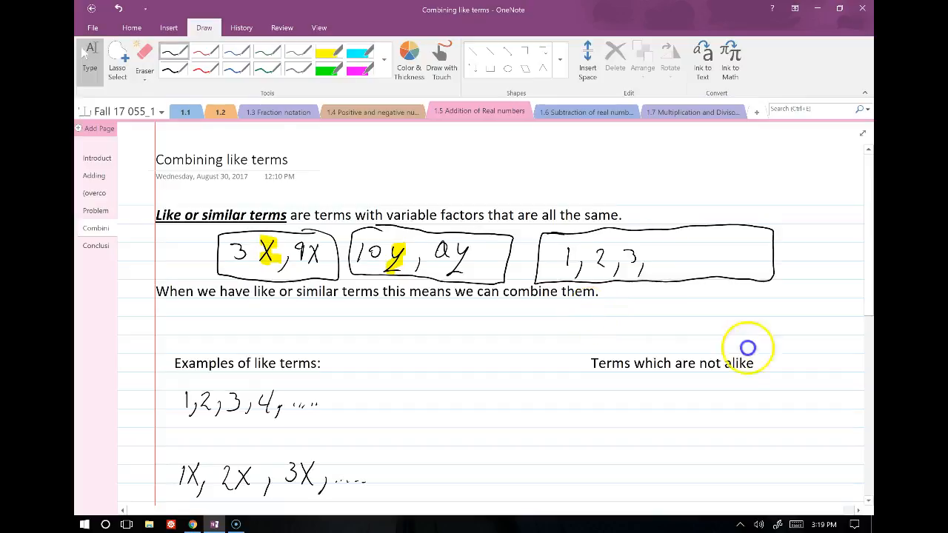
{"action": "scroll", "scroll_direction": "down", "scroll_amount": 3}
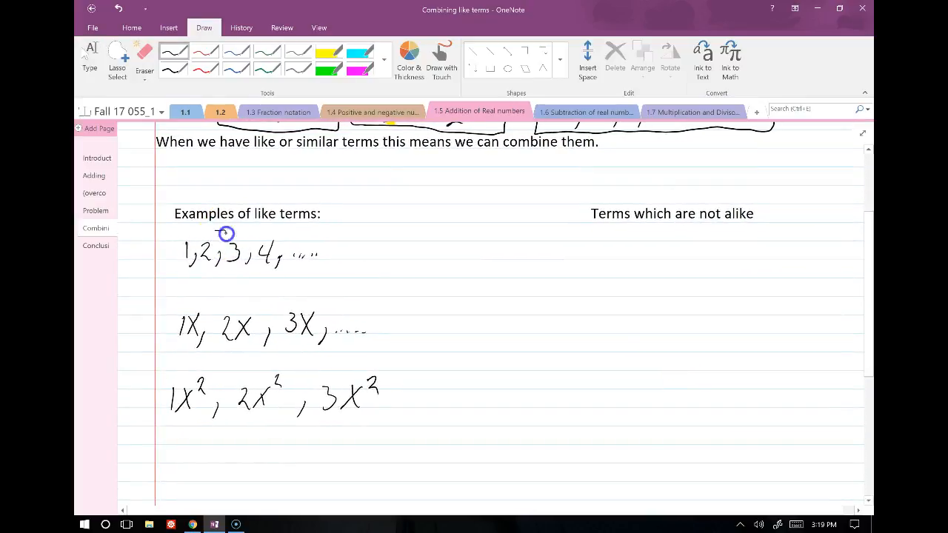
Box the 1, 2, 3, 4 and x example rows, then write the answer 2X in red for example a
{"action": "left_click_drag", "start_coordinate": [178, 237], "coordinate": [397, 279]}
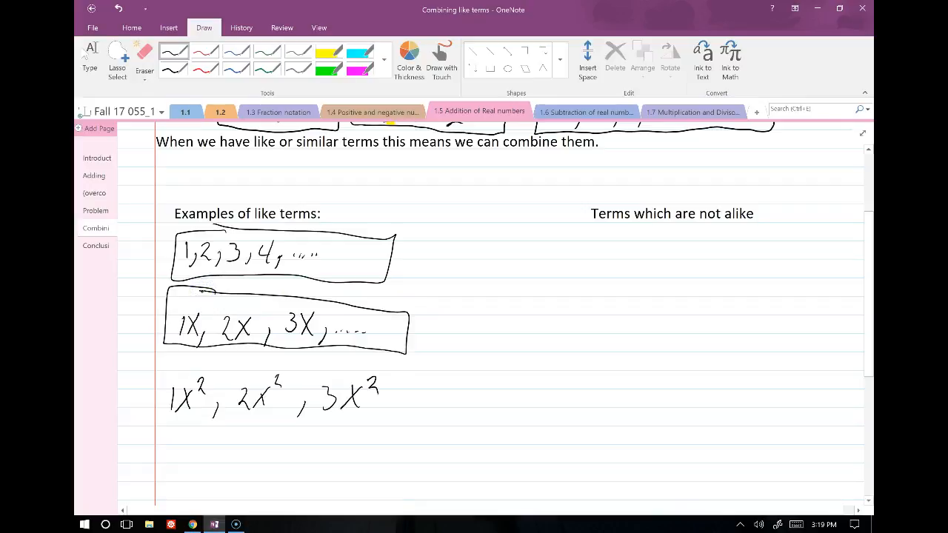
{"action": "scroll", "scroll_direction": "down", "scroll_amount": 3}
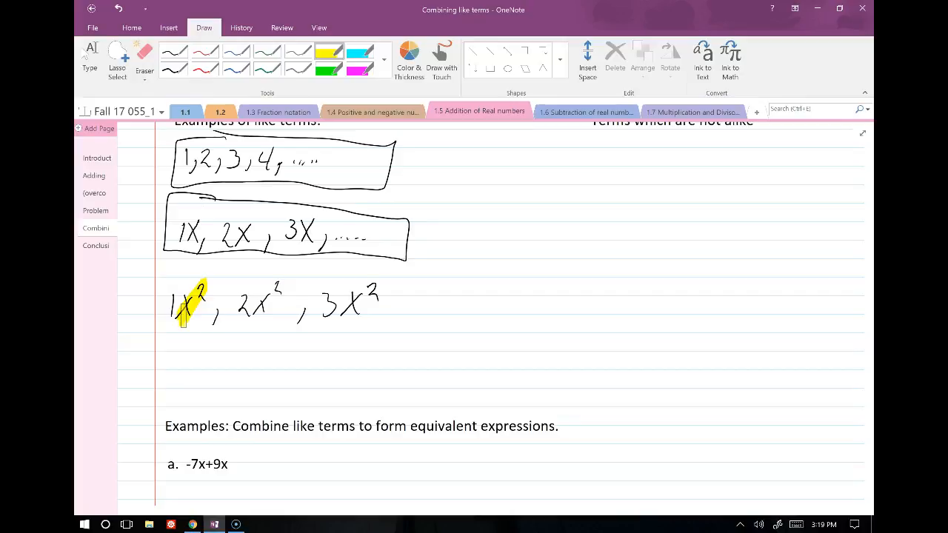
{"action": "scroll", "scroll_direction": "down", "scroll_amount": 3}
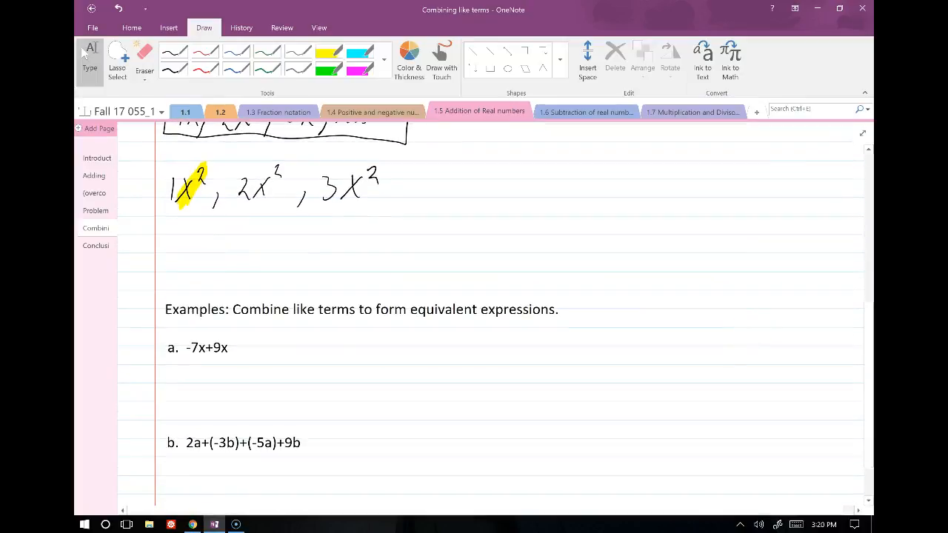
{"action": "left_click", "coordinate": [205, 50]}
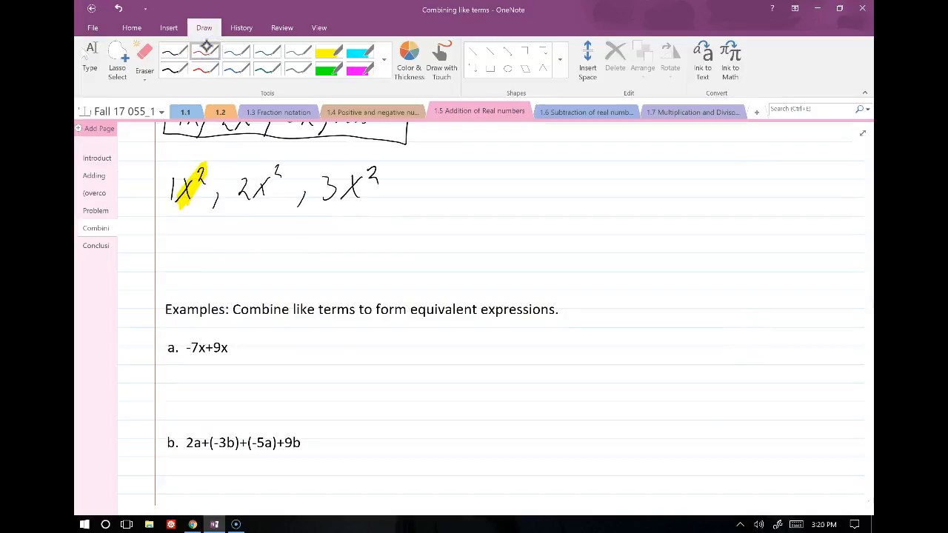
{"action": "scroll", "scroll_direction": "down", "scroll_amount": 3}
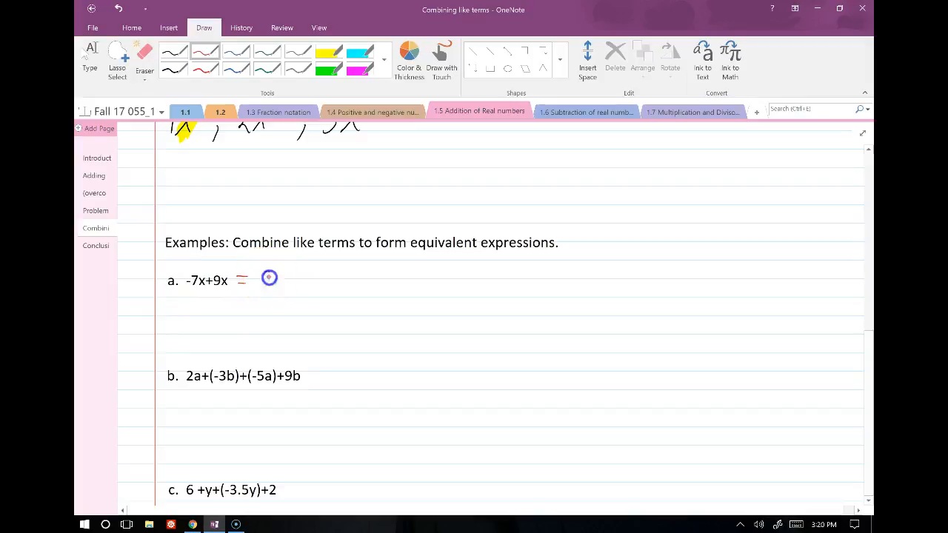
{"action": "left_click_drag", "start_coordinate": [264, 285], "coordinate": [289, 279]}
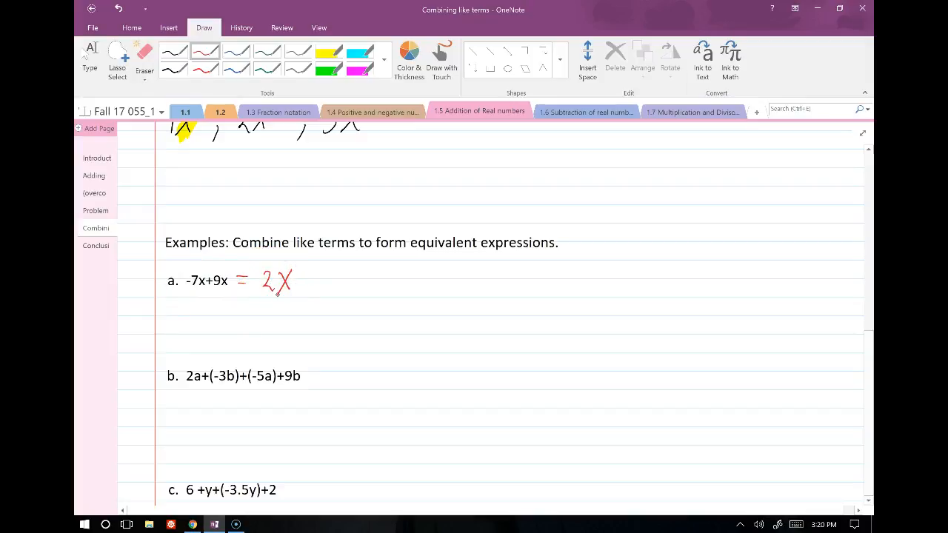
{"action": "scroll", "scroll_direction": "down", "scroll_amount": 3}
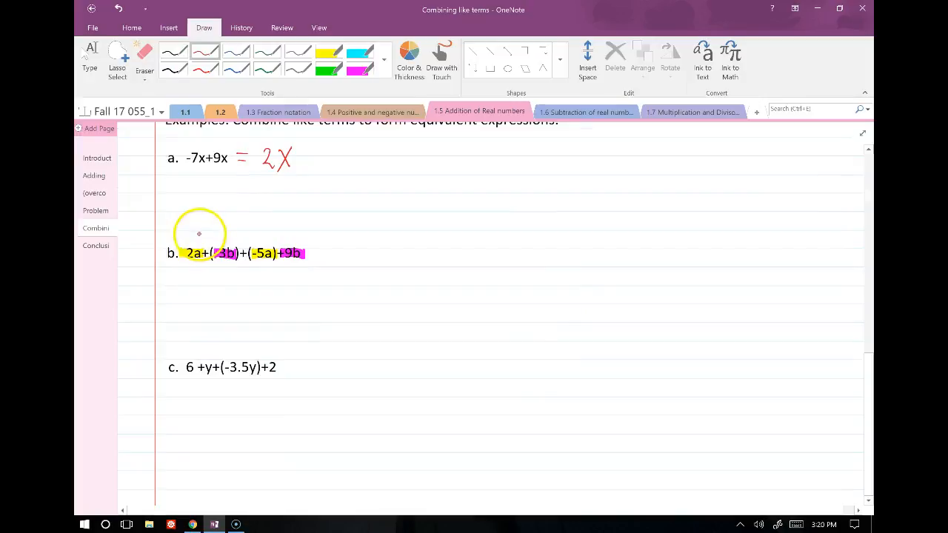
Highlight the terms of examples b and c, circle the b terms and start the check 9 − 3
{"action": "left_click_drag", "start_coordinate": [210, 230], "coordinate": [263, 236]}
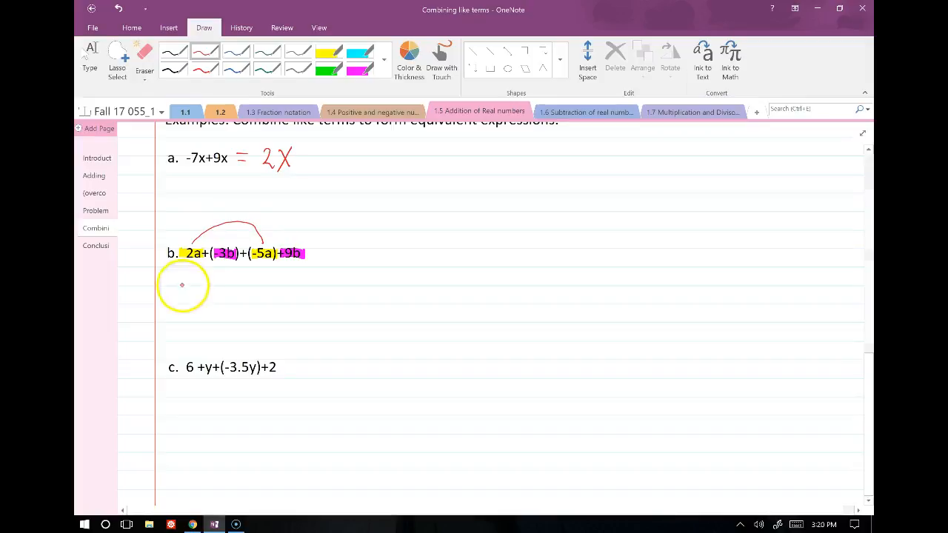
{"action": "mouse_move", "coordinate": [175, 293]}
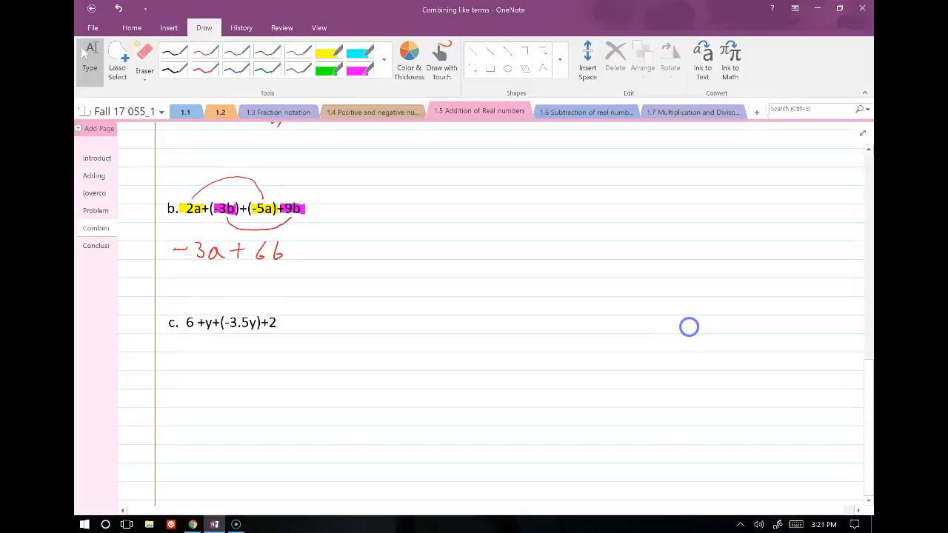
{"action": "left_click", "coordinate": [329, 53]}
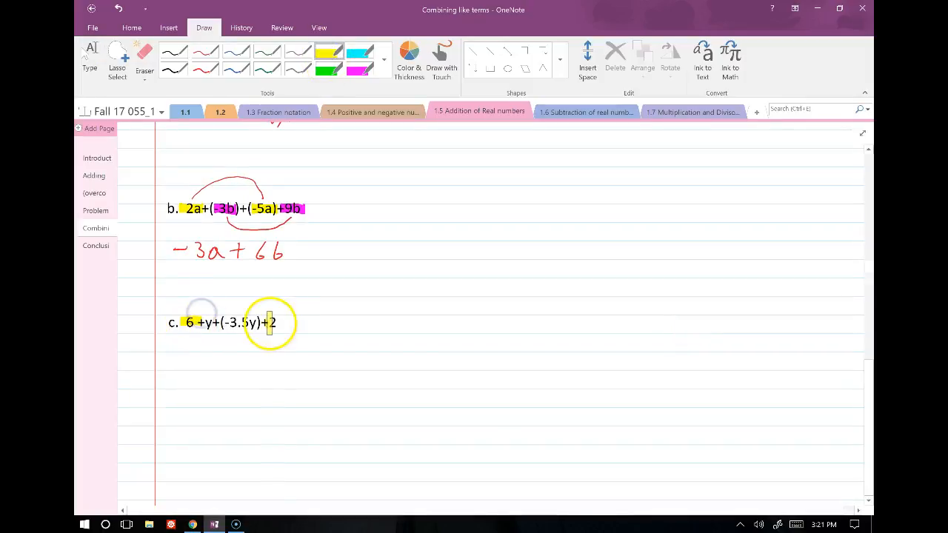
{"action": "left_click", "coordinate": [361, 71]}
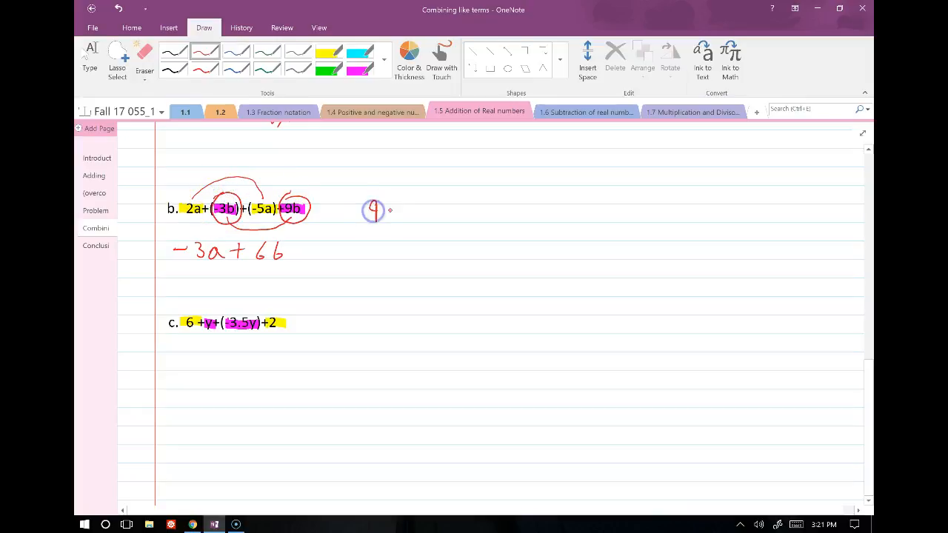
{"action": "left_click_drag", "start_coordinate": [382, 211], "coordinate": [427, 210]}
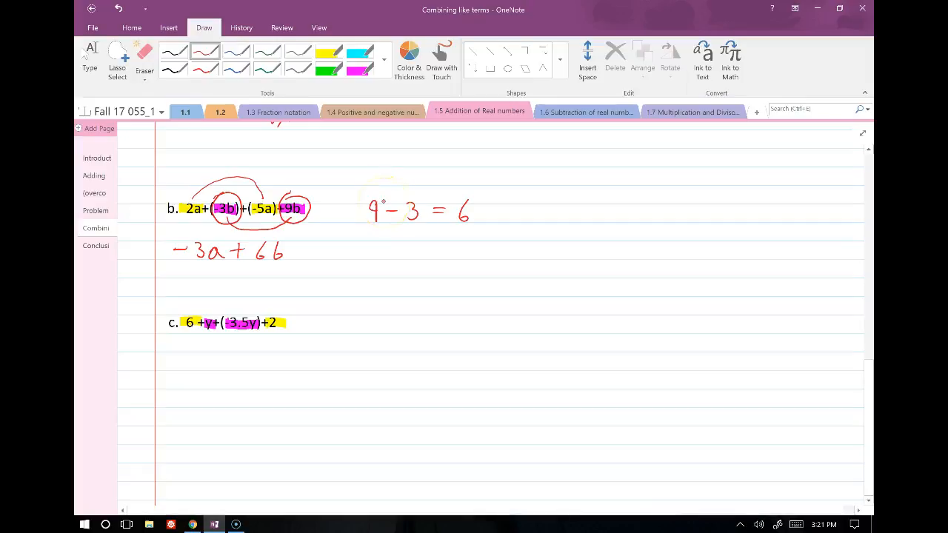
{"action": "scroll", "scroll_direction": "up", "scroll_amount": 3}
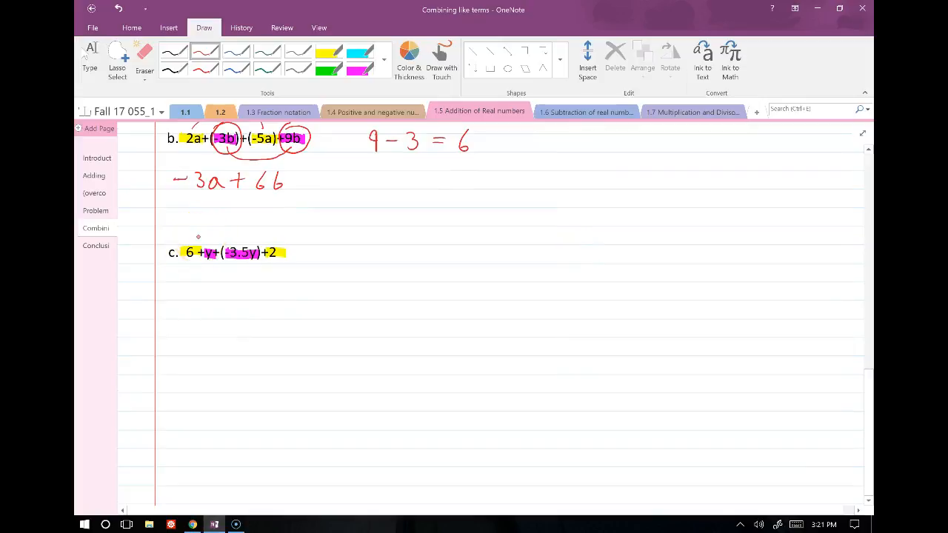
Write the answer for example c with an arc linking its y terms
{"action": "left_click_drag", "start_coordinate": [195, 239], "coordinate": [274, 234]}
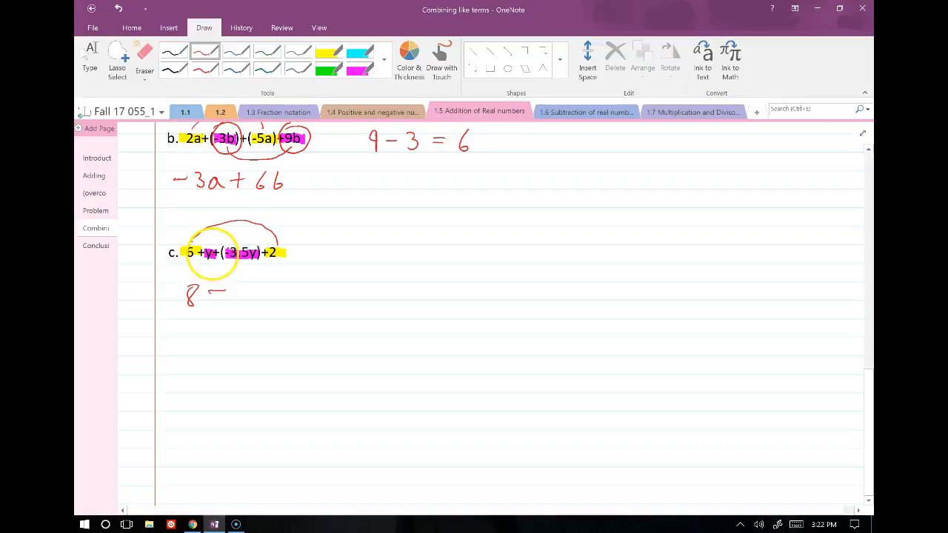
{"action": "left_click", "coordinate": [213, 251]}
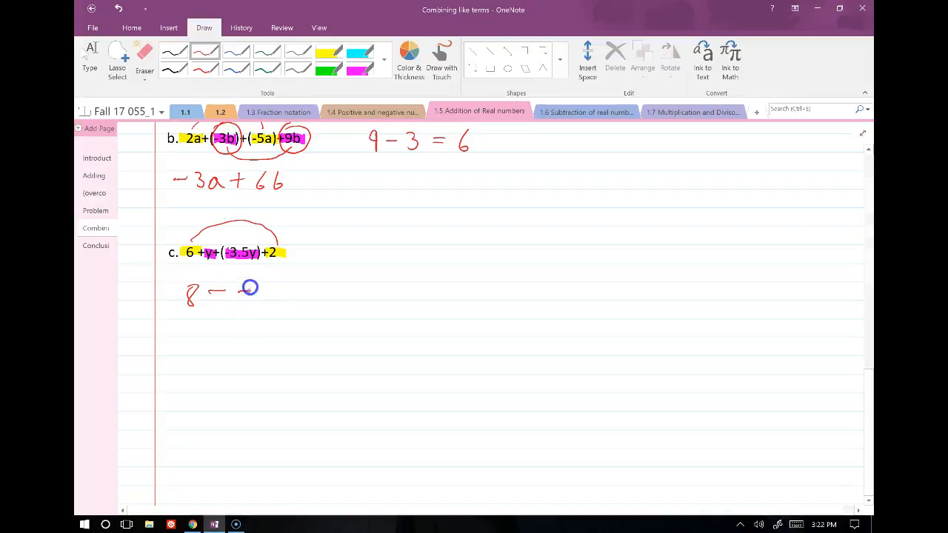
{"action": "left_click", "coordinate": [145, 56]}
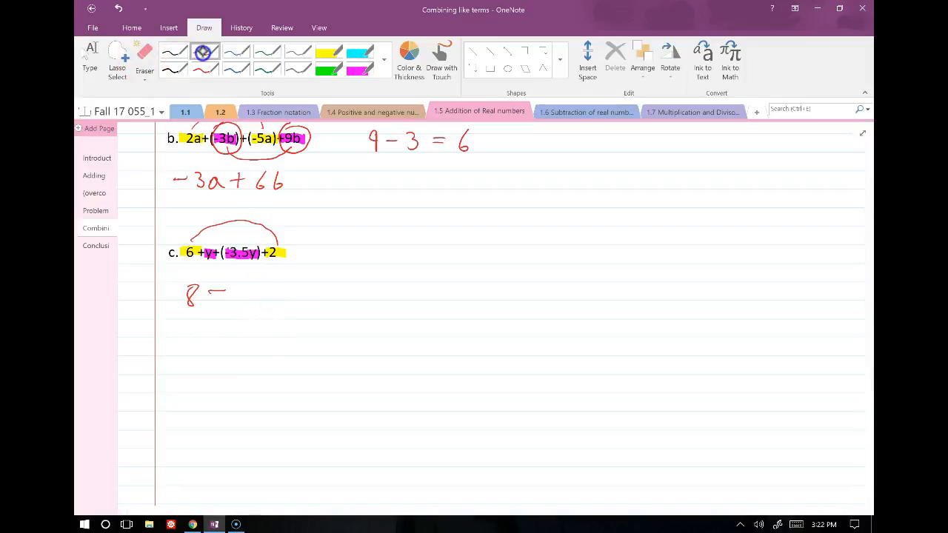
{"action": "left_click_drag", "start_coordinate": [234, 294], "coordinate": [279, 296]}
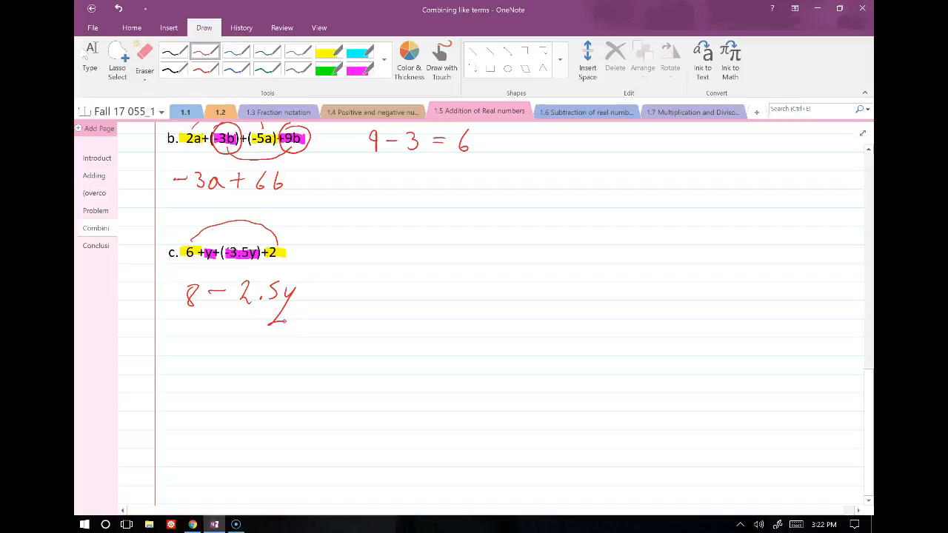
Mark example c with a green check, return to the red pen, and go to the Conclusion page
{"action": "left_click", "coordinate": [328, 71]}
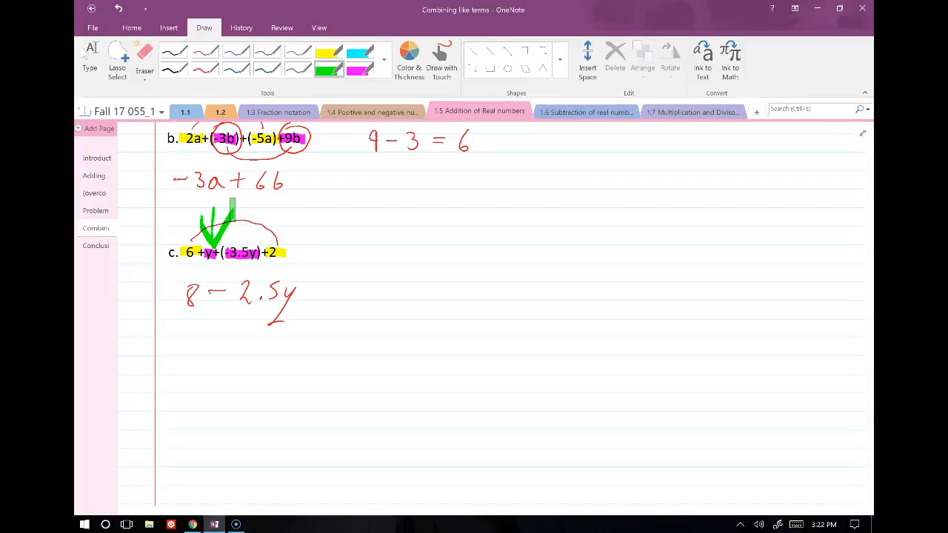
{"action": "left_click", "coordinate": [204, 50]}
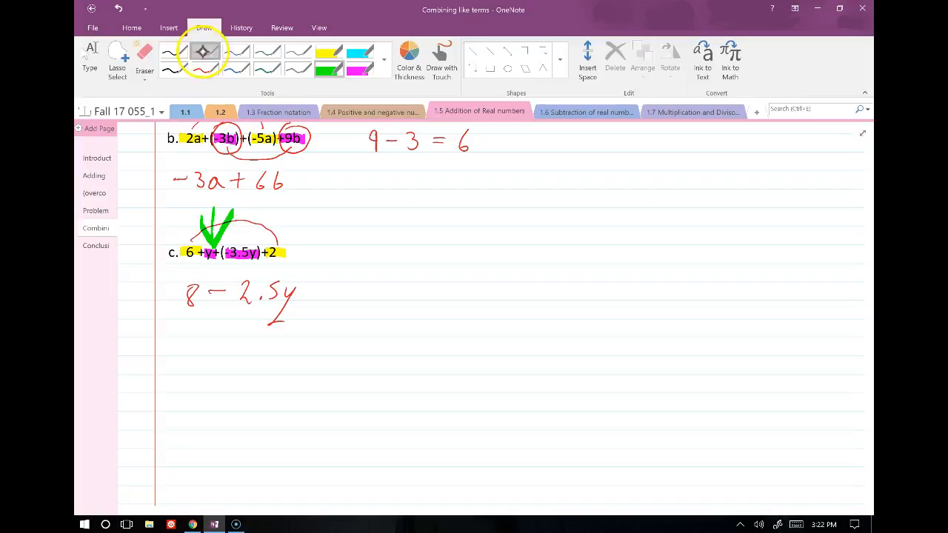
{"action": "left_click", "coordinate": [95, 246]}
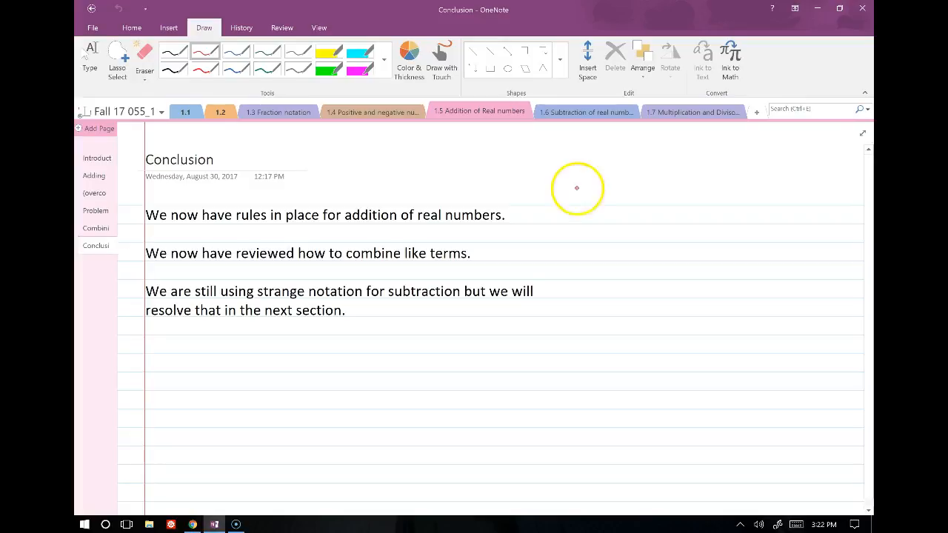
Write 2+(−4) in red on the Conclusion page, then go to the 1.6 Subtraction of real numbers section
{"action": "left_click_drag", "start_coordinate": [570, 195], "coordinate": [600, 204]}
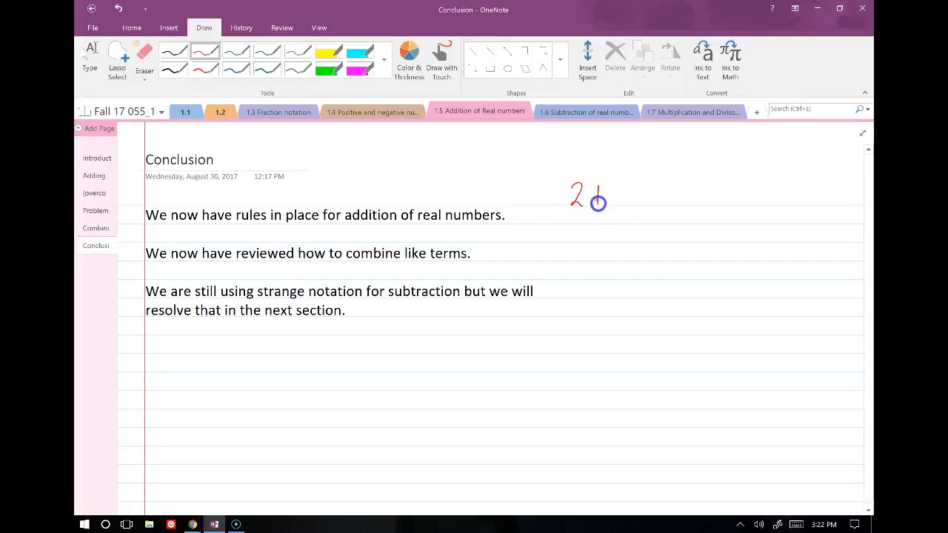
{"action": "left_click_drag", "start_coordinate": [593, 196], "coordinate": [652, 191]}
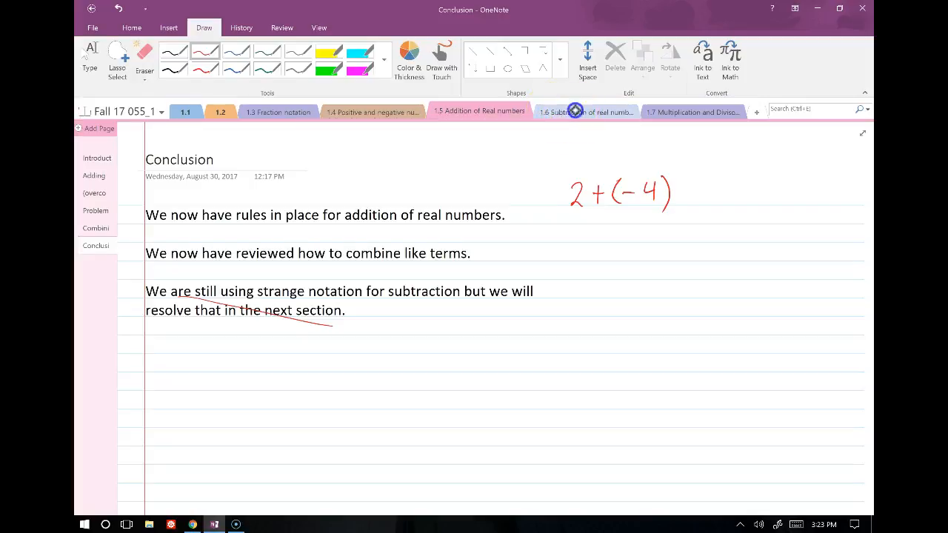
{"action": "left_click", "coordinate": [585, 111]}
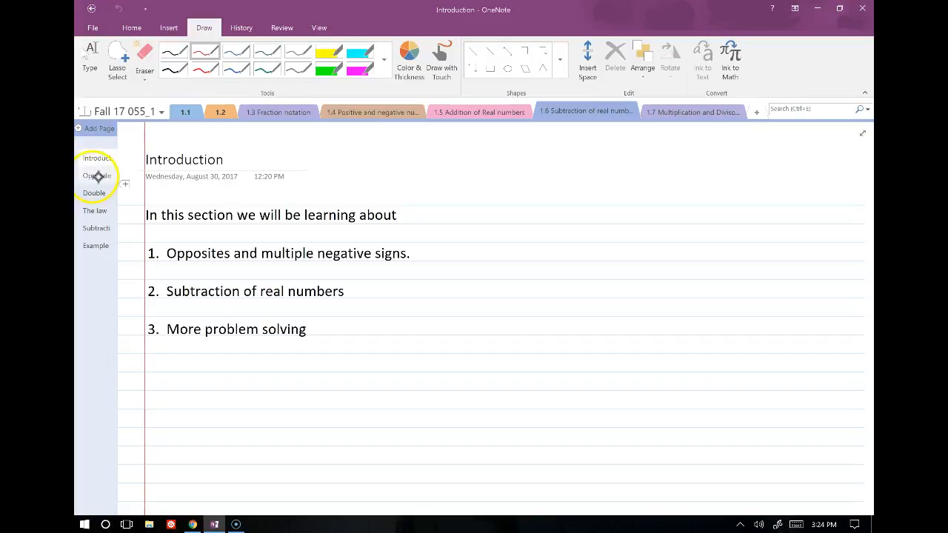
Ink 3-3=0 and the opposite pairs 4,-4; 1,-1; 1/13,-1/13 beside the definition
{"action": "left_click", "coordinate": [95, 175]}
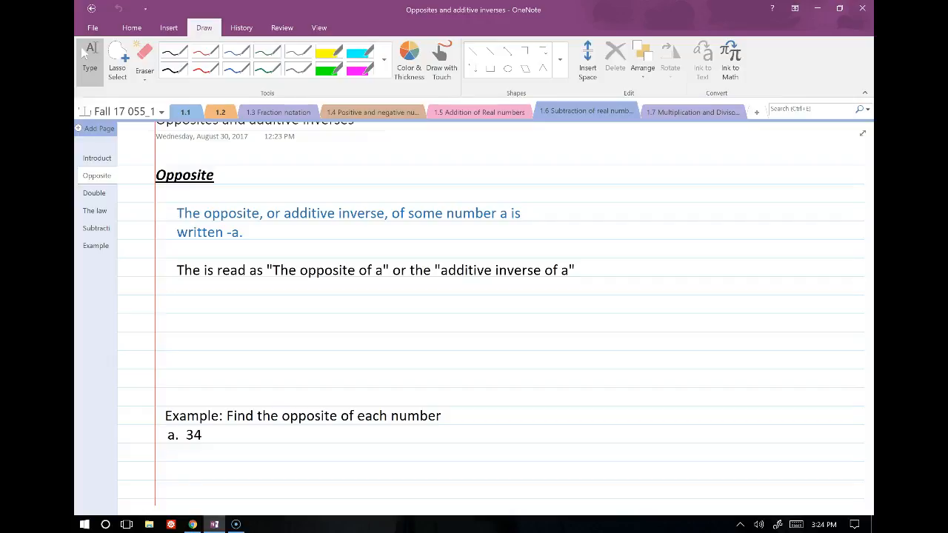
{"action": "left_click", "coordinate": [640, 204]}
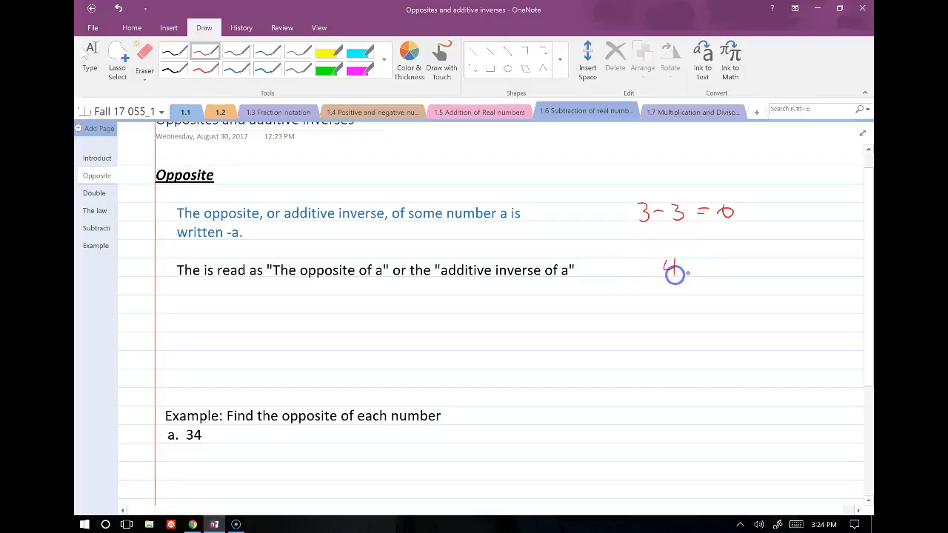
{"action": "left_click_drag", "start_coordinate": [689, 274], "coordinate": [749, 266]}
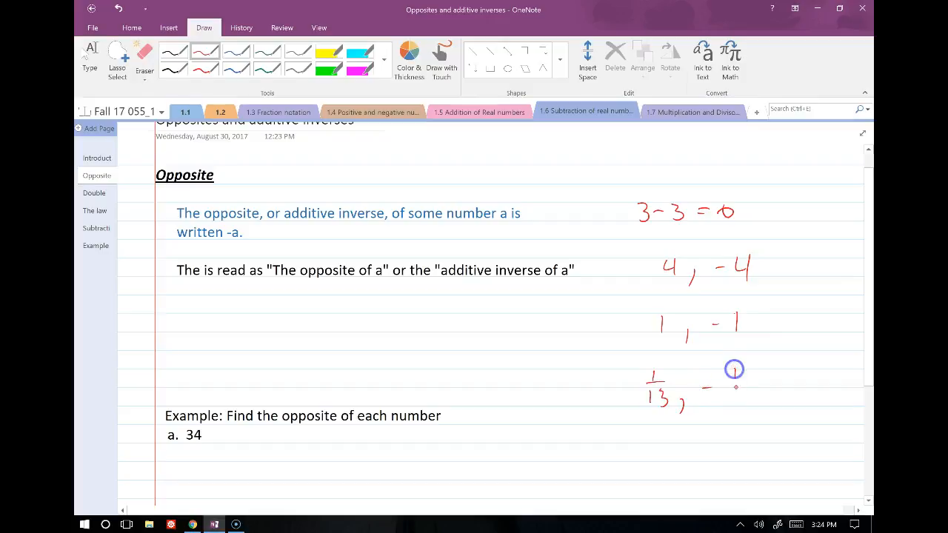
{"action": "left_click_drag", "start_coordinate": [729, 378], "coordinate": [743, 400]}
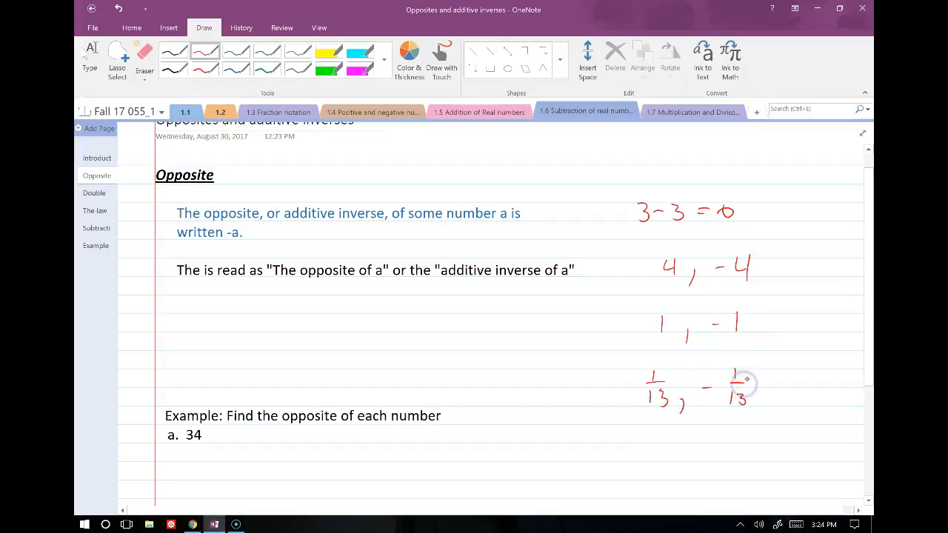
{"action": "mouse_move", "coordinate": [746, 379]}
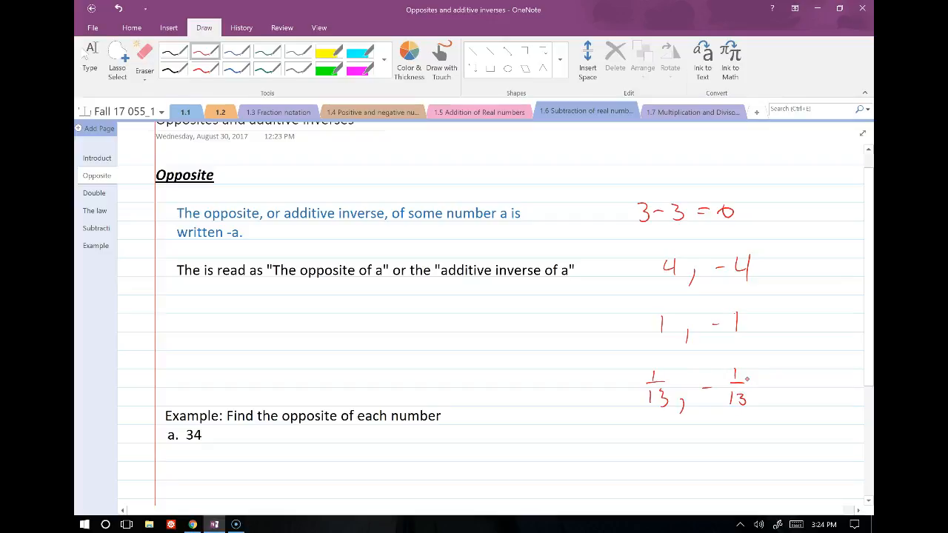
Write the opposites -34, 8.3 and 0 in red ink beside items a, b and c
{"action": "scroll", "scroll_direction": "down", "scroll_amount": 3}
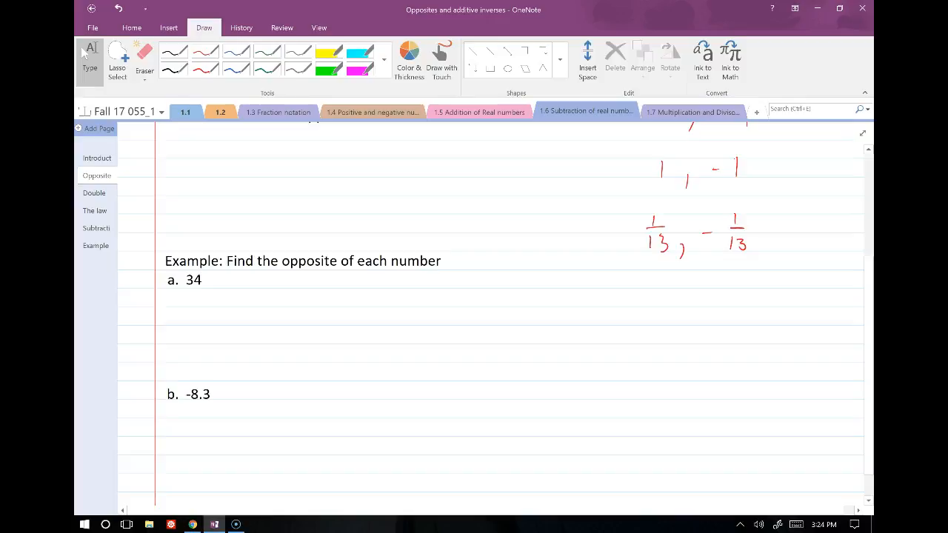
{"action": "scroll", "scroll_direction": "down", "scroll_amount": 3}
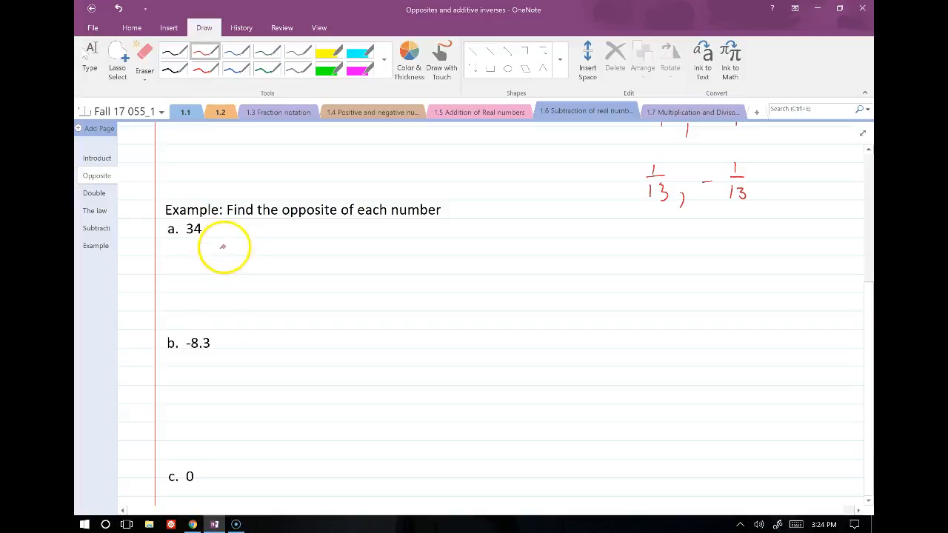
{"action": "left_click_drag", "start_coordinate": [222, 254], "coordinate": [251, 244]}
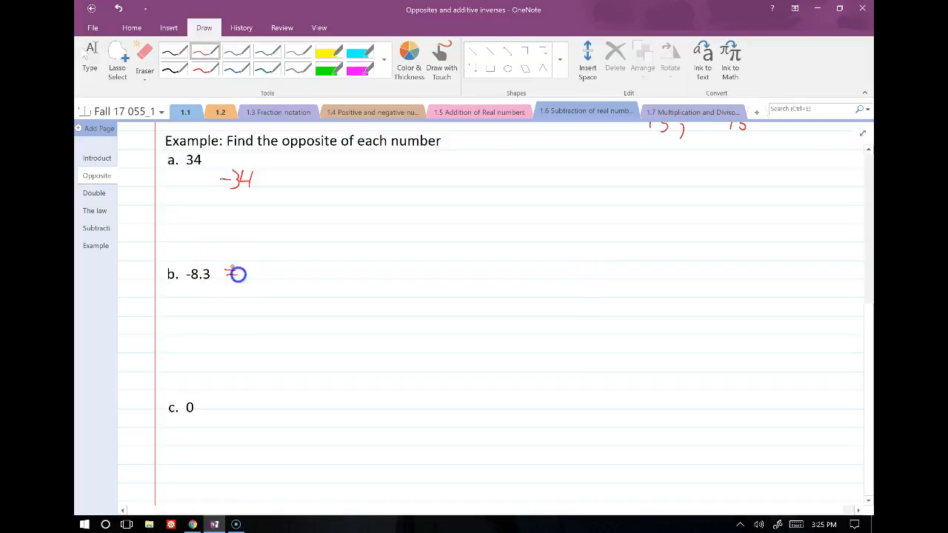
{"action": "left_click_drag", "start_coordinate": [237, 274], "coordinate": [259, 278]}
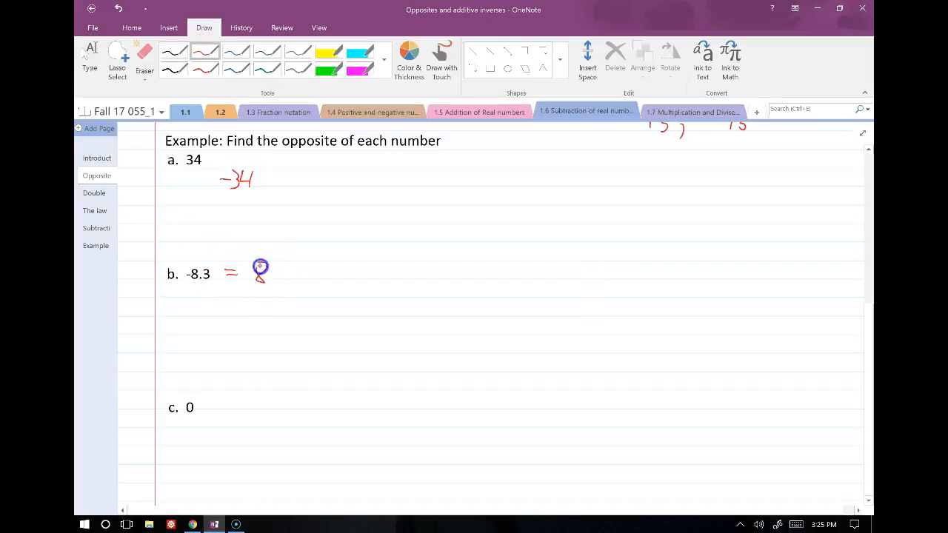
Scroll past the examples and switch to the Double negatives page
{"action": "scroll", "scroll_direction": "down", "scroll_amount": 3}
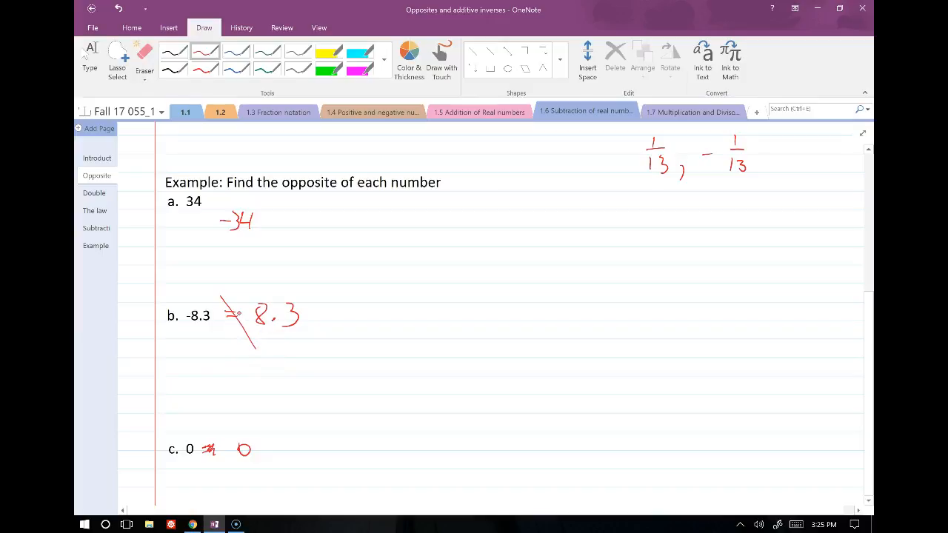
{"action": "scroll", "scroll_direction": "down", "scroll_amount": 3}
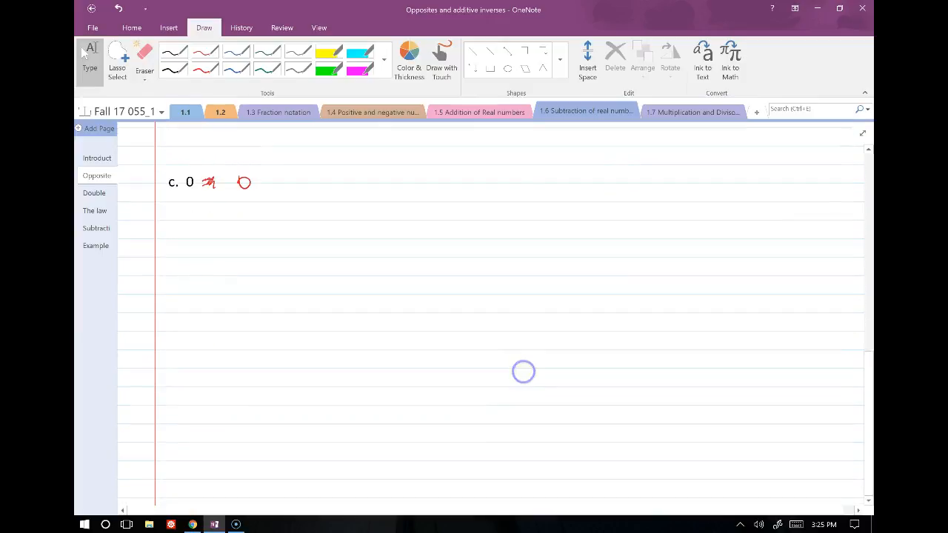
{"action": "left_click", "coordinate": [94, 192]}
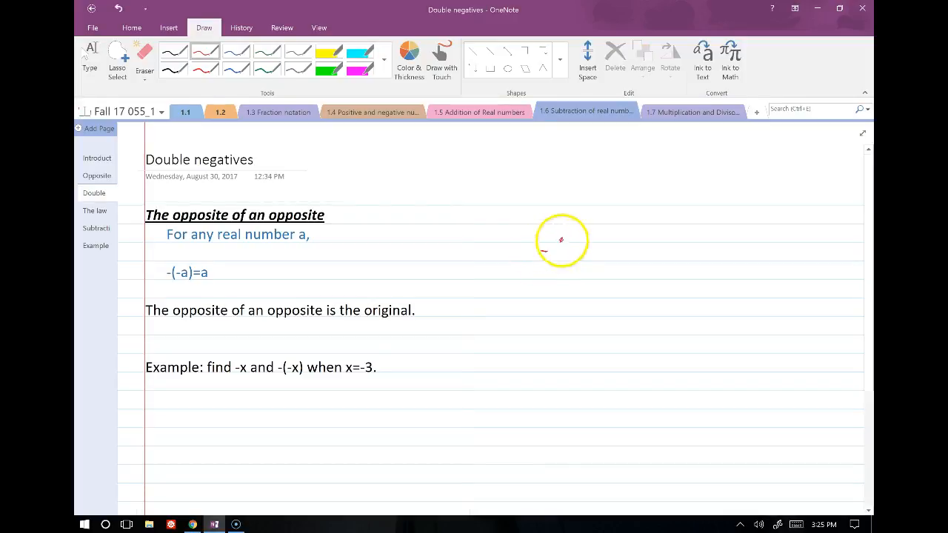
Start writing the example -(-3) in red ink to the right of the double negatives rule
{"action": "left_click_drag", "start_coordinate": [541, 252], "coordinate": [600, 264]}
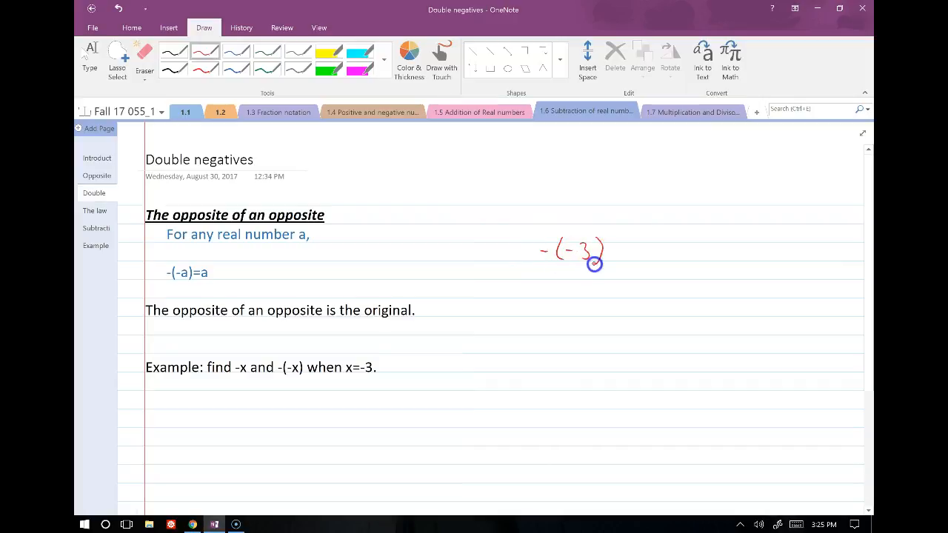
{"action": "left_click_drag", "start_coordinate": [607, 249], "coordinate": [655, 267]}
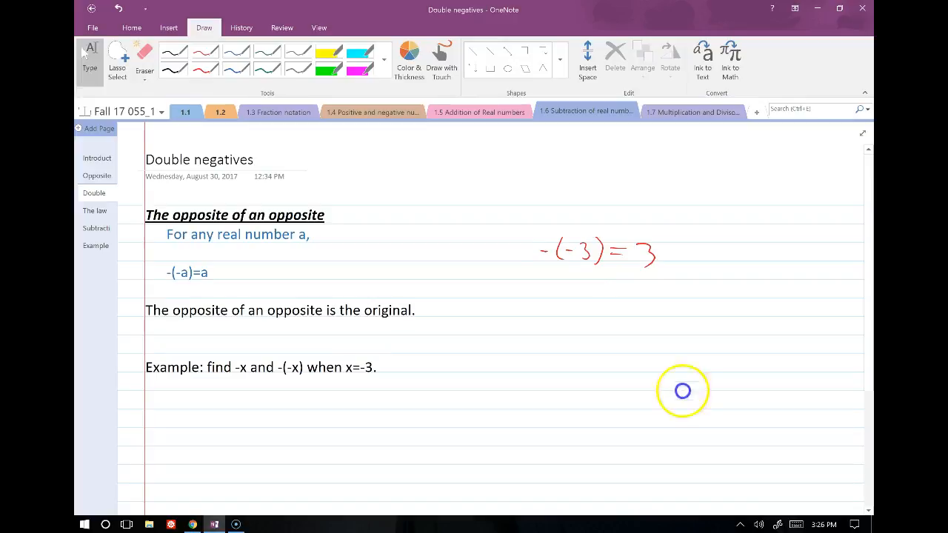
Write -x = -(-3) = 3 and -(-x) below the x = -3 example
{"action": "scroll", "scroll_direction": "down", "scroll_amount": 3}
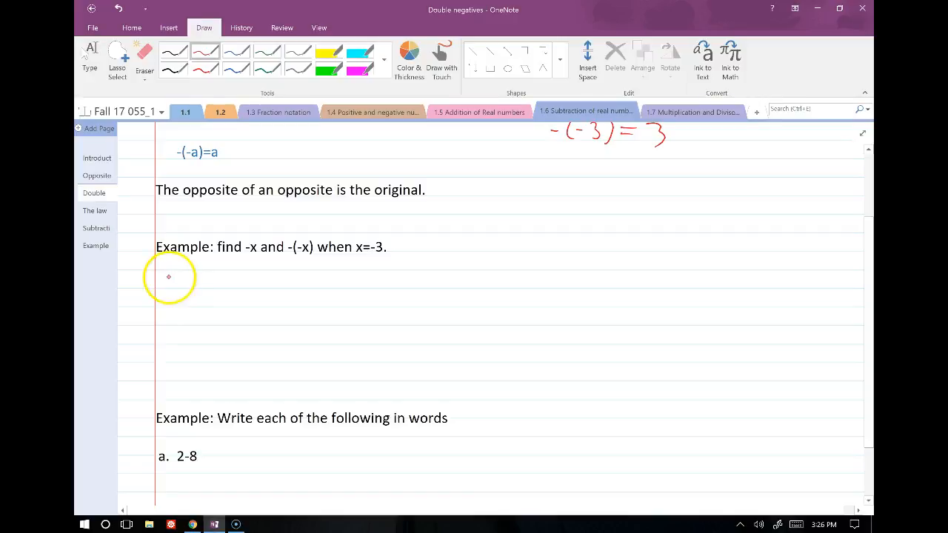
{"action": "left_click_drag", "start_coordinate": [166, 282], "coordinate": [190, 289]}
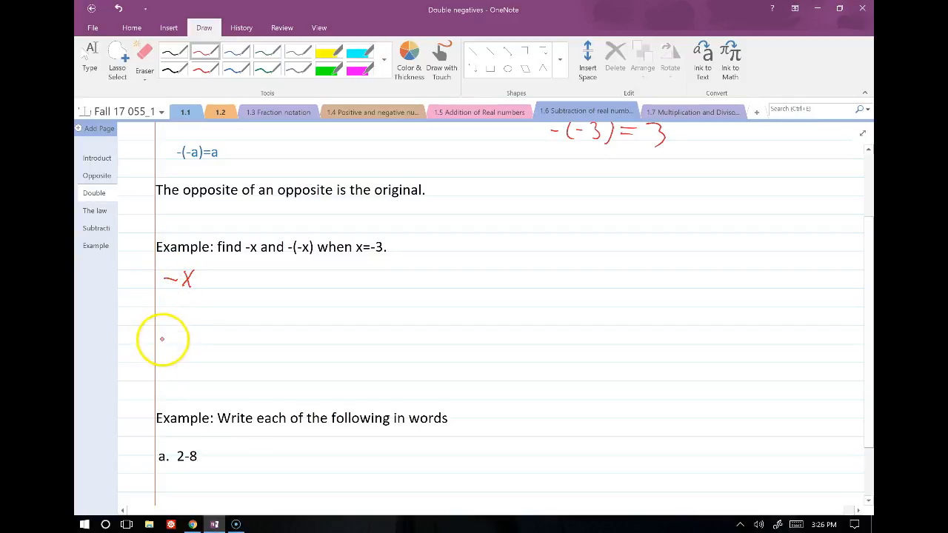
{"action": "left_click_drag", "start_coordinate": [156, 338], "coordinate": [200, 338]}
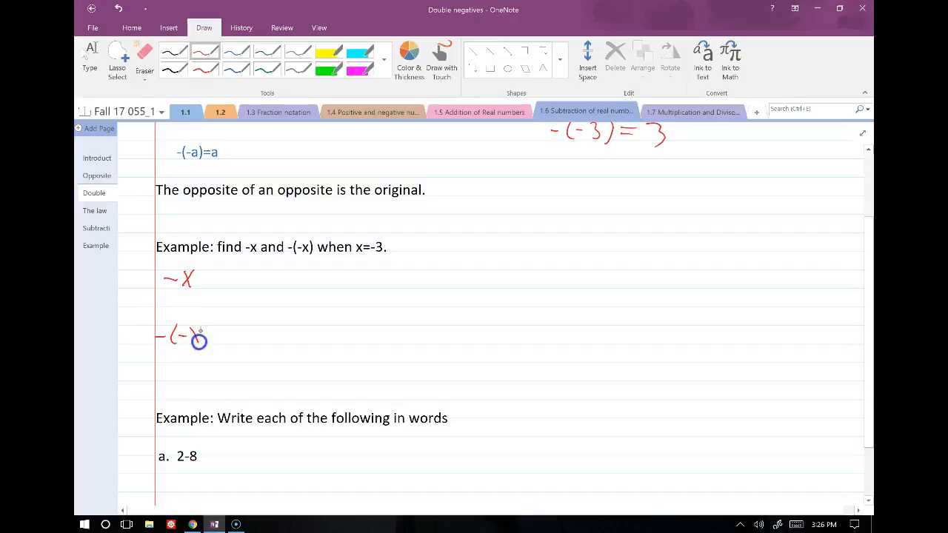
{"action": "left_click_drag", "start_coordinate": [196, 338], "coordinate": [210, 333]}
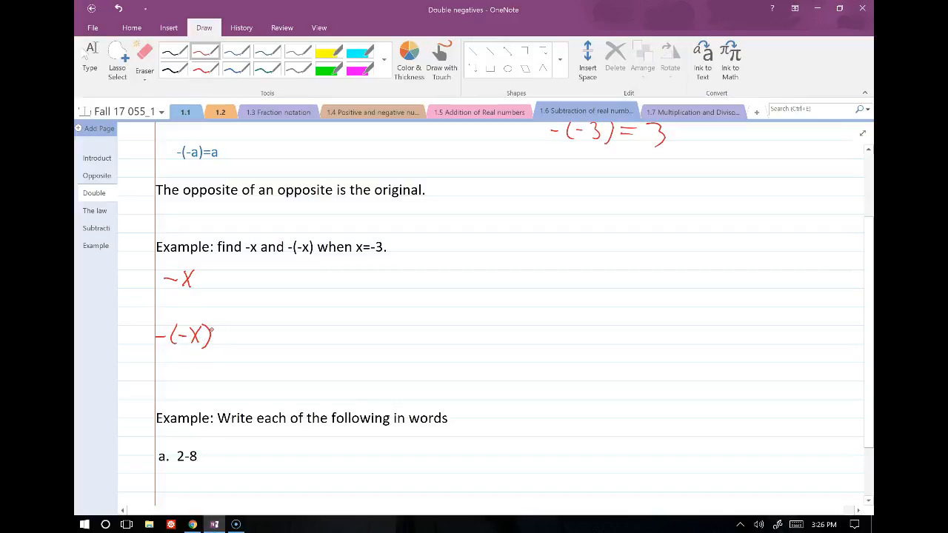
{"action": "left_click_drag", "start_coordinate": [207, 280], "coordinate": [230, 283]}
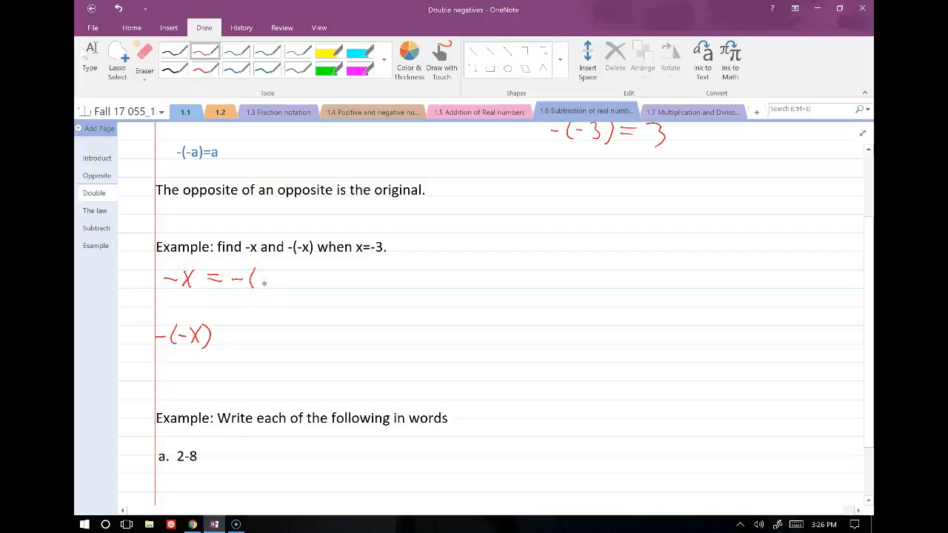
{"action": "left_click_drag", "start_coordinate": [267, 280], "coordinate": [296, 293]}
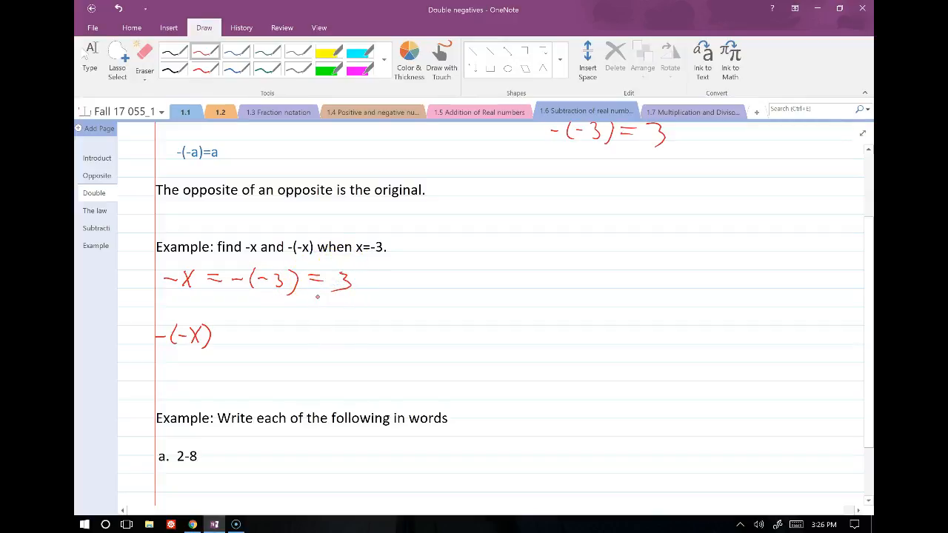
Complete -(-x) = -(-(-3)) = -(3) = -3, marking the inner -(-3) part
{"action": "left_click_drag", "start_coordinate": [223, 338], "coordinate": [237, 338]}
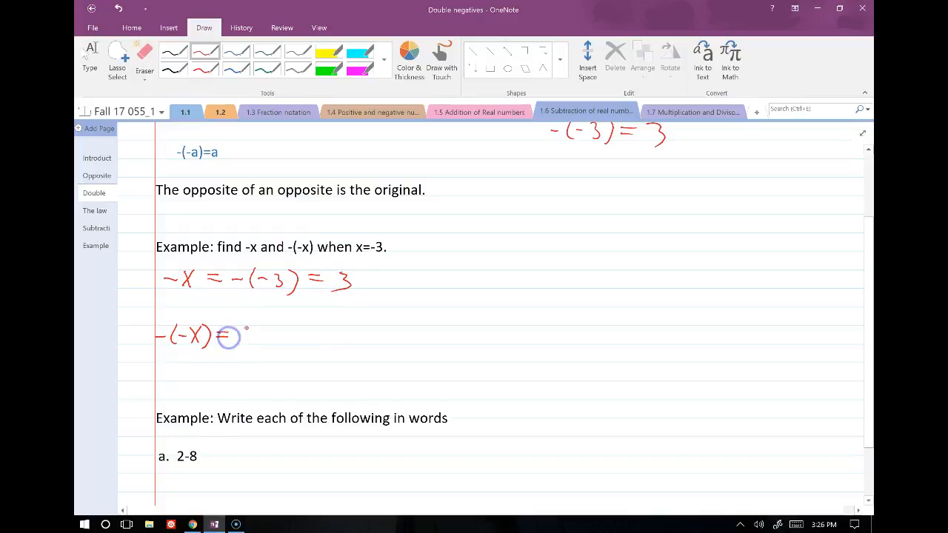
{"action": "left_click_drag", "start_coordinate": [245, 338], "coordinate": [264, 348]}
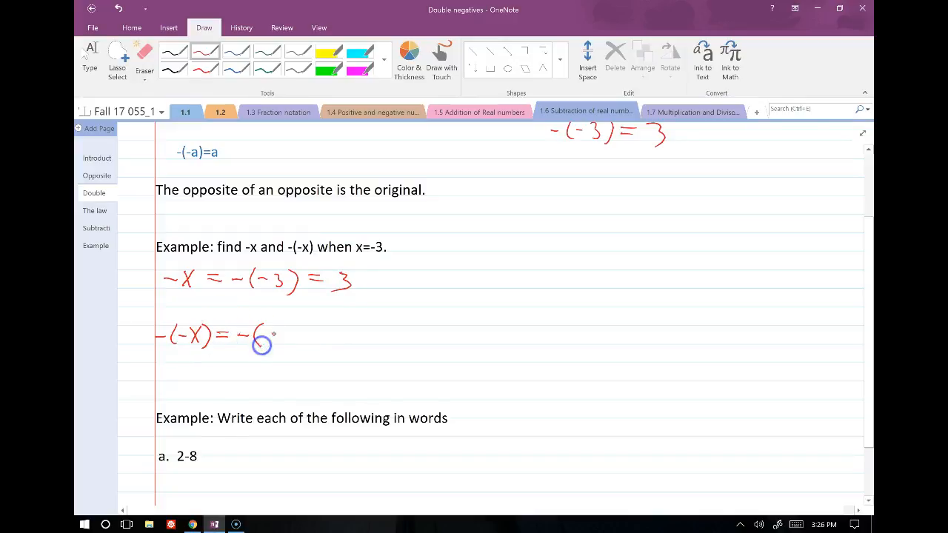
{"action": "left_click_drag", "start_coordinate": [259, 338], "coordinate": [293, 338]}
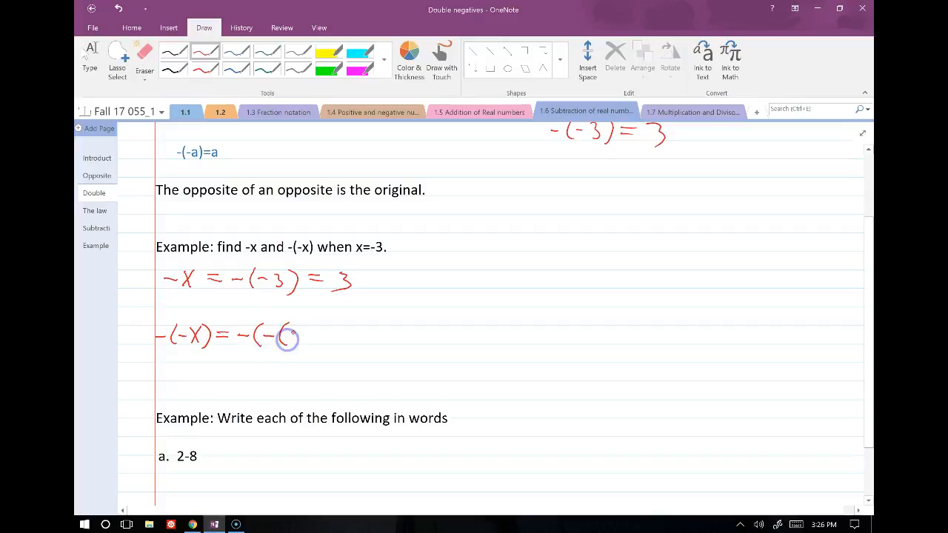
{"action": "left_click_drag", "start_coordinate": [293, 338], "coordinate": [314, 338]}
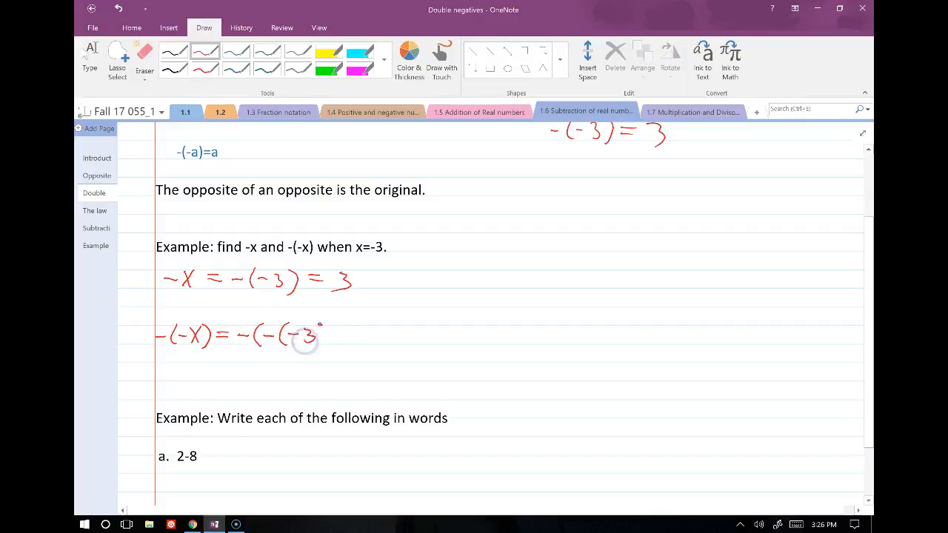
{"action": "left_click_drag", "start_coordinate": [322, 329], "coordinate": [337, 341]}
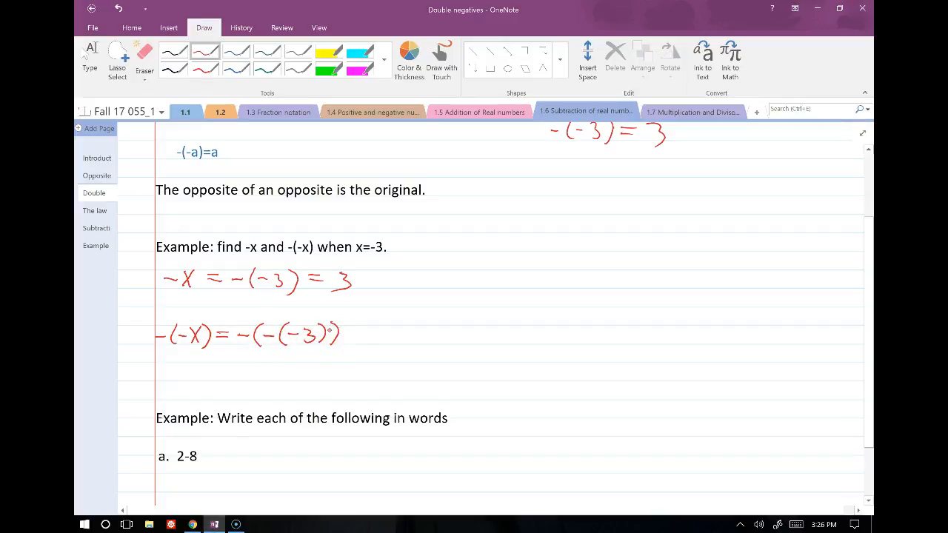
{"action": "left_click_drag", "start_coordinate": [353, 338], "coordinate": [368, 338]}
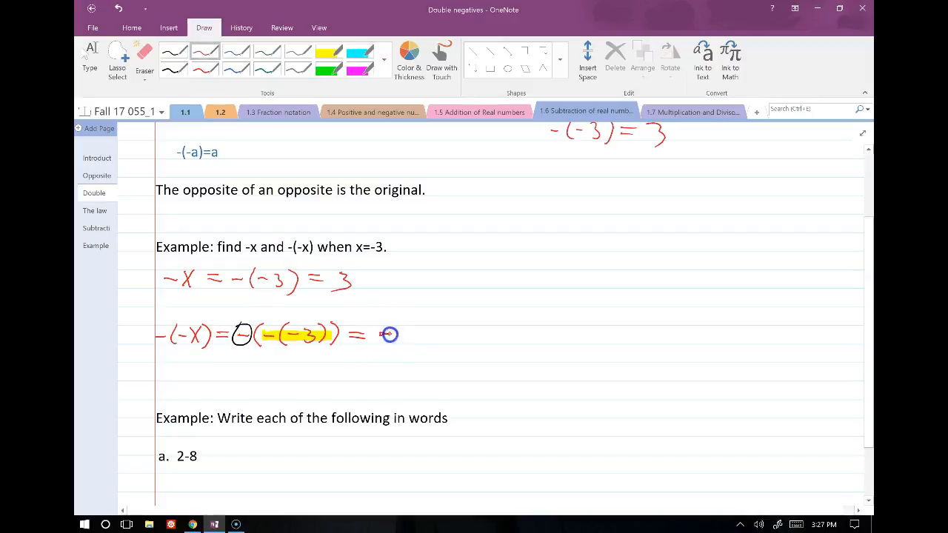
{"action": "left_click_drag", "start_coordinate": [389, 335], "coordinate": [411, 348]}
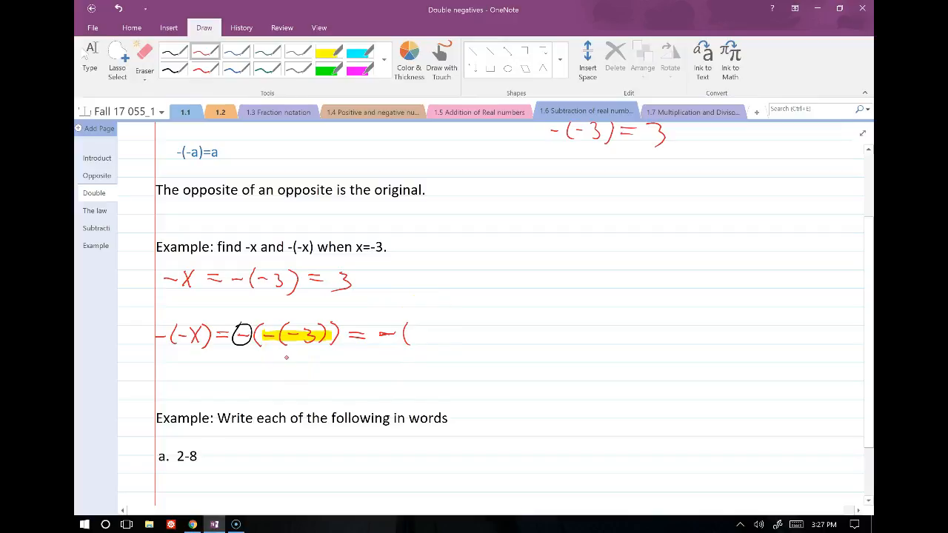
{"action": "left_click_drag", "start_coordinate": [412, 333], "coordinate": [444, 338]}
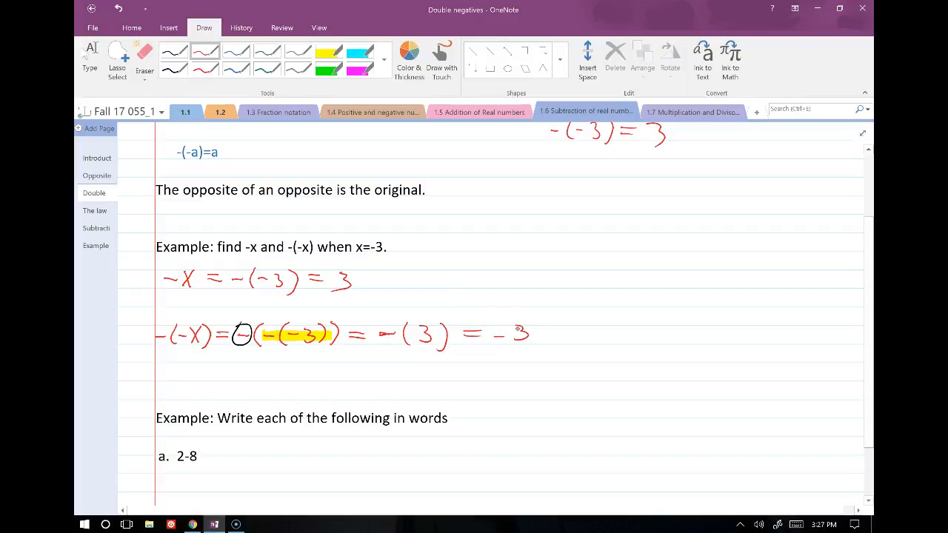
Underline the expressions 2-8, t-(-4) and -6-(-x) in red ink
{"action": "scroll", "scroll_direction": "down", "scroll_amount": 3}
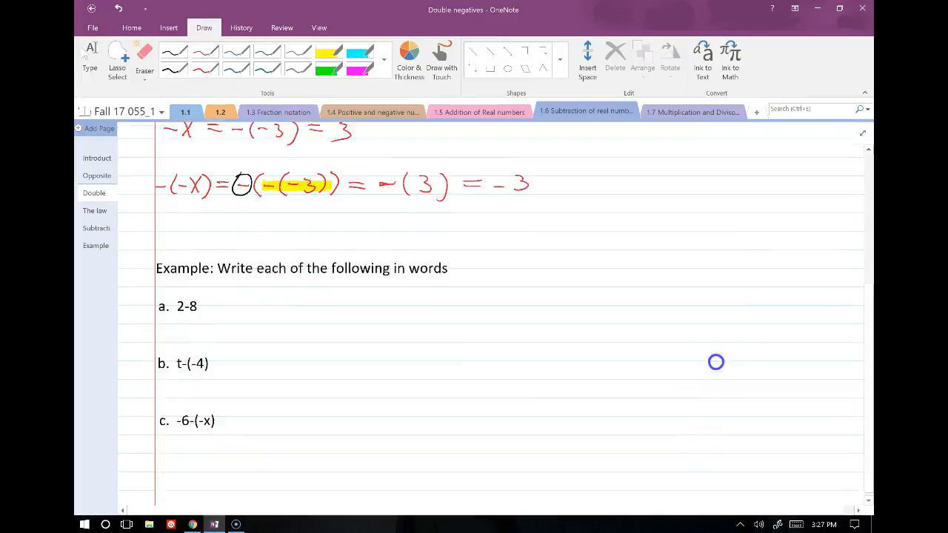
{"action": "scroll", "scroll_direction": "up", "scroll_amount": 3}
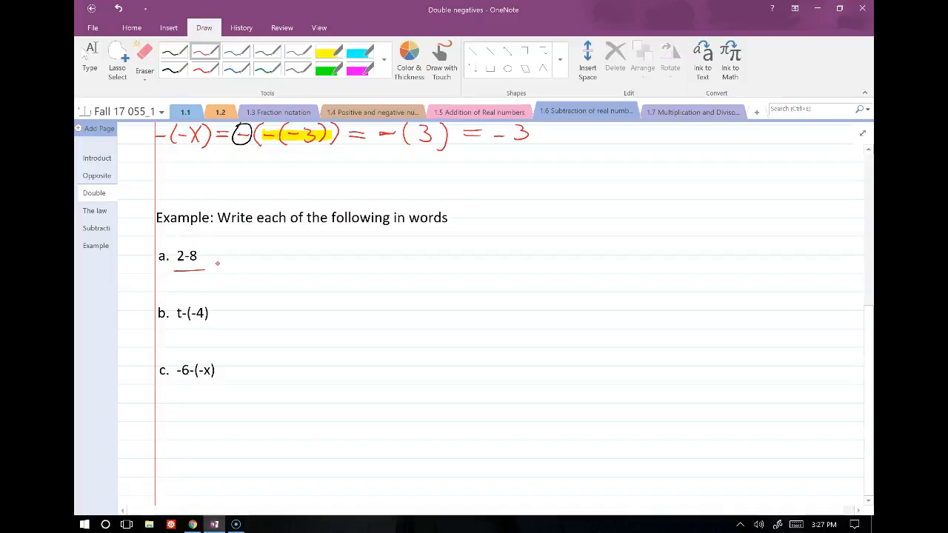
{"action": "scroll", "scroll_direction": "up", "scroll_amount": 3}
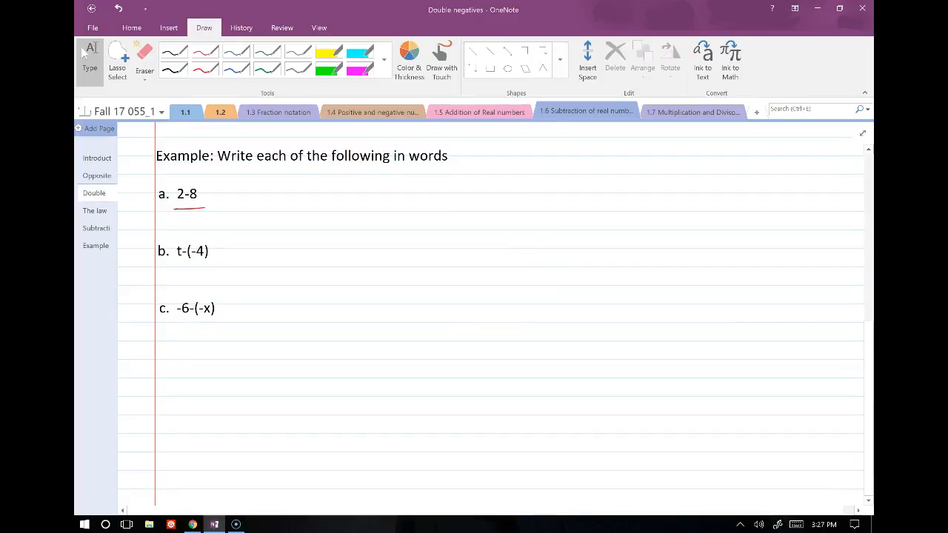
{"action": "scroll", "scroll_direction": "up", "scroll_amount": 3}
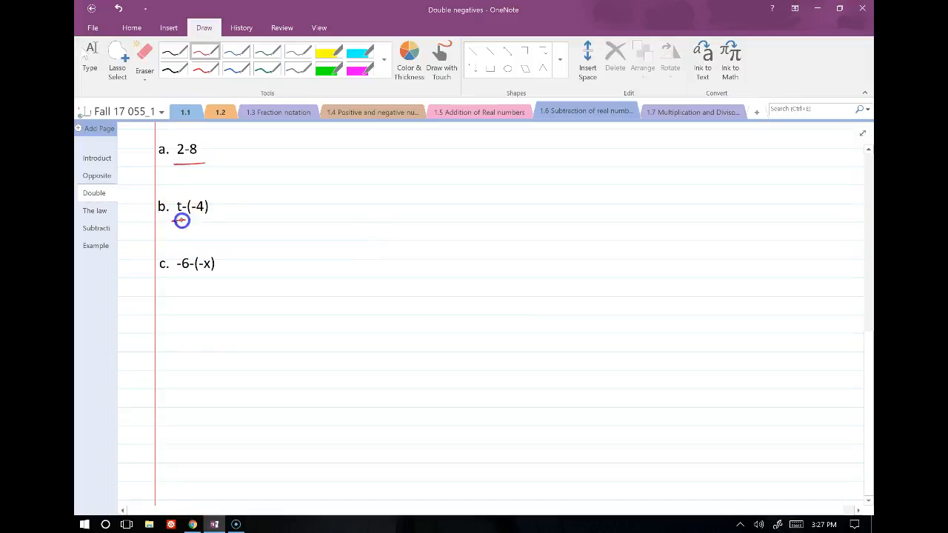
{"action": "left_click_drag", "start_coordinate": [178, 220], "coordinate": [215, 220]}
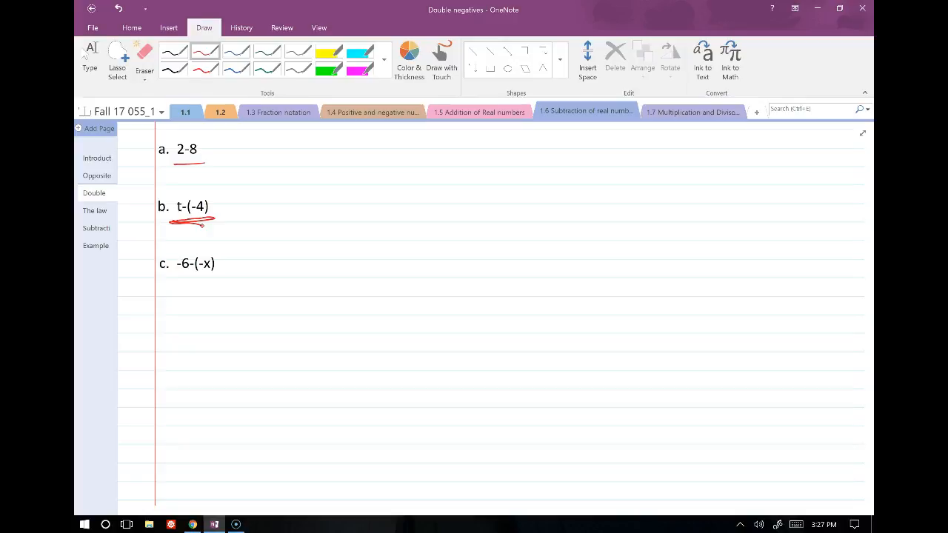
{"action": "scroll", "scroll_direction": "up", "scroll_amount": 3}
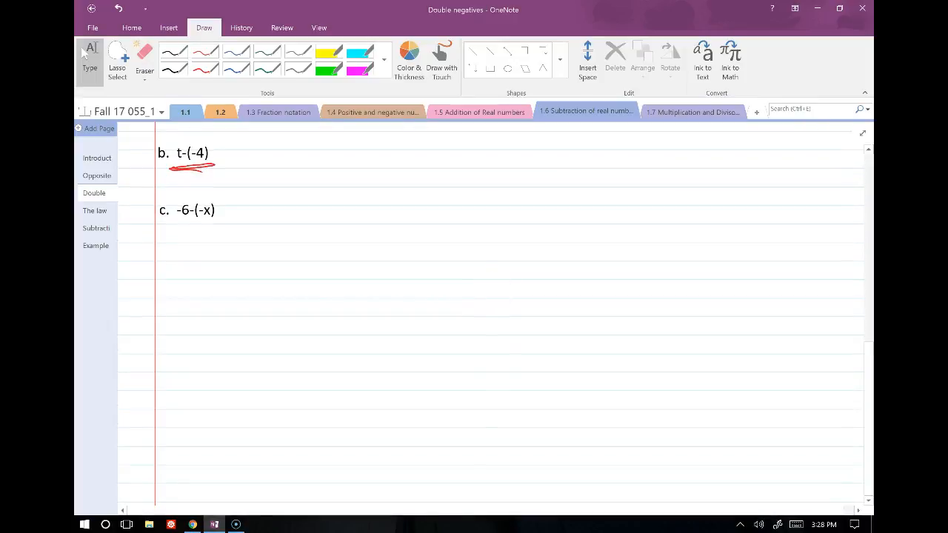
{"action": "left_click_drag", "start_coordinate": [170, 224], "coordinate": [236, 228]}
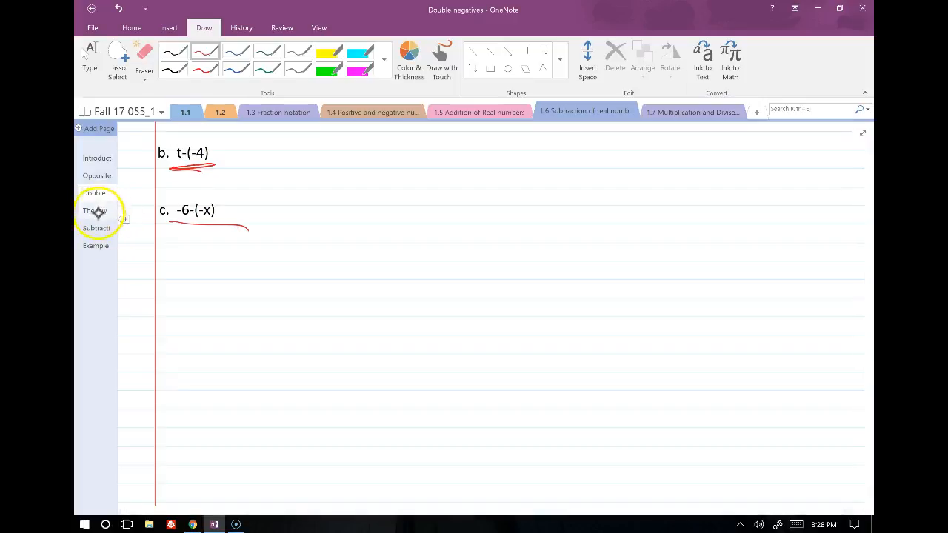
Ink arrows with opposites 3, 10 and -14 beside -3, -10 and 14, then move to Subtraction
{"action": "left_click", "coordinate": [95, 211]}
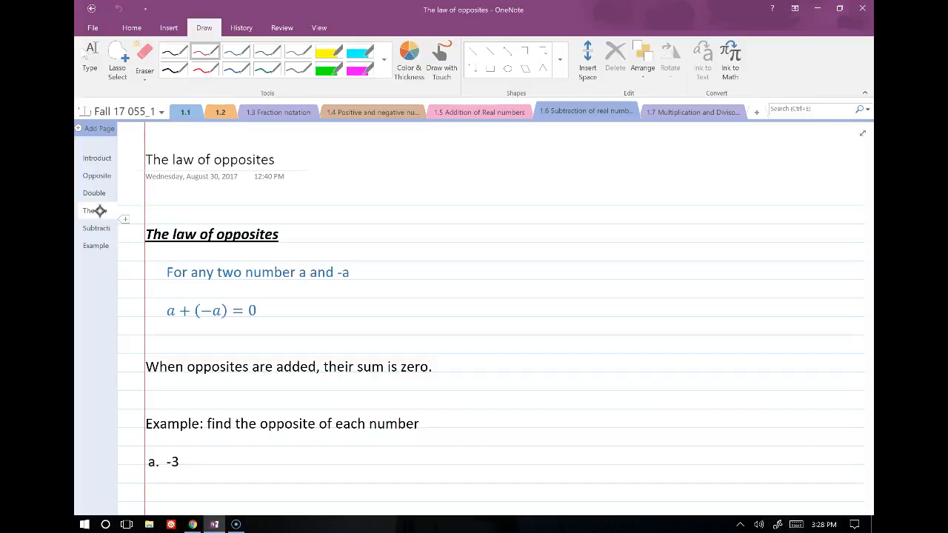
{"action": "scroll", "scroll_direction": "down", "scroll_amount": 3}
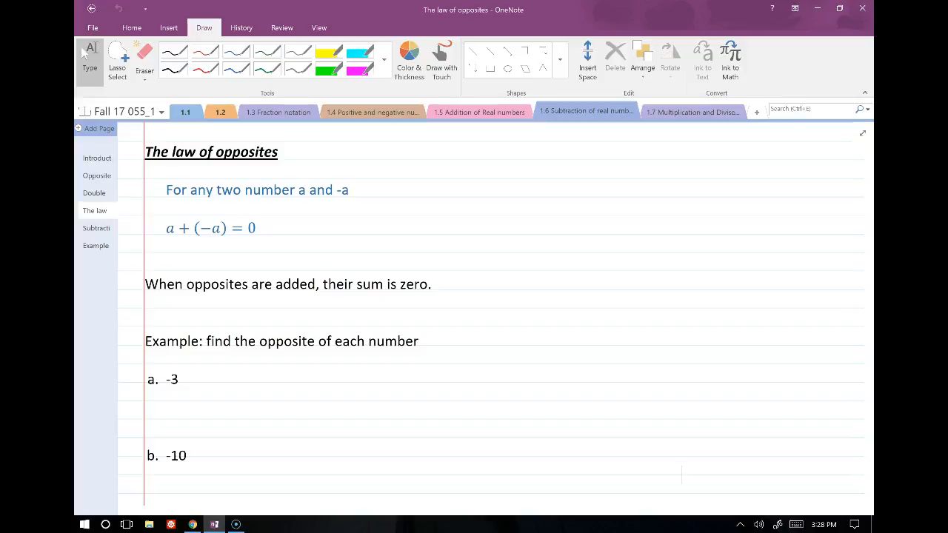
{"action": "scroll", "scroll_direction": "down", "scroll_amount": 3}
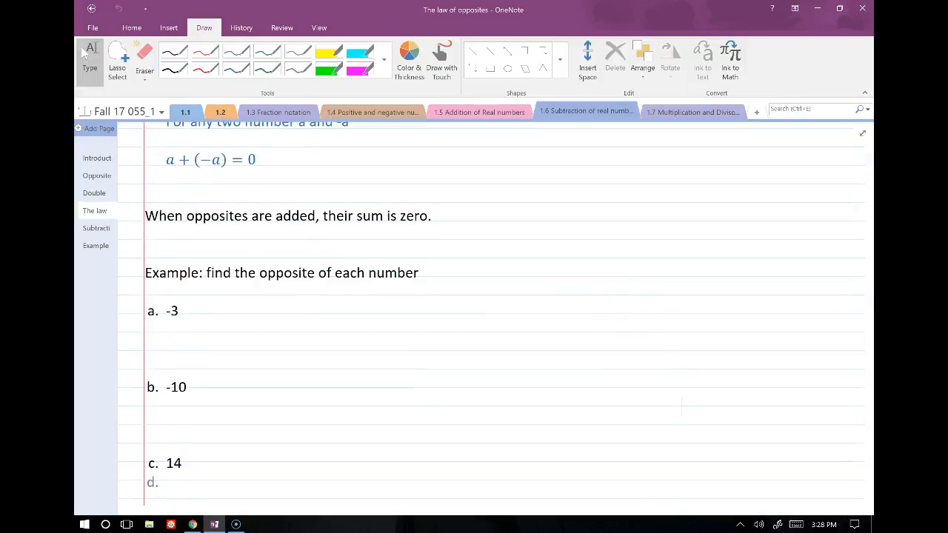
{"action": "scroll", "scroll_direction": "down", "scroll_amount": 3}
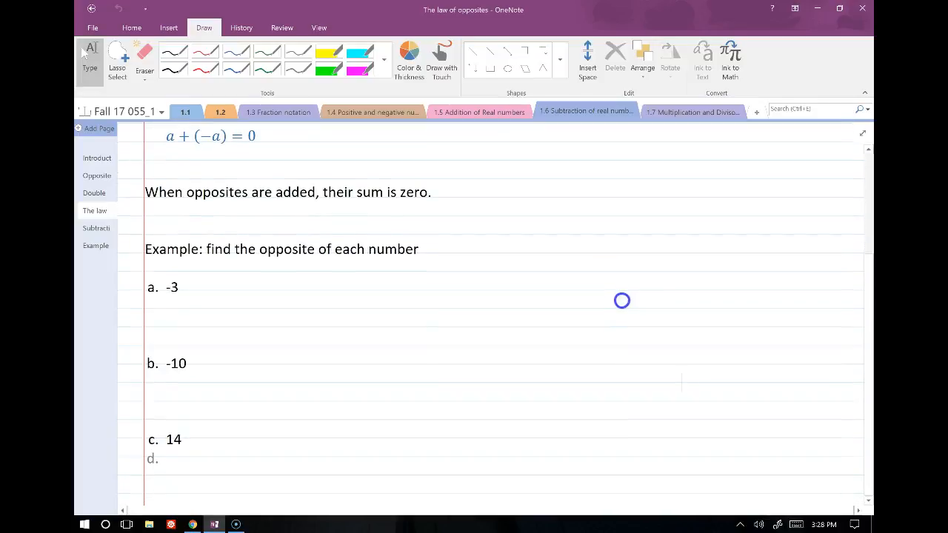
{"action": "left_click", "coordinate": [210, 50]}
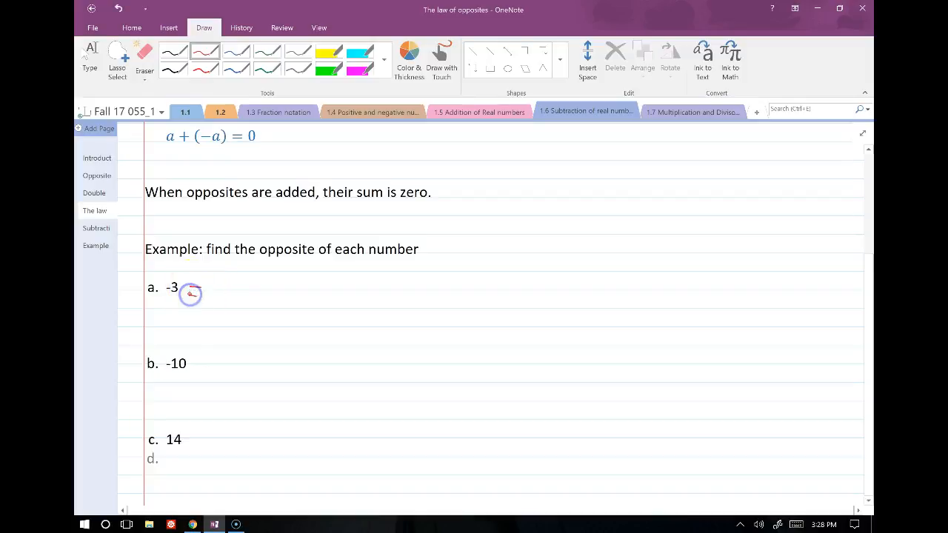
{"action": "left_click_drag", "start_coordinate": [185, 288], "coordinate": [198, 294]}
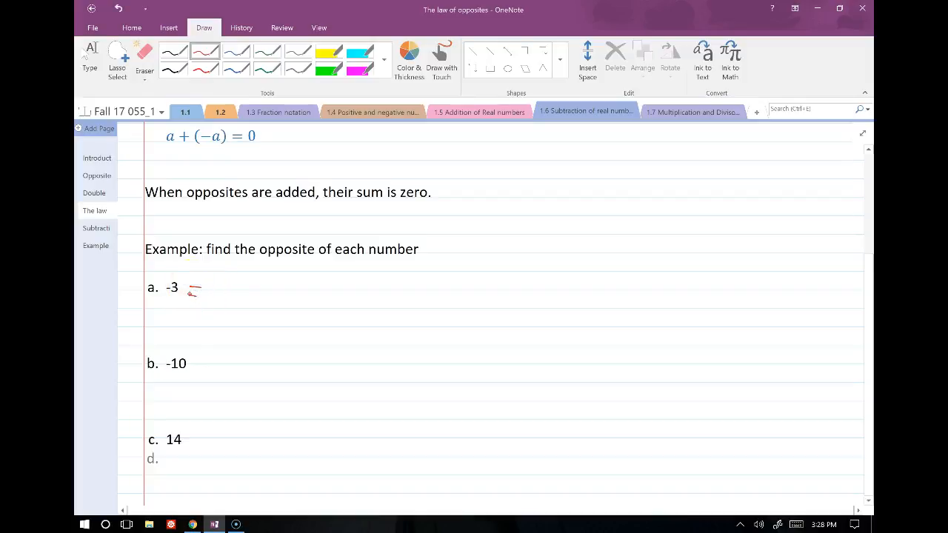
{"action": "left_click_drag", "start_coordinate": [191, 291], "coordinate": [202, 302]}
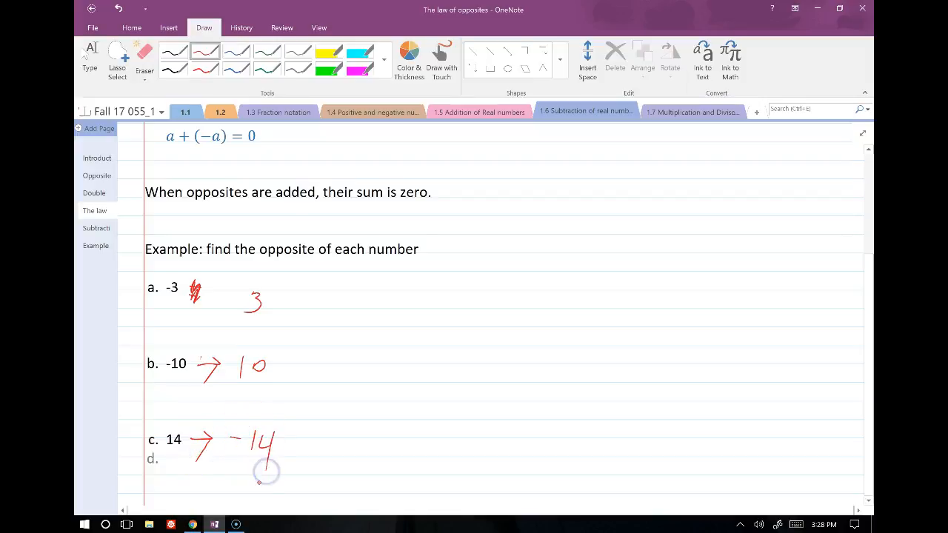
{"action": "left_click", "coordinate": [97, 228]}
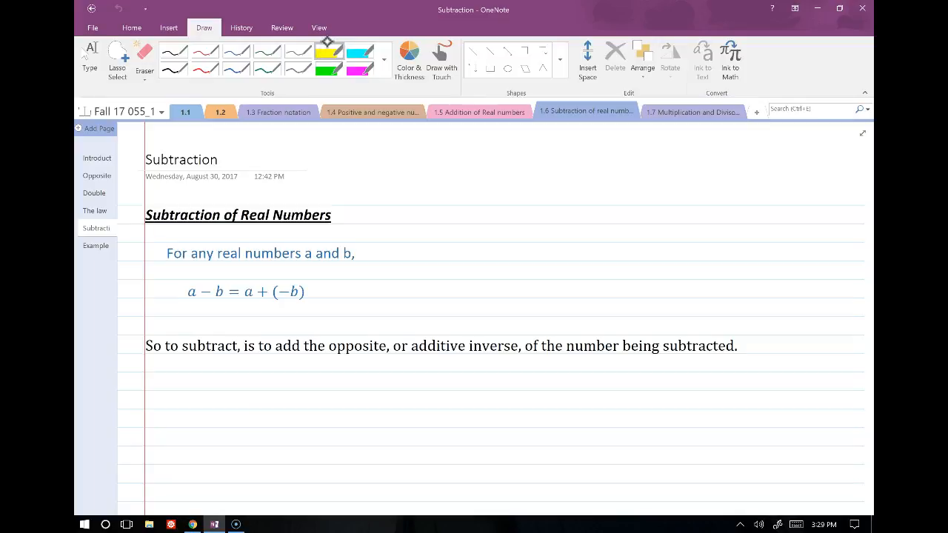
Highlight a − b = a + (−b) in yellow and underline the a − b side in blue
{"action": "left_click", "coordinate": [191, 292]}
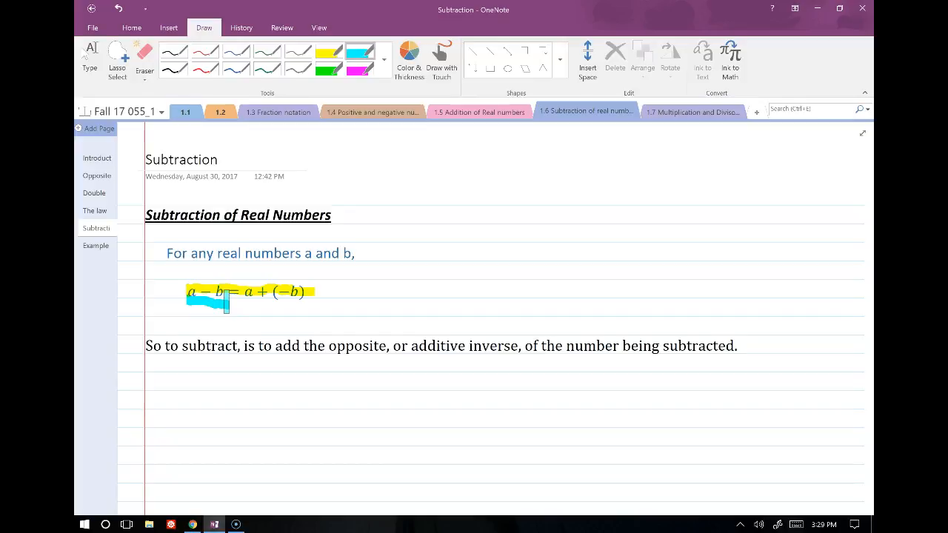
{"action": "scroll", "scroll_direction": "up", "scroll_amount": 3}
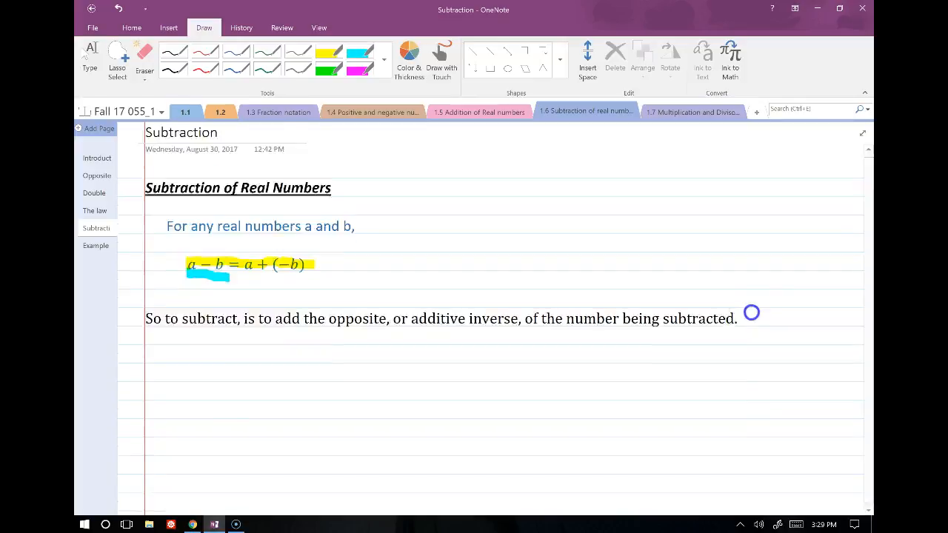
{"action": "scroll", "scroll_direction": "up", "scroll_amount": 3}
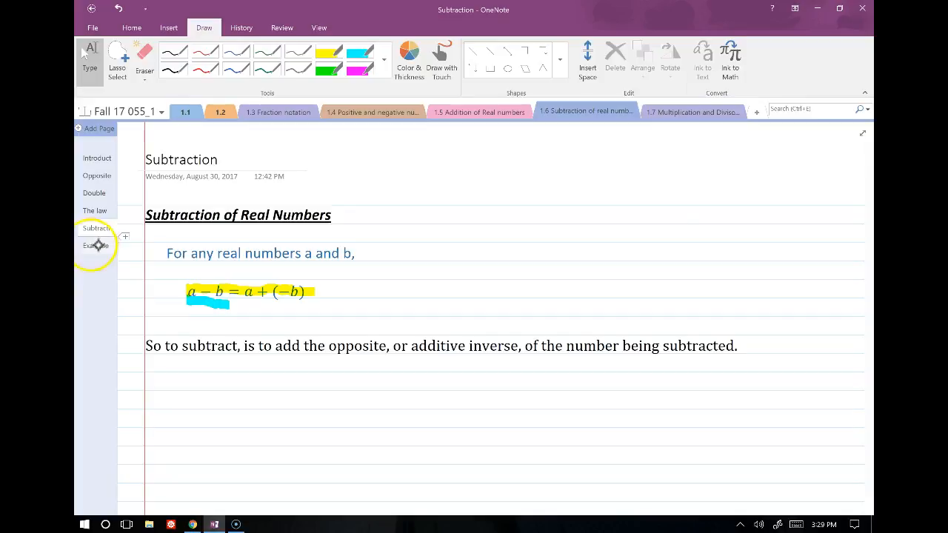
Write = -4 after 2-6 and = 4+9 = 13 after 4-(-9) in red ink
{"action": "left_click", "coordinate": [94, 246]}
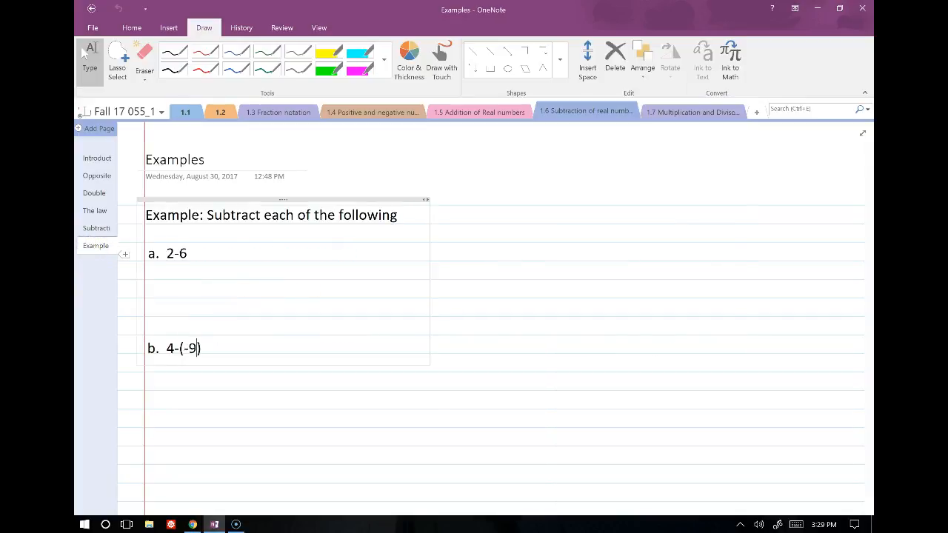
{"action": "scroll", "scroll_direction": "up", "scroll_amount": 3}
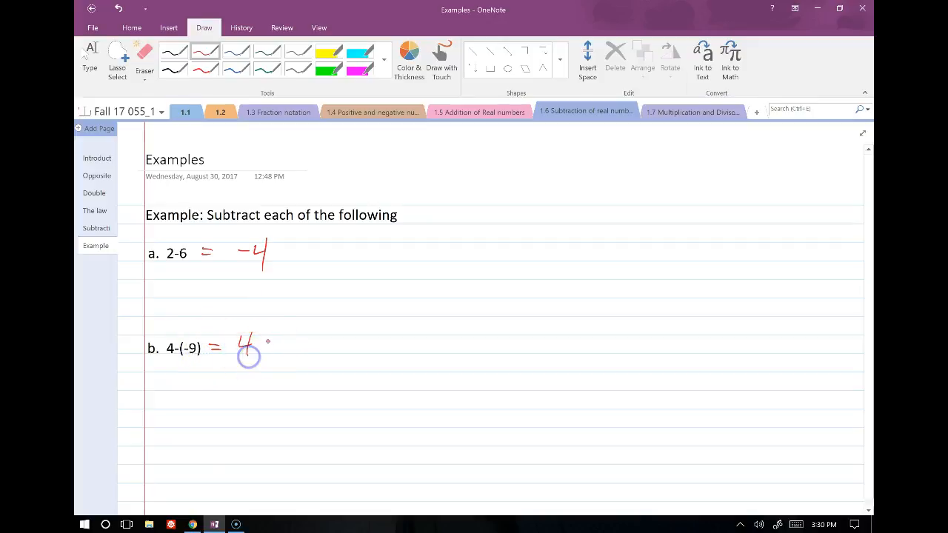
{"action": "left_click_drag", "start_coordinate": [267, 343], "coordinate": [308, 344]}
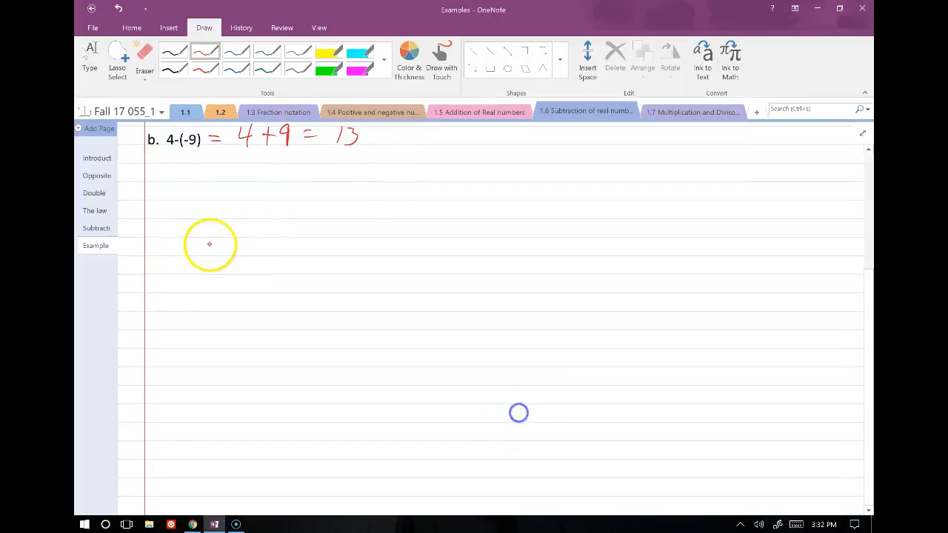
Write 27,000 over V with 300 mi. beside it, then 2 < |x| < 5 further down
{"action": "left_click_drag", "start_coordinate": [215, 254], "coordinate": [244, 252]}
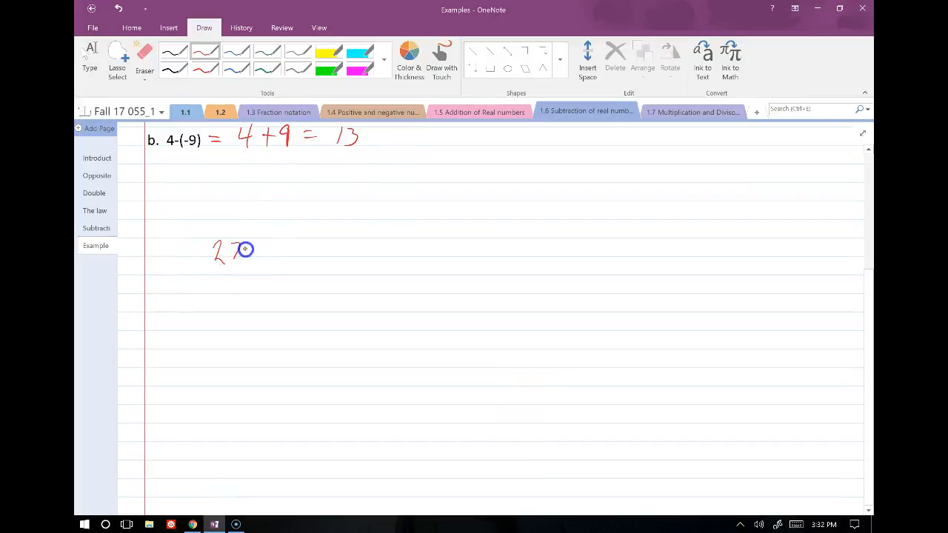
{"action": "left_click_drag", "start_coordinate": [244, 249], "coordinate": [296, 244]}
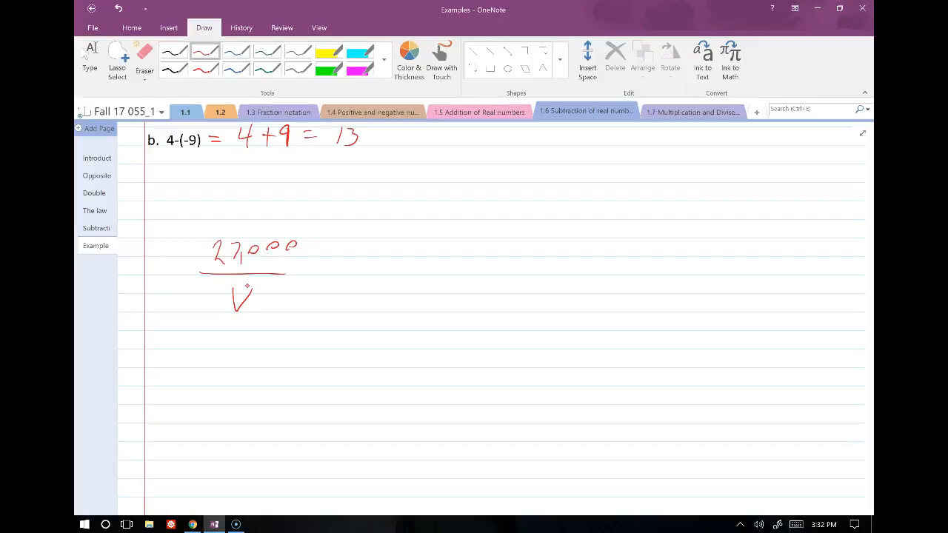
{"action": "mouse_move", "coordinate": [525, 234]}
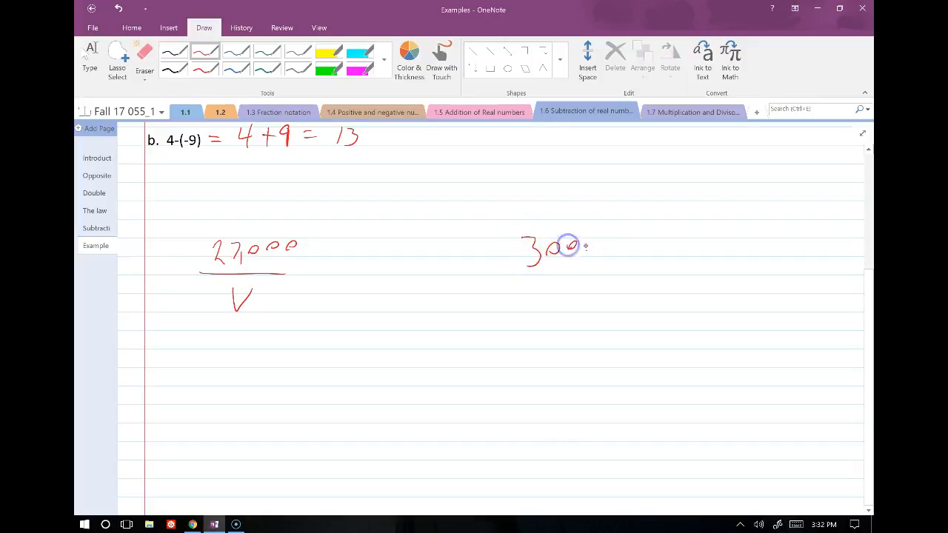
{"action": "left_click_drag", "start_coordinate": [586, 252], "coordinate": [615, 245]}
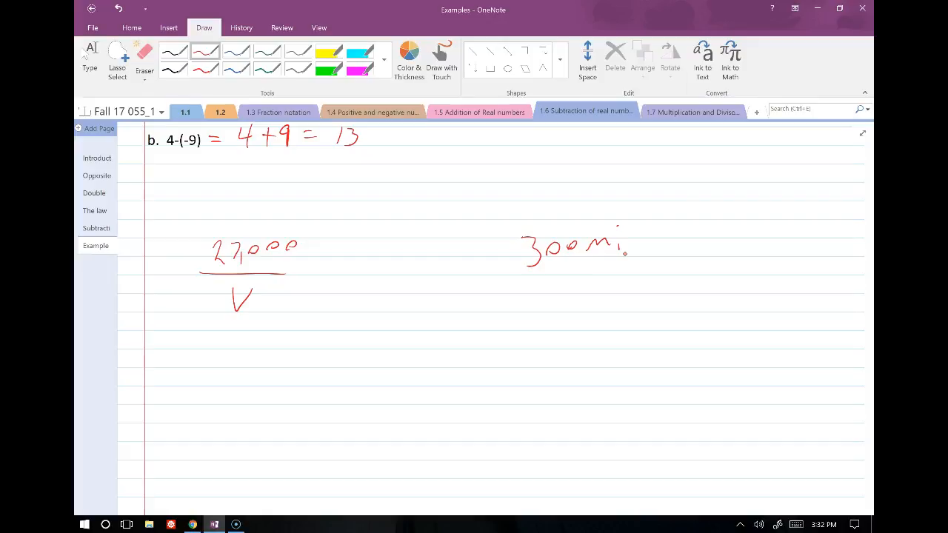
{"action": "scroll", "scroll_direction": "up", "scroll_amount": 3}
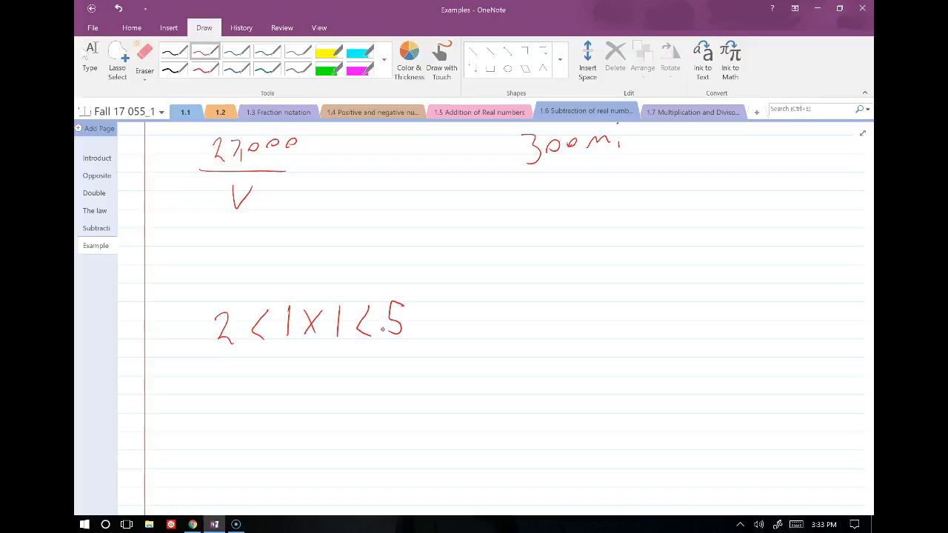
Write a circled 1 and 2 < 1 < 5 under the inequality and cross out the failing case
{"action": "scroll", "scroll_direction": "up", "scroll_amount": 3}
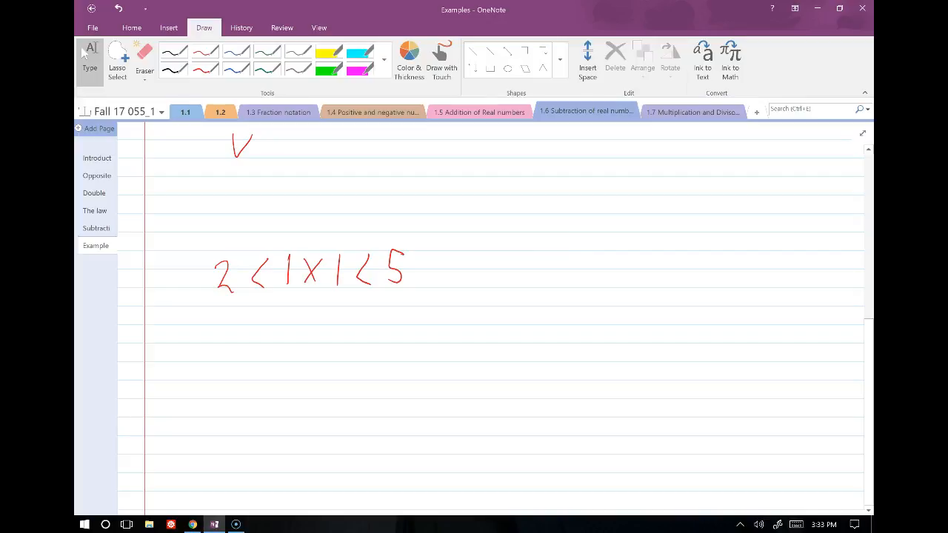
{"action": "scroll", "scroll_direction": "up", "scroll_amount": 3}
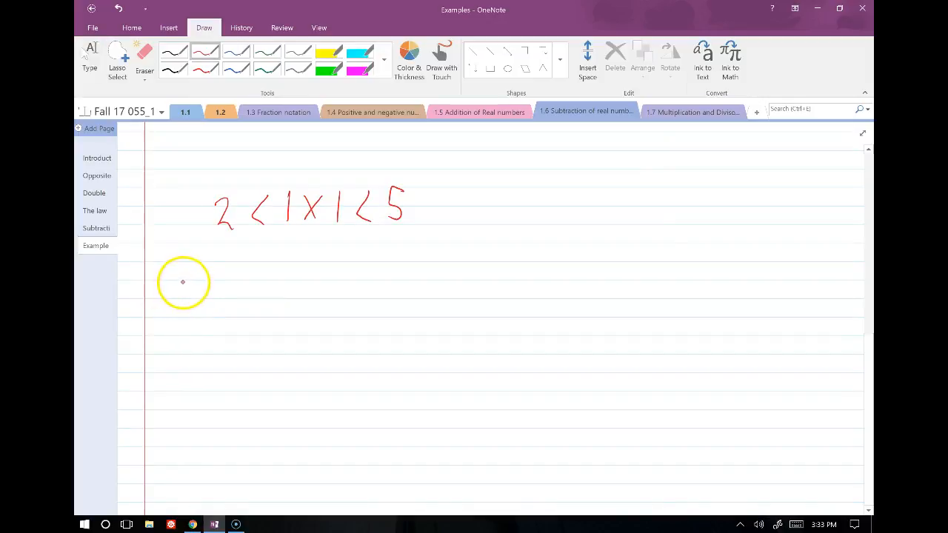
{"action": "left_click_drag", "start_coordinate": [186, 278], "coordinate": [184, 299]}
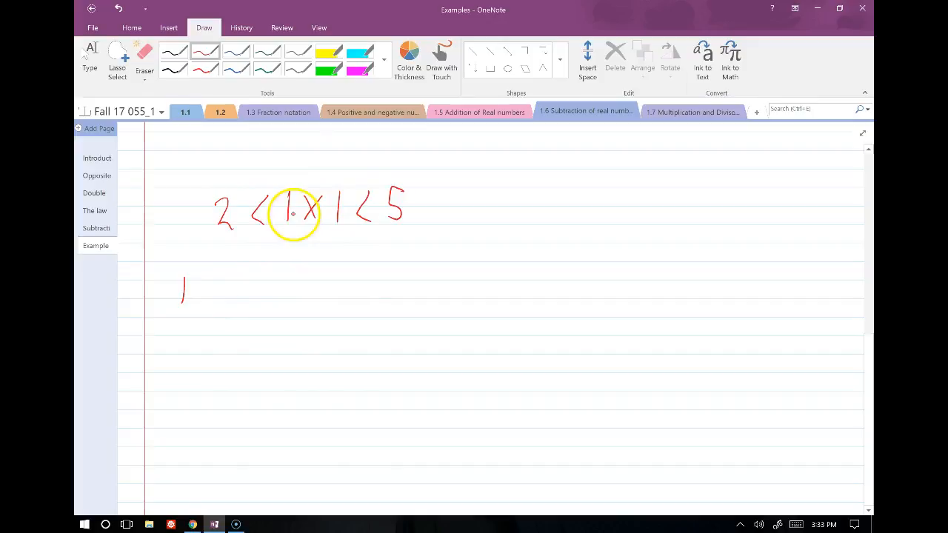
{"action": "left_click_drag", "start_coordinate": [230, 297], "coordinate": [249, 282]}
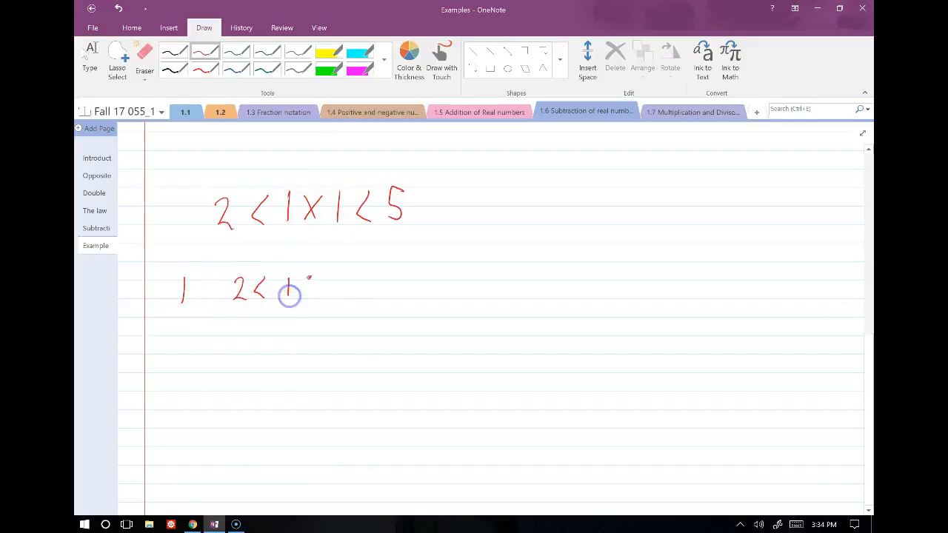
{"action": "left_click_drag", "start_coordinate": [289, 295], "coordinate": [333, 295]}
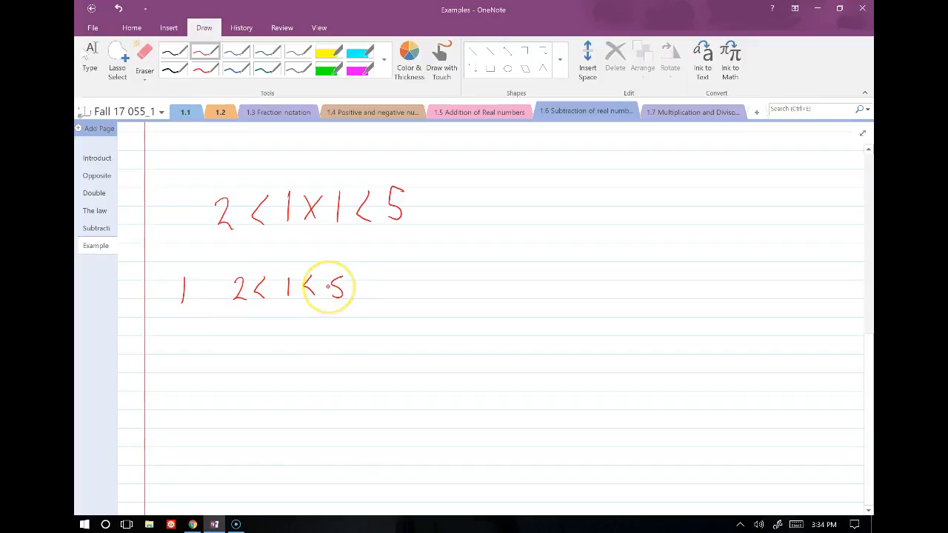
{"action": "mouse_move", "coordinate": [329, 287]}
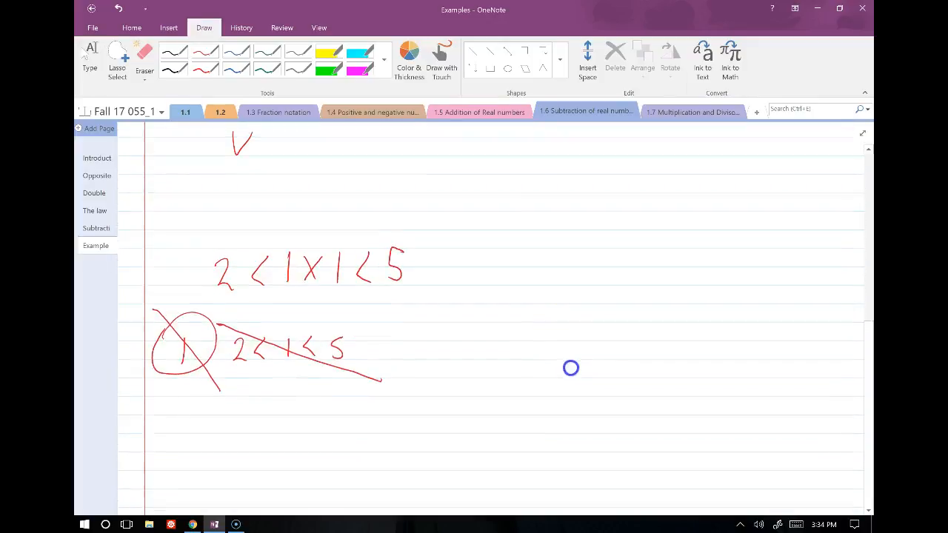
{"action": "scroll", "scroll_direction": "up", "scroll_amount": 3}
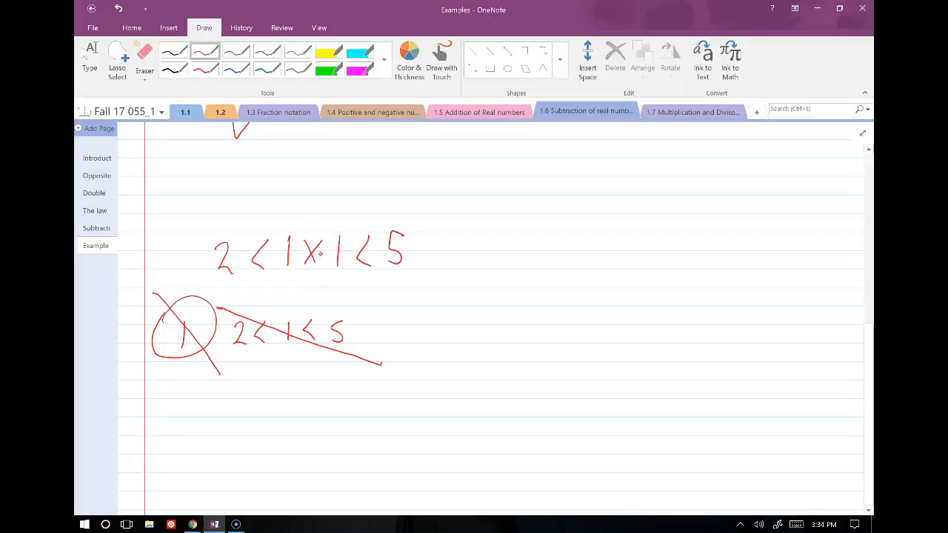
Highlight the first less-than sign in yellow, then verify 2 < 3 < 5 with checkmarks in red
{"action": "left_click", "coordinate": [328, 53]}
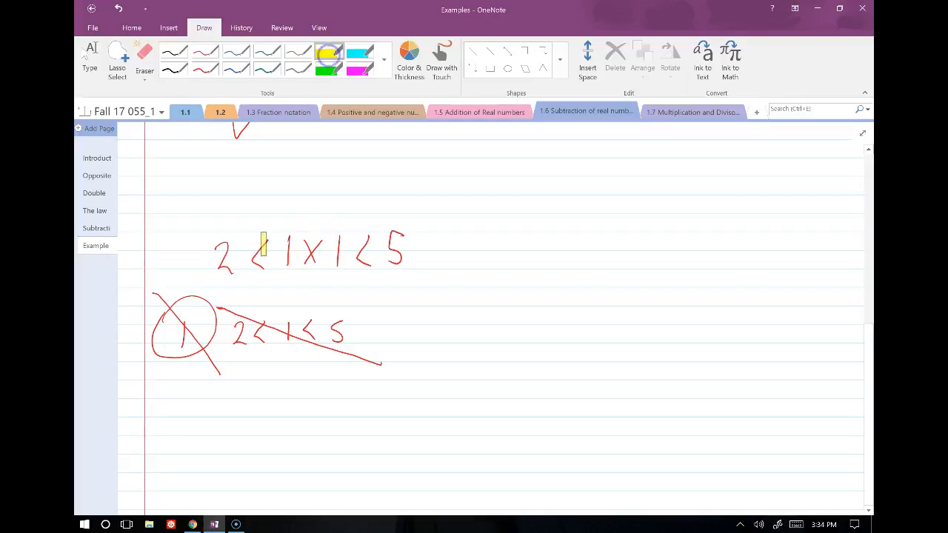
{"action": "left_click_drag", "start_coordinate": [264, 237], "coordinate": [274, 274]}
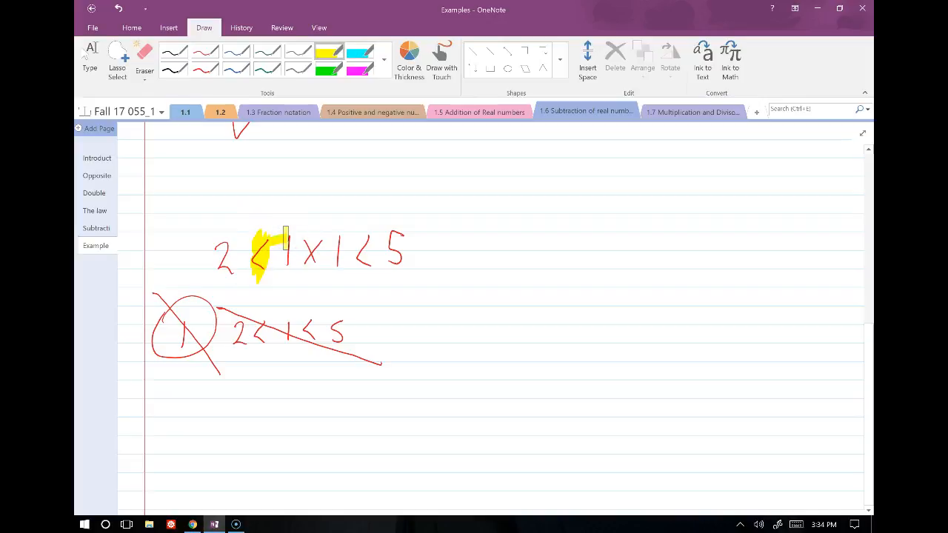
{"action": "left_click", "coordinate": [205, 52]}
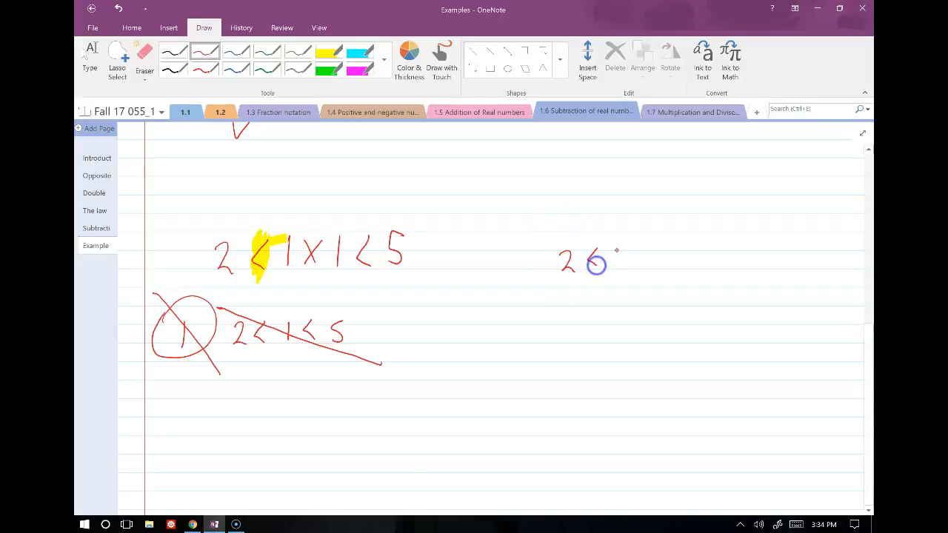
{"action": "left_click_drag", "start_coordinate": [586, 254], "coordinate": [674, 264]}
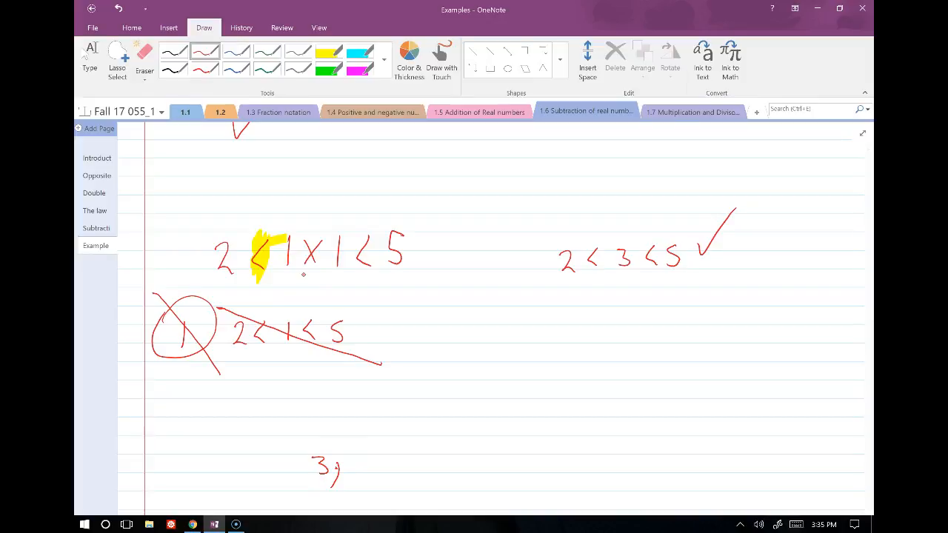
Write the solution values 3, -3, -4, 4 and box the list
{"action": "left_click_drag", "start_coordinate": [711, 230], "coordinate": [741, 267]}
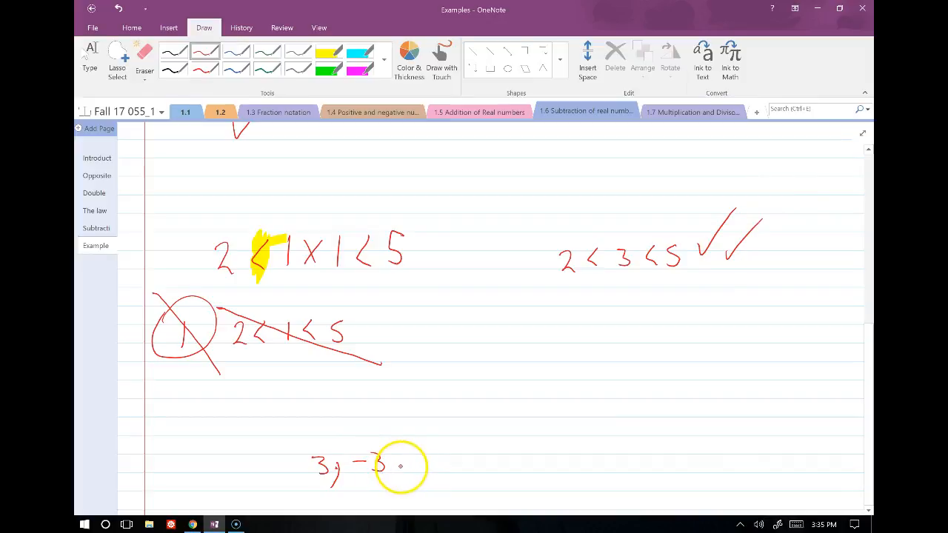
{"action": "left_click_drag", "start_coordinate": [382, 456], "coordinate": [400, 489]}
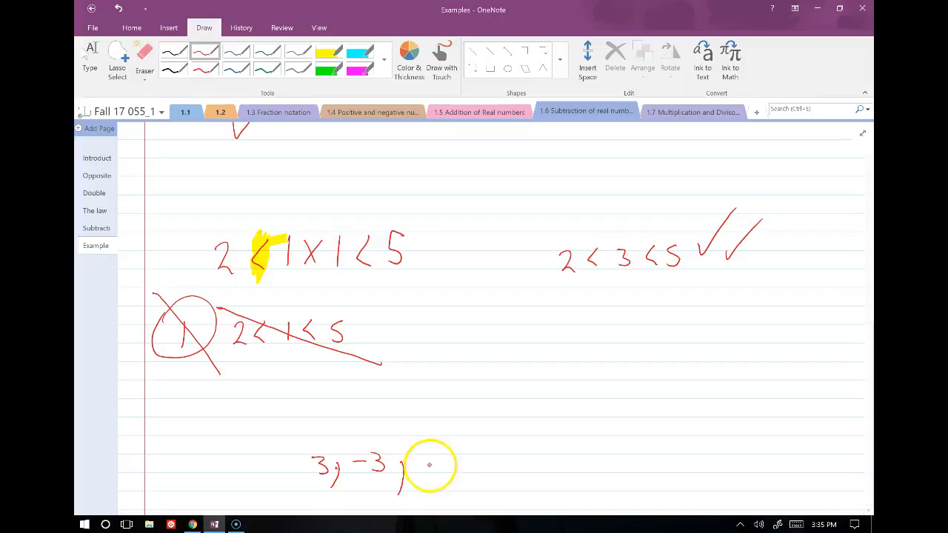
{"action": "left_click_drag", "start_coordinate": [426, 474], "coordinate": [457, 457]}
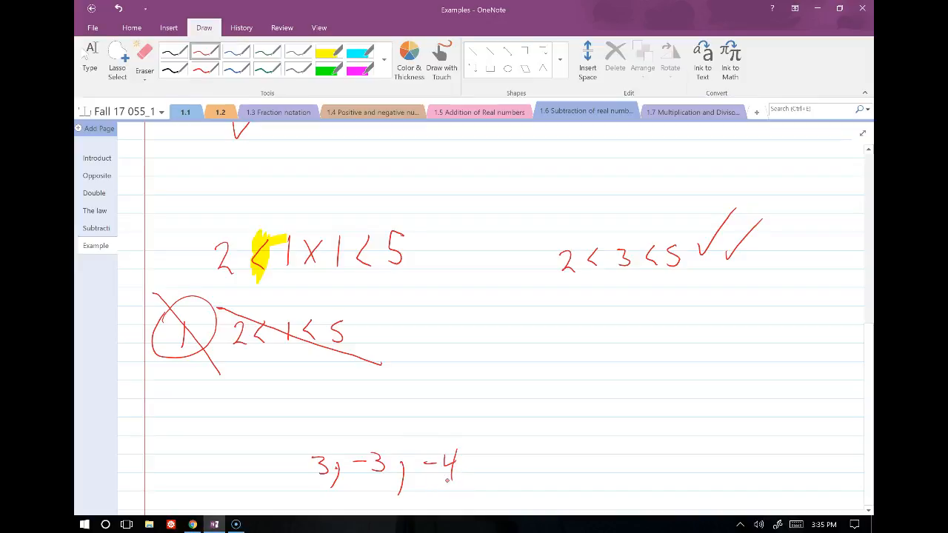
{"action": "left_click_drag", "start_coordinate": [462, 477], "coordinate": [489, 466]}
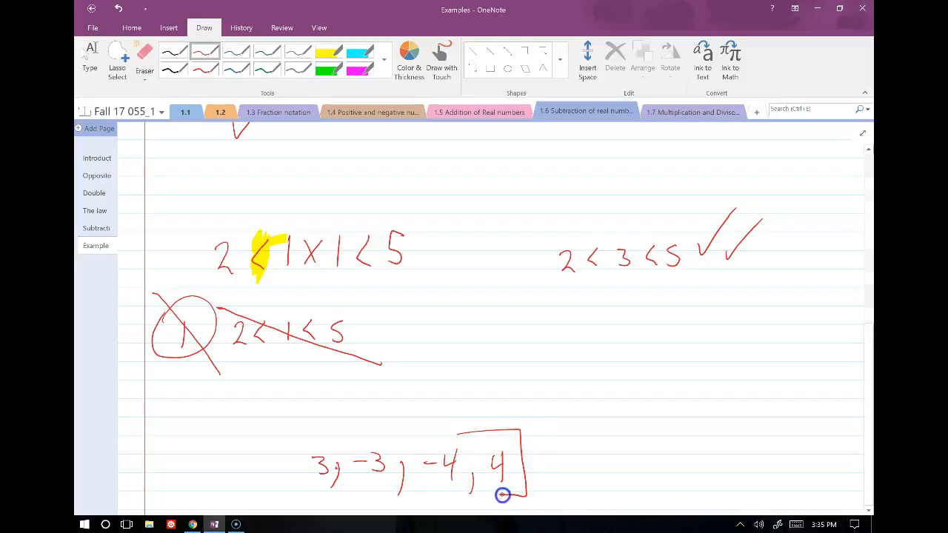
{"action": "left_click_drag", "start_coordinate": [504, 495], "coordinate": [477, 428]}
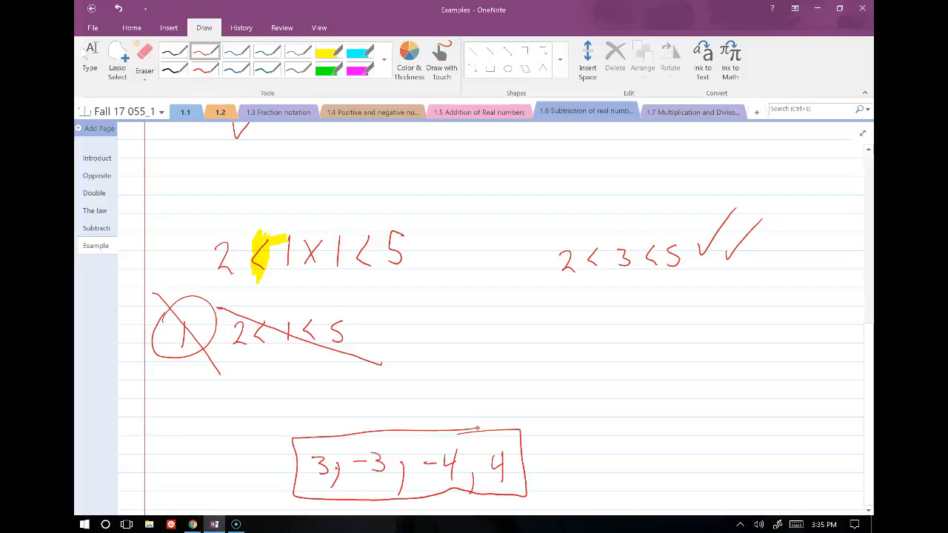
Draw a red number line with a zero mark and plot -4, -3, 3 and 4, shading between -4 and -3
{"action": "scroll", "scroll_direction": "up", "scroll_amount": 3}
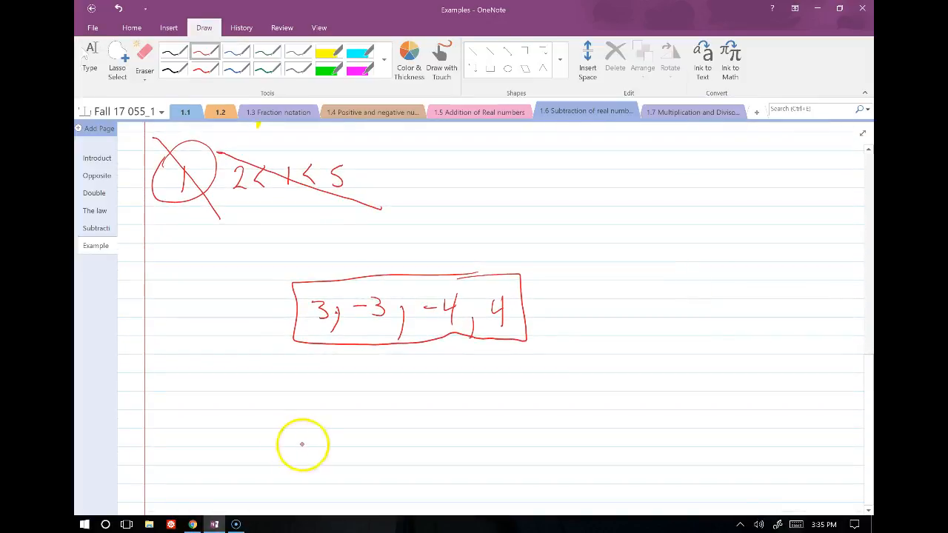
{"action": "left_click_drag", "start_coordinate": [228, 429], "coordinate": [720, 422]}
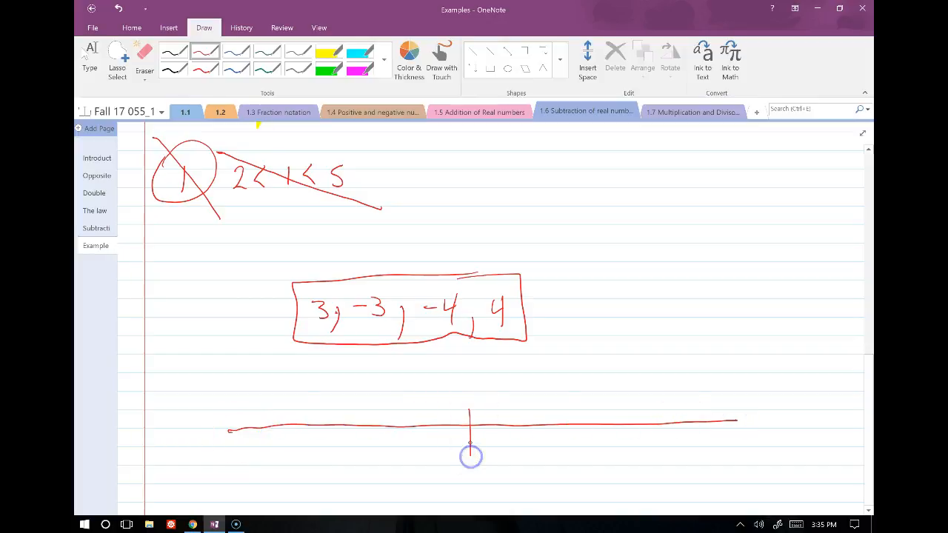
{"action": "mouse_move", "coordinate": [471, 456]}
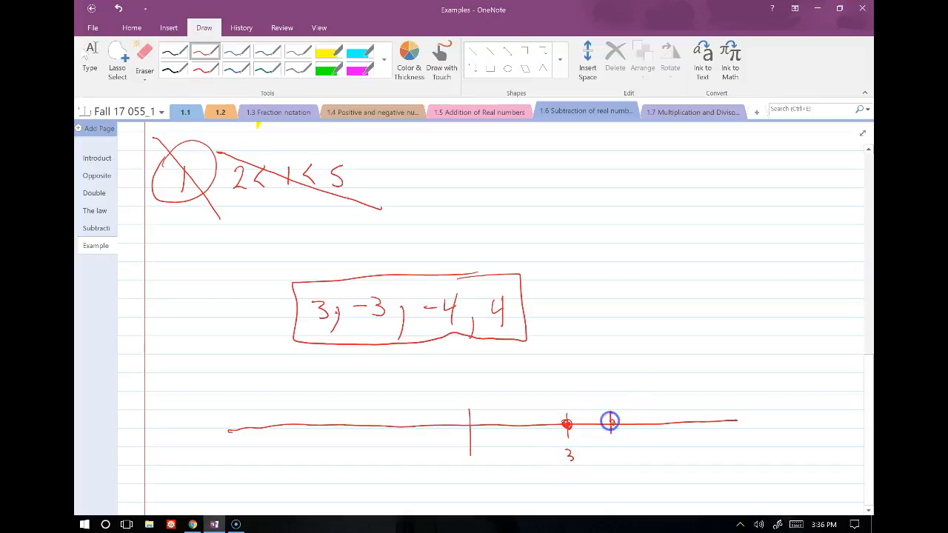
{"action": "left_click_drag", "start_coordinate": [610, 418], "coordinate": [619, 477]}
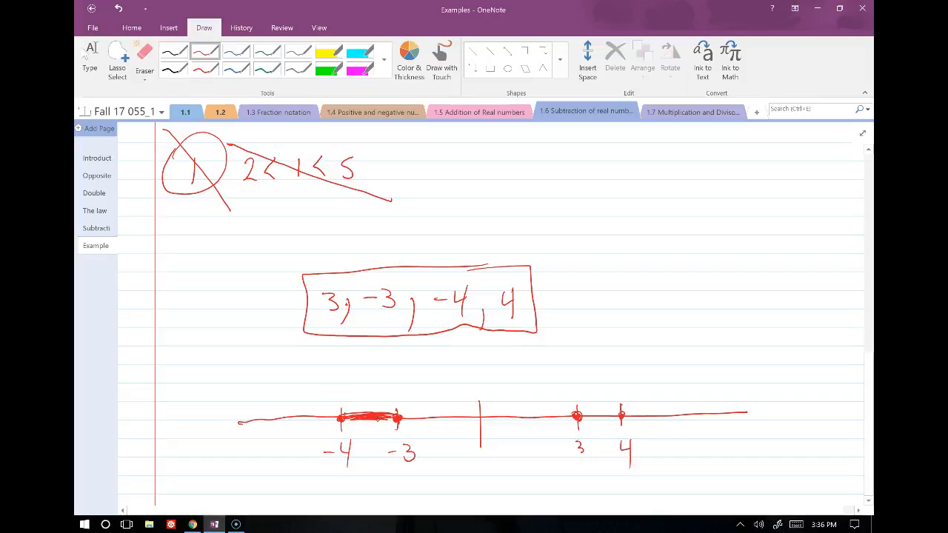
{"action": "scroll", "scroll_direction": "up", "scroll_amount": 3}
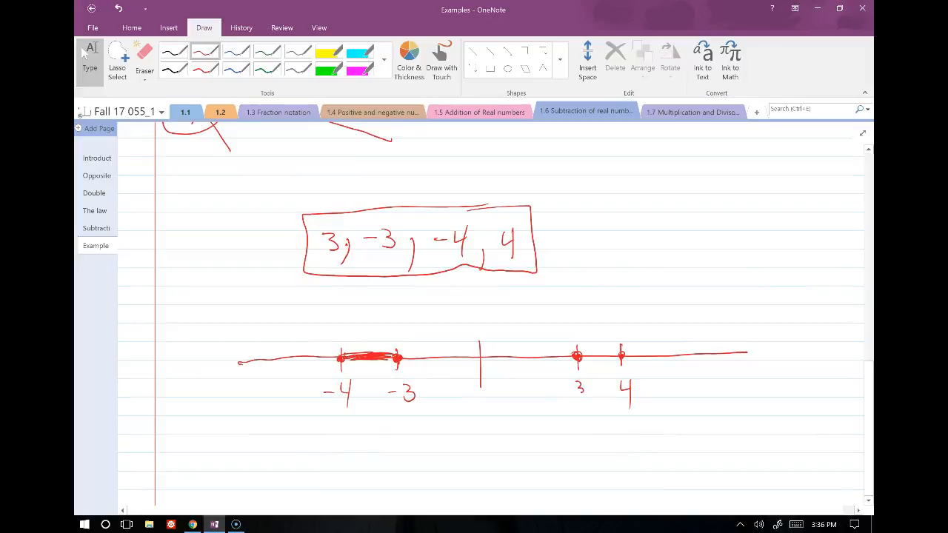
{"action": "scroll", "scroll_direction": "up", "scroll_amount": 3}
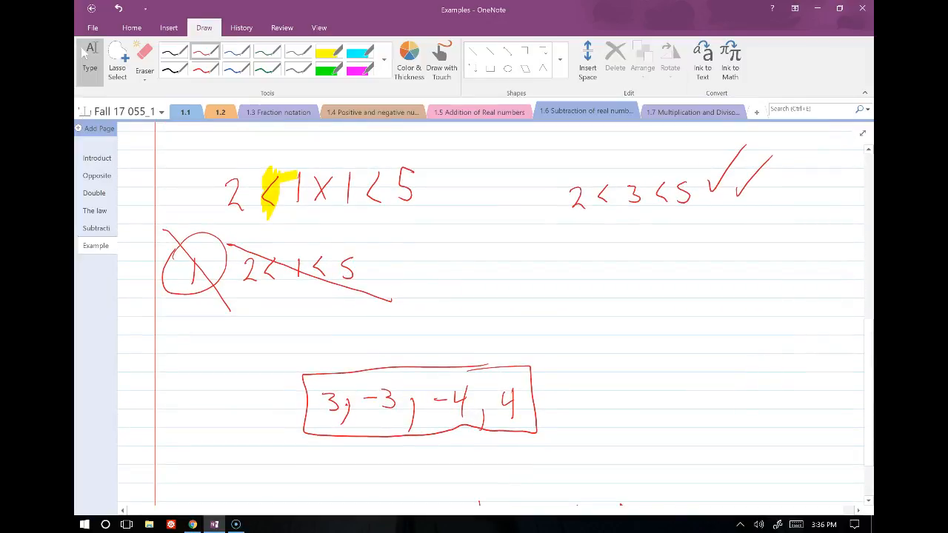
{"action": "scroll", "scroll_direction": "down", "scroll_amount": 3}
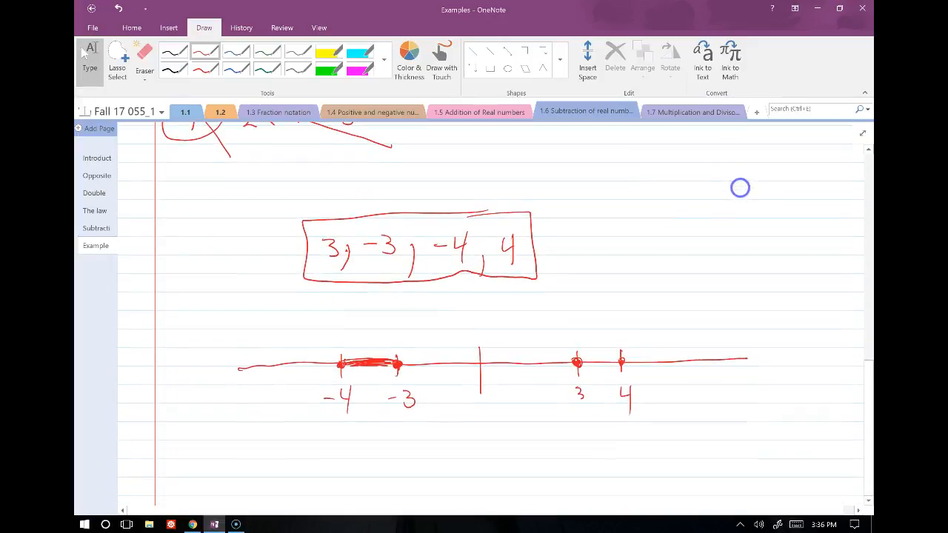